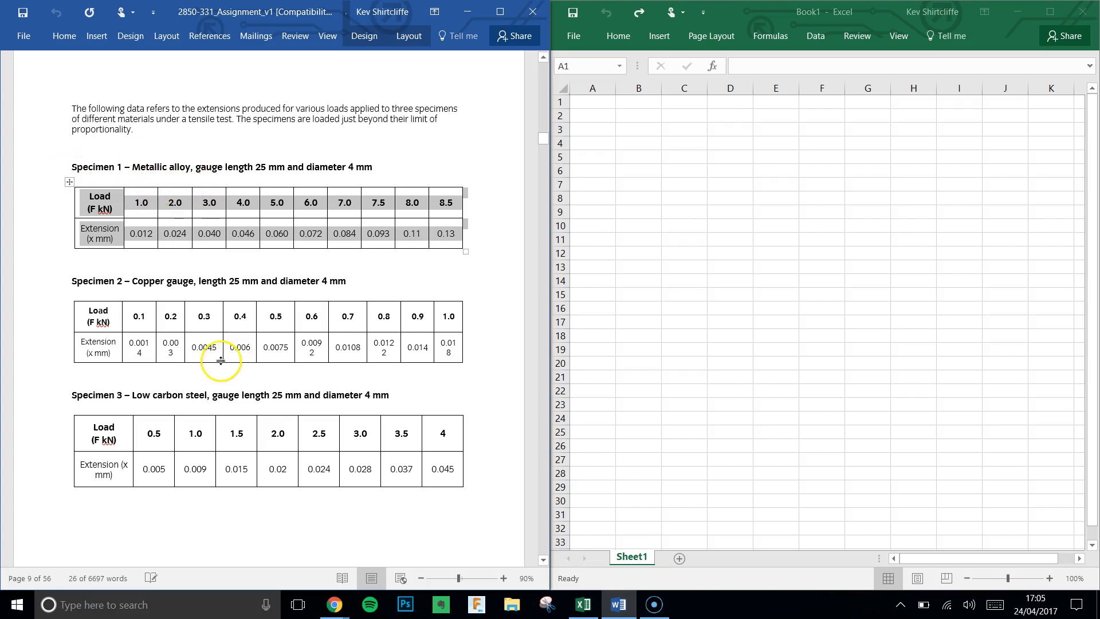
mouse_move(174, 283)
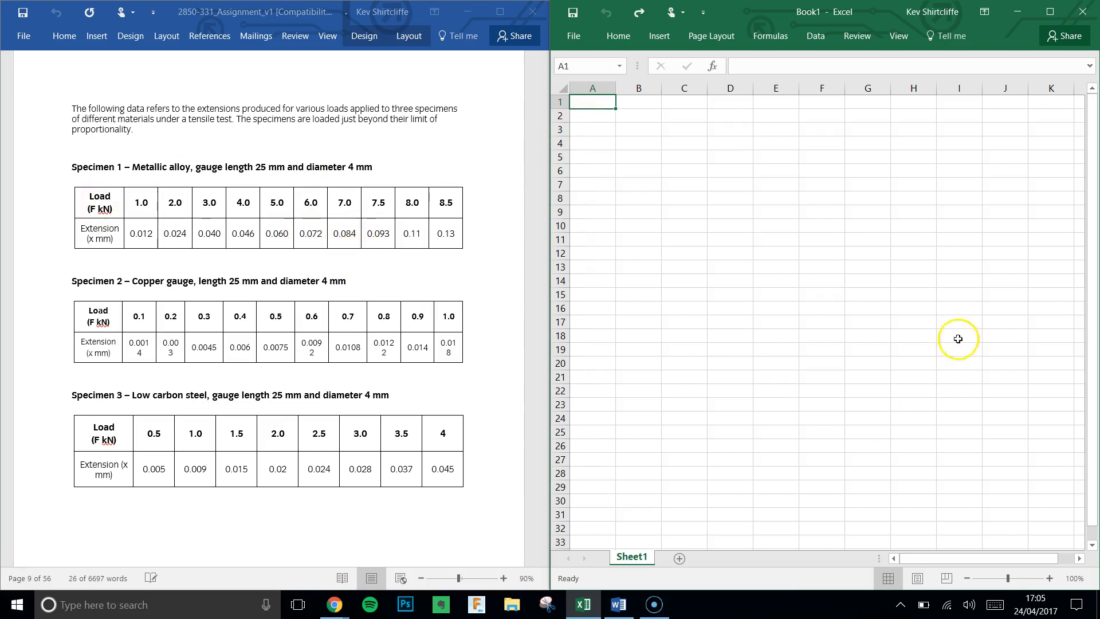
mouse_move(631, 157)
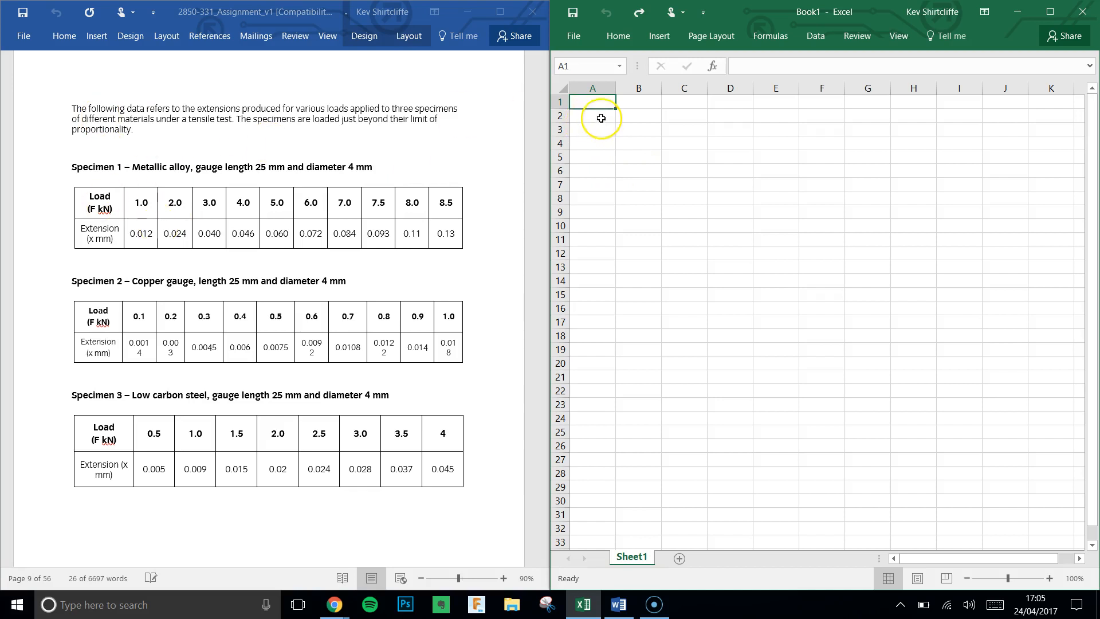
Begin renaming the worksheet tab to Metallic Alloy.
text(Load)
click(631, 557)
text(Metallic Allo)
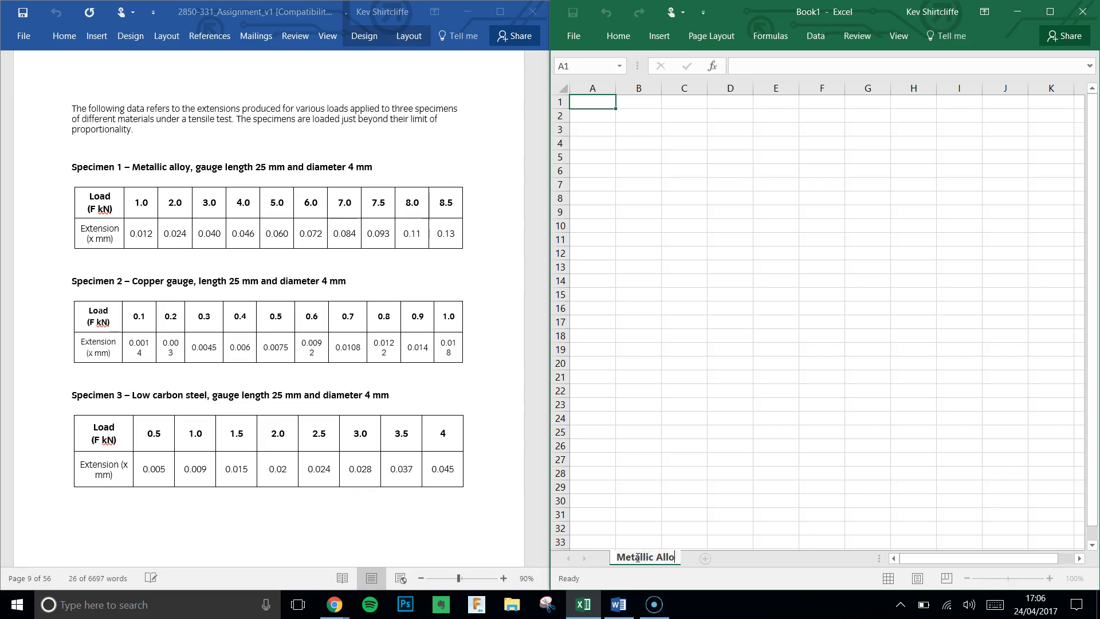
Enter the Load heading in A1 with 1000 in B1 and =B1+1000 in C1.
click(729, 515)
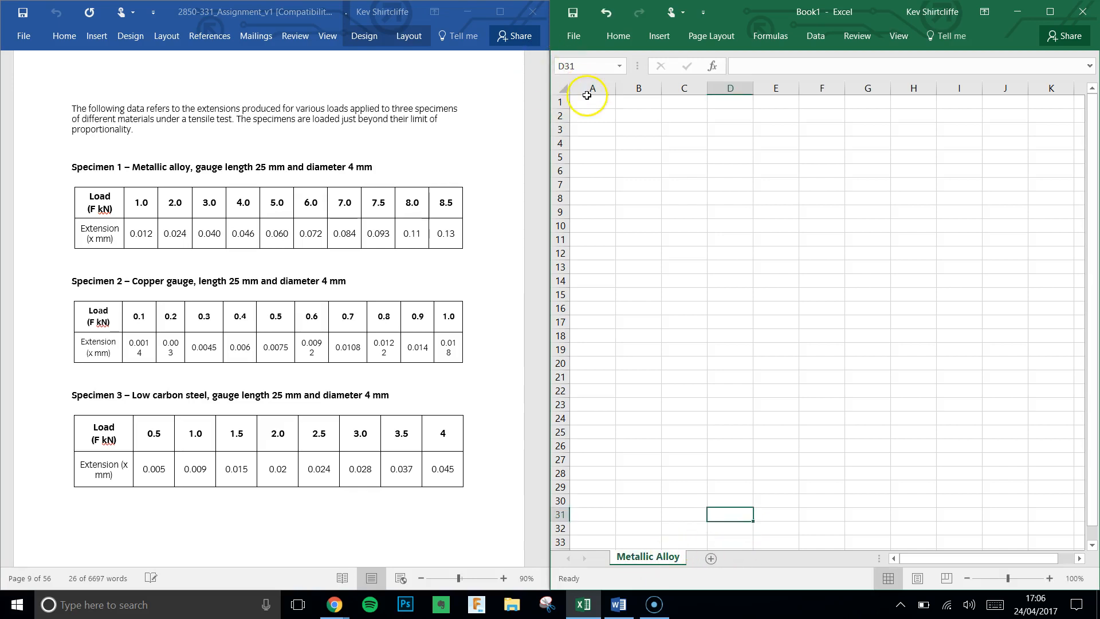
click(591, 102)
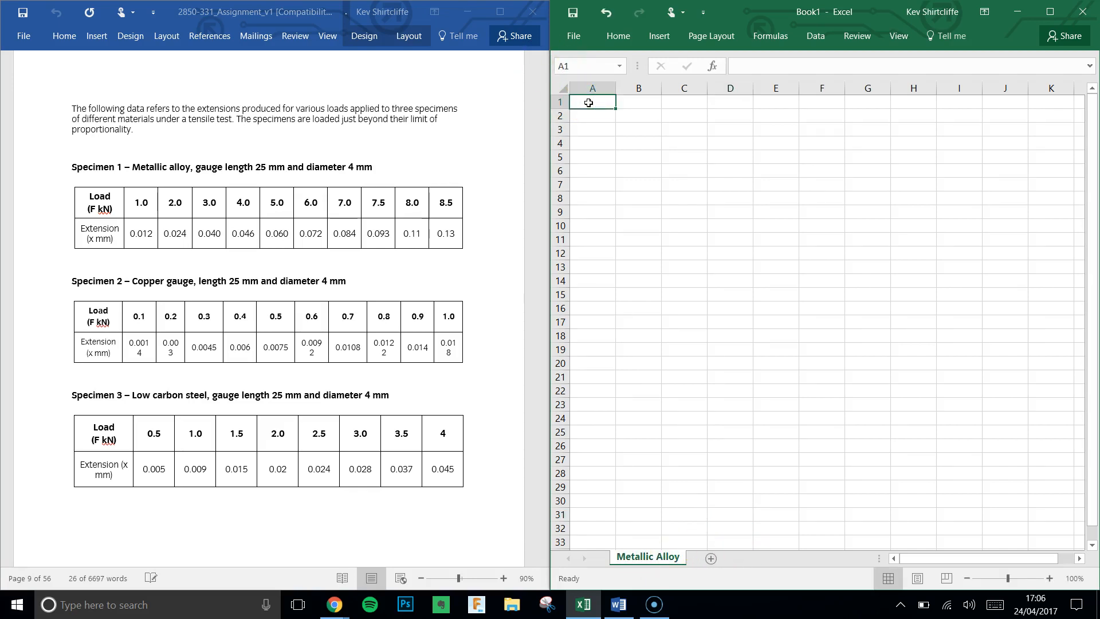
text(Load)
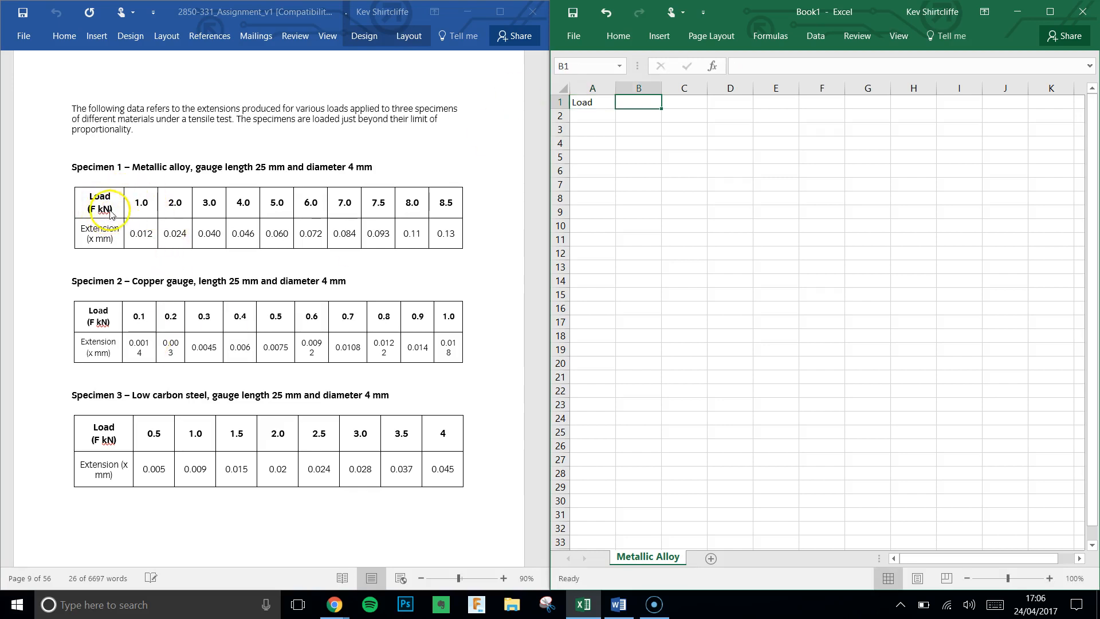
mouse_move(638, 102)
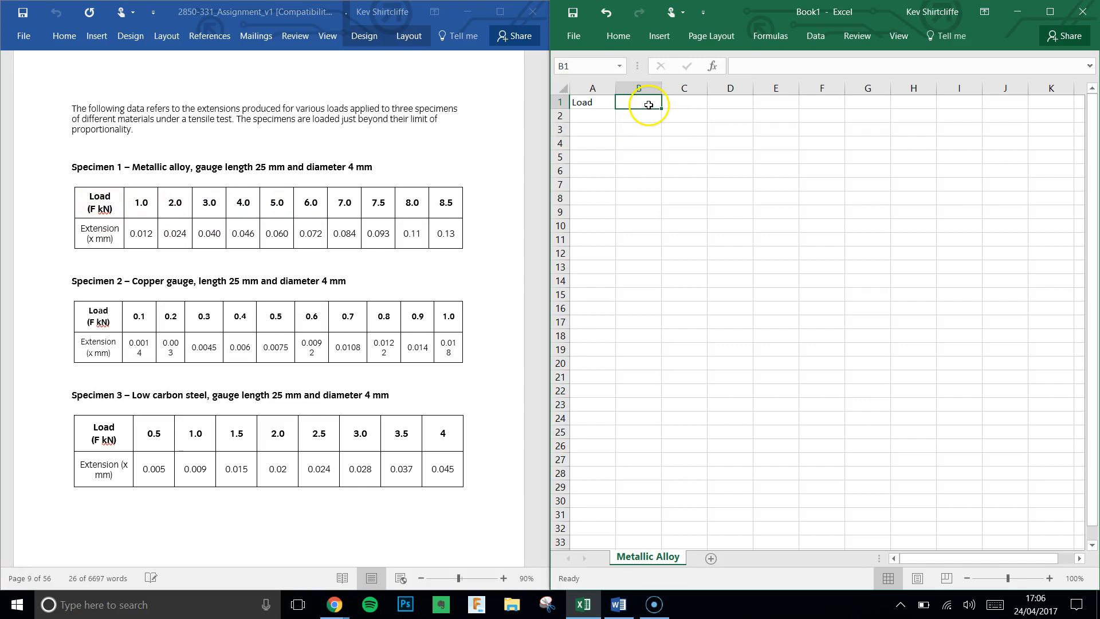
text(1000)
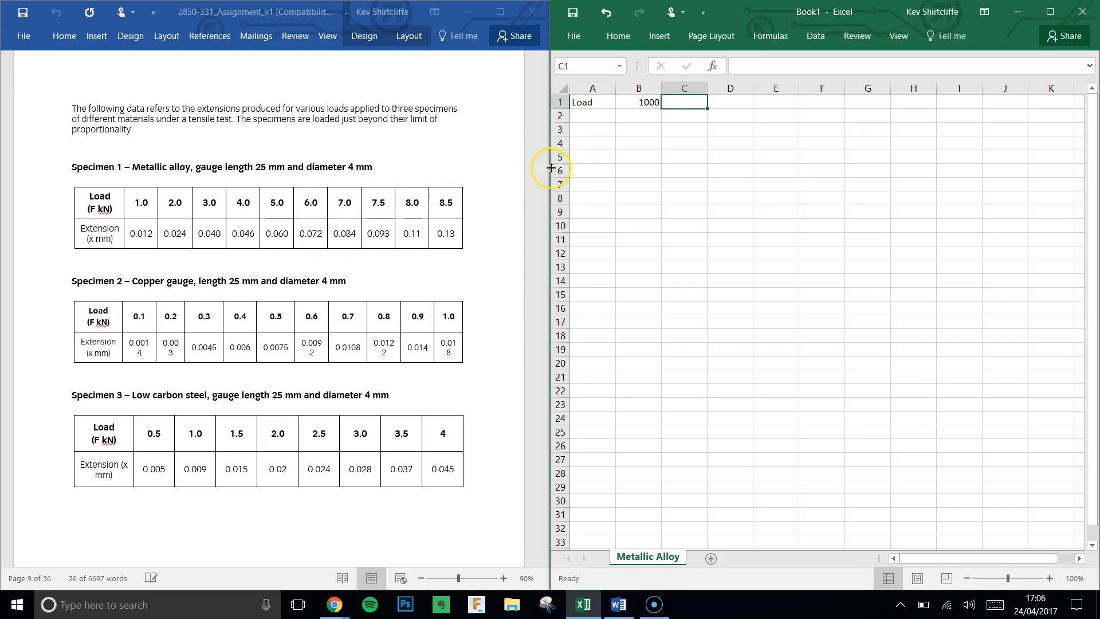
text(=B1)
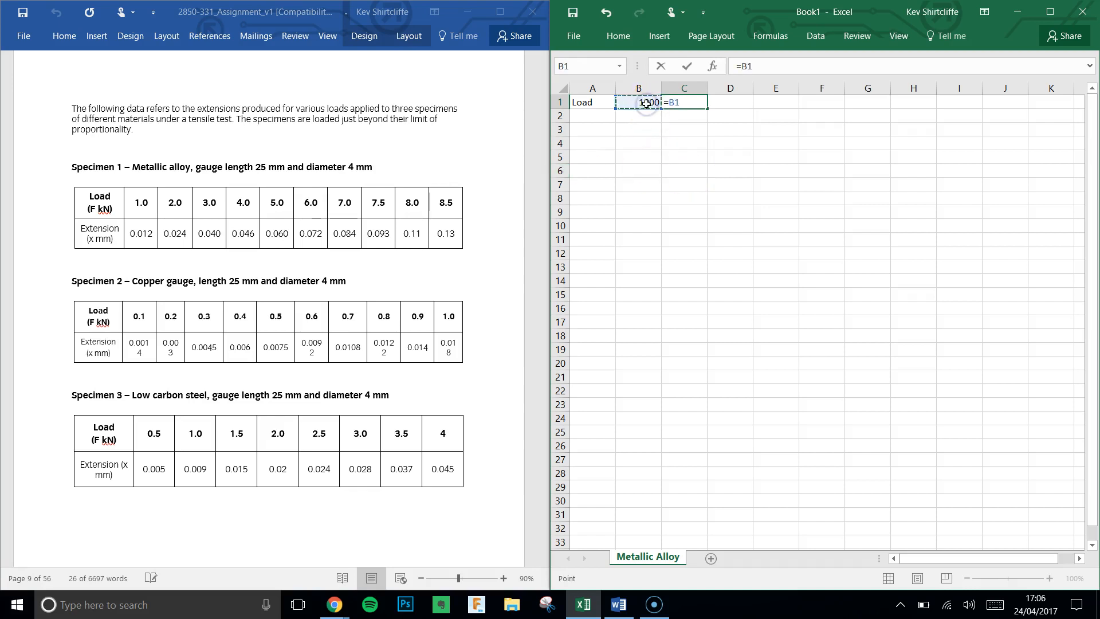
text(+10)
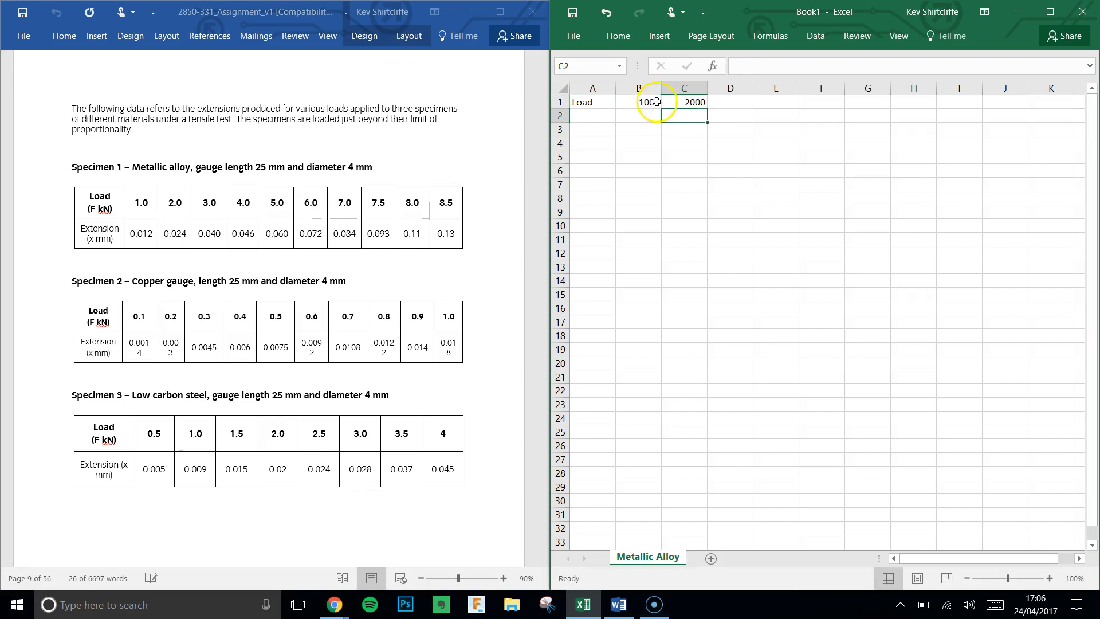
Fill the load series across row 1 up to 7000, then add 7500, 8000 and 8500.
click(683, 102)
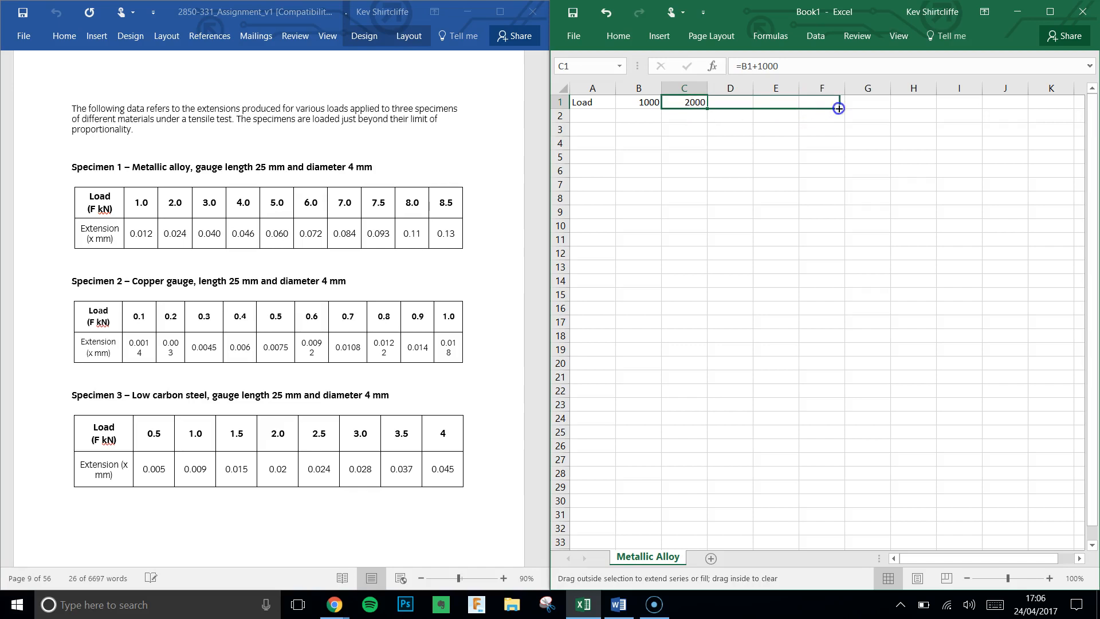
drag(839, 107, 886, 102)
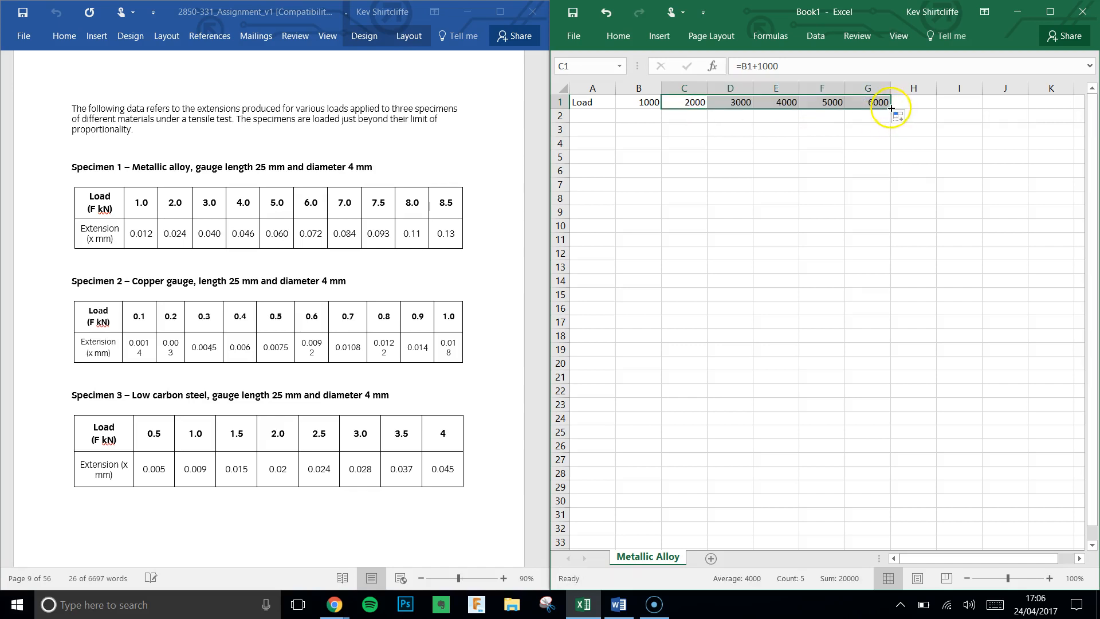
drag(880, 102, 924, 102)
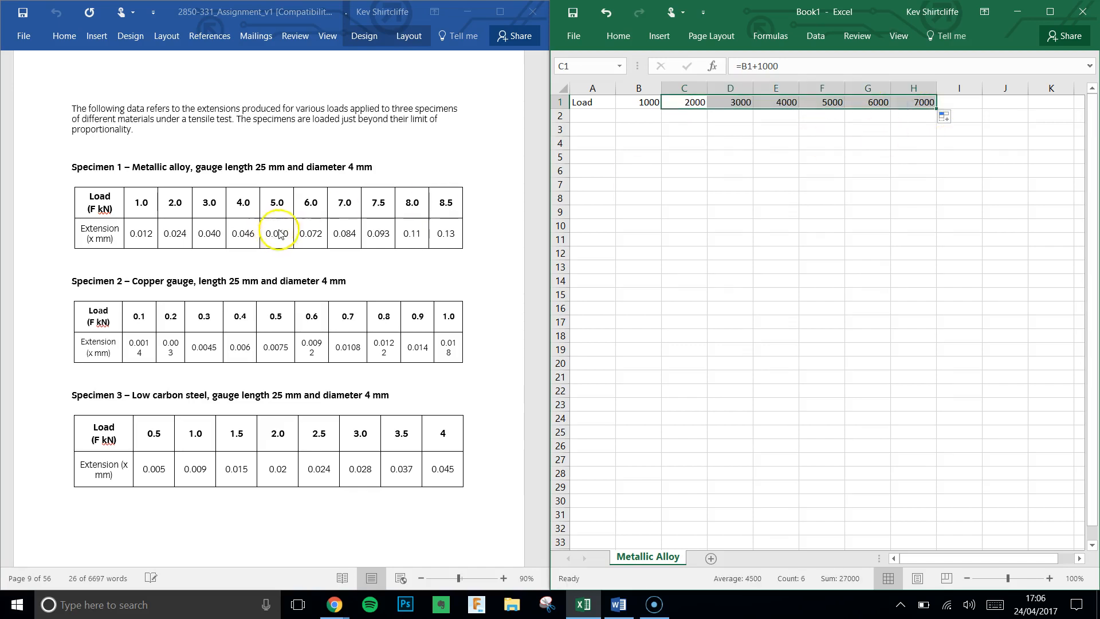
mouse_move(385, 212)
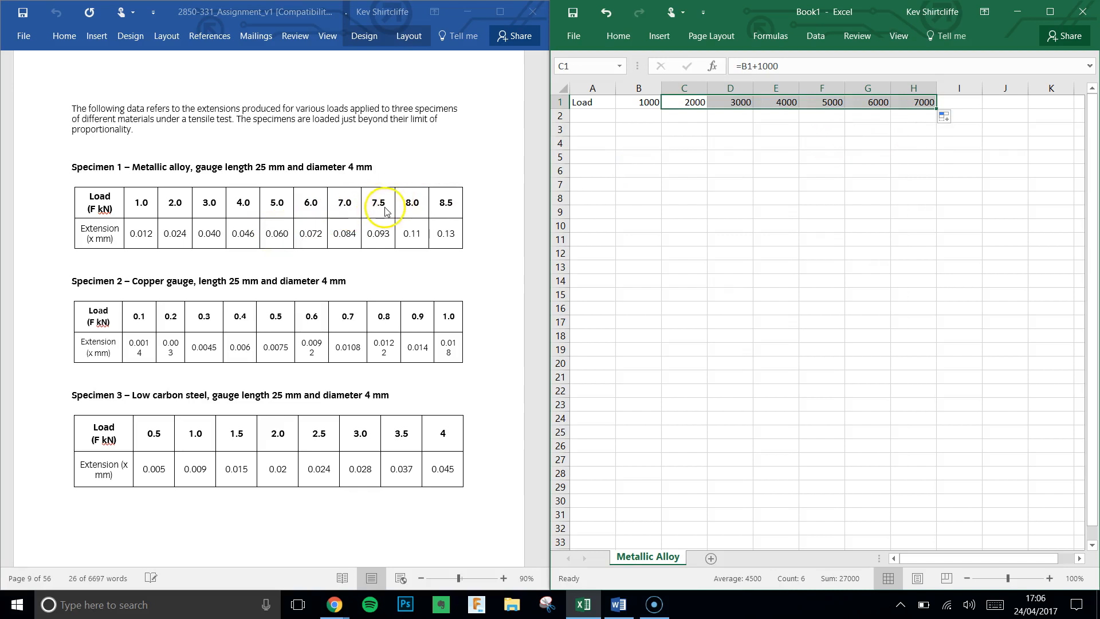
mouse_move(416, 214)
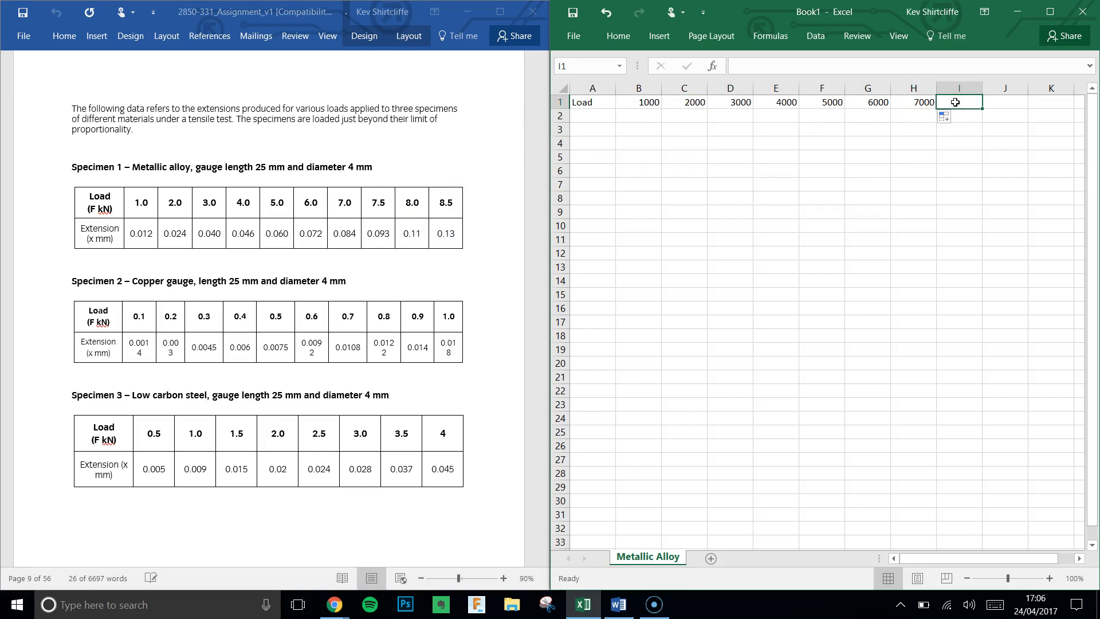
text(7500)
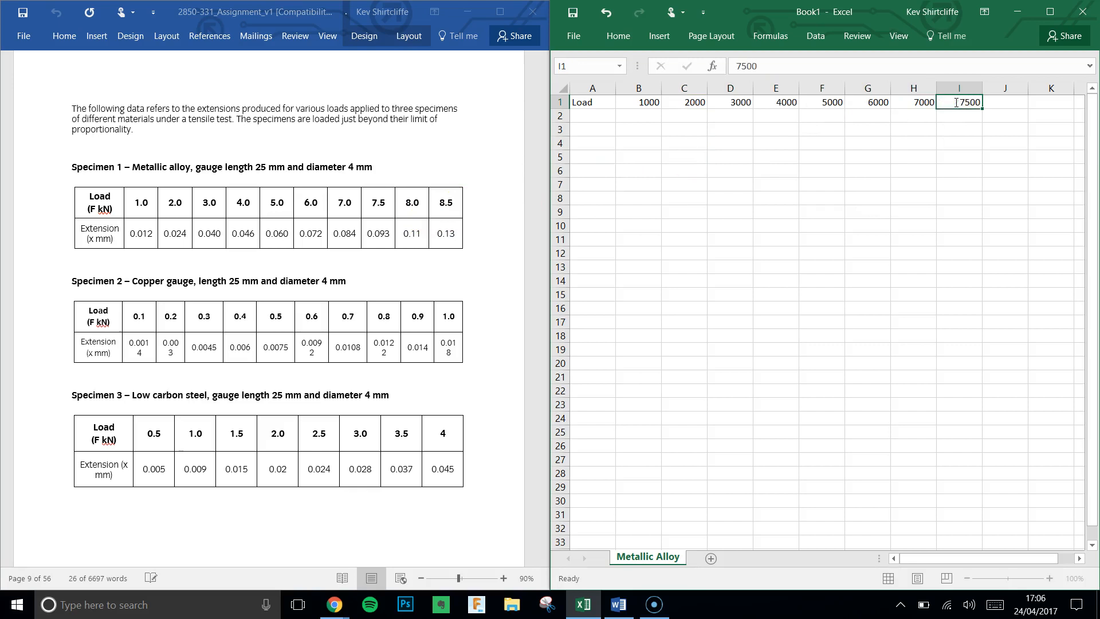
text(8000)
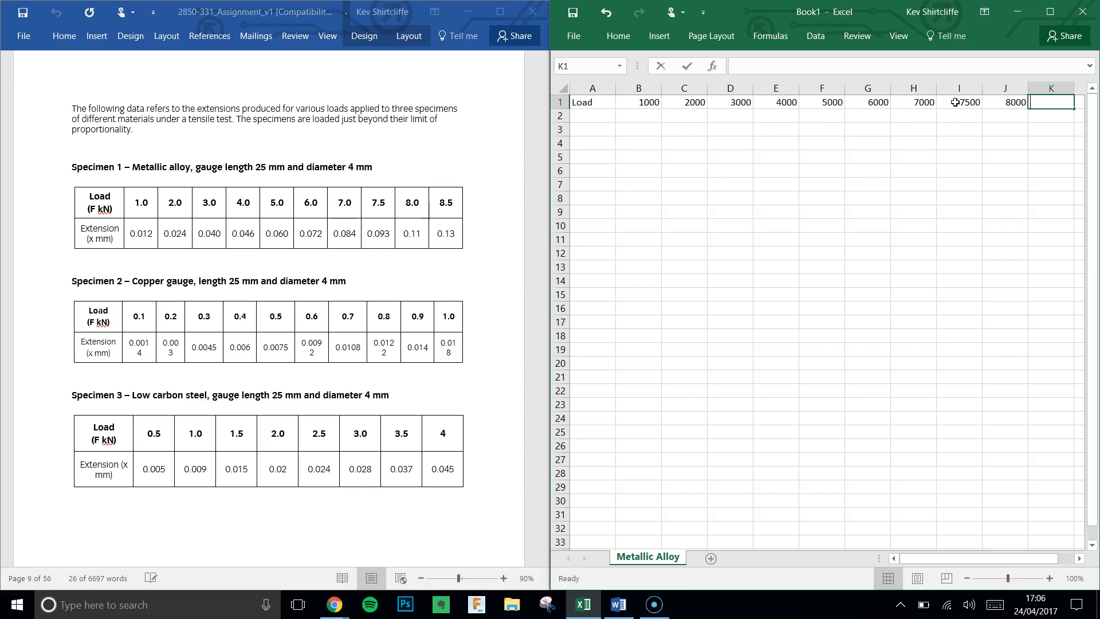
text(8500)
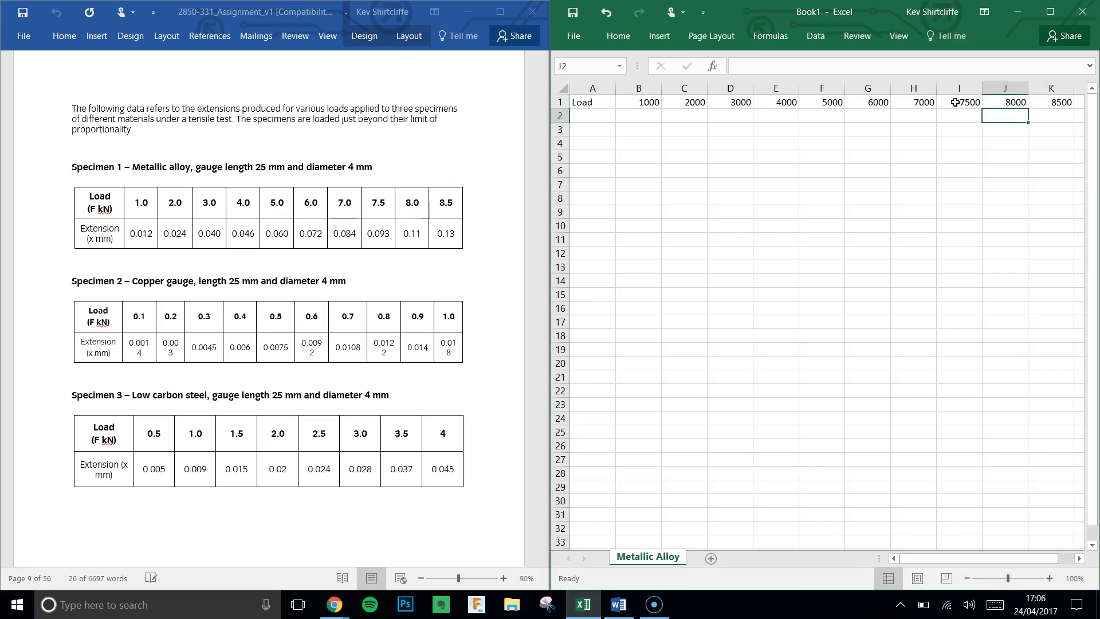
click(591, 102)
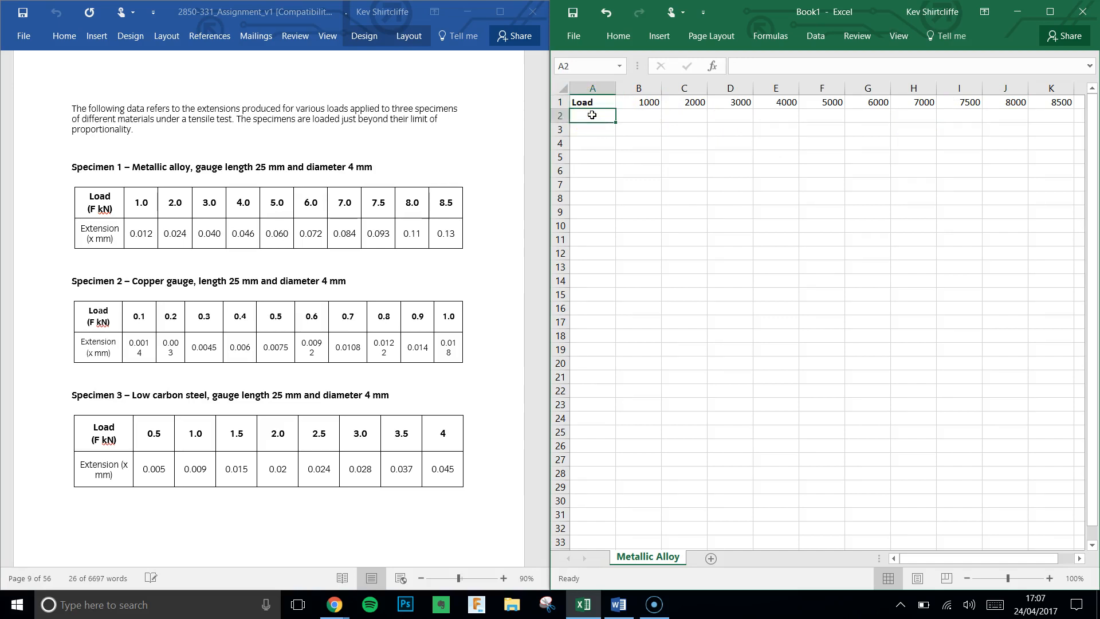
Label row 3 Extension mm and enter the first extensions 0.012, 0.024 and the next value.
click(592, 129)
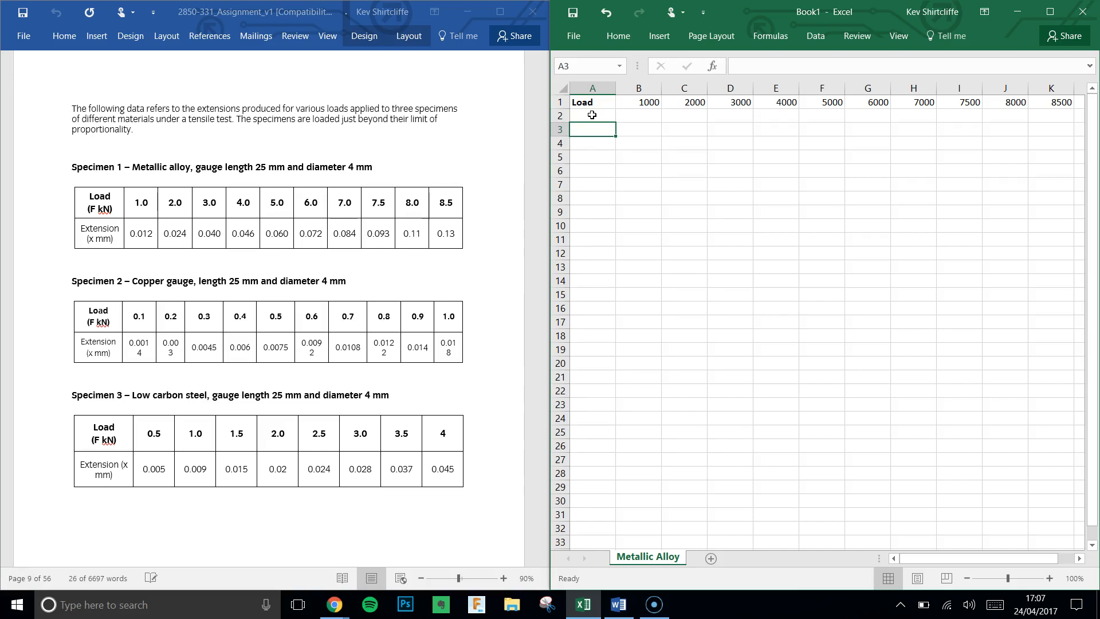
text(Ex)
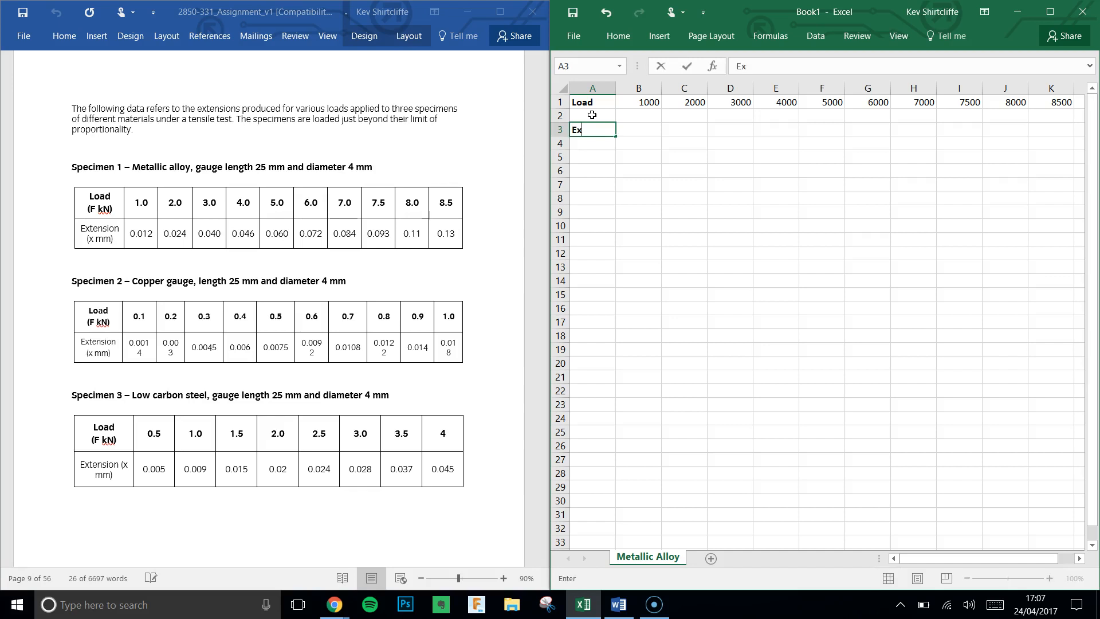
text(tension mm)
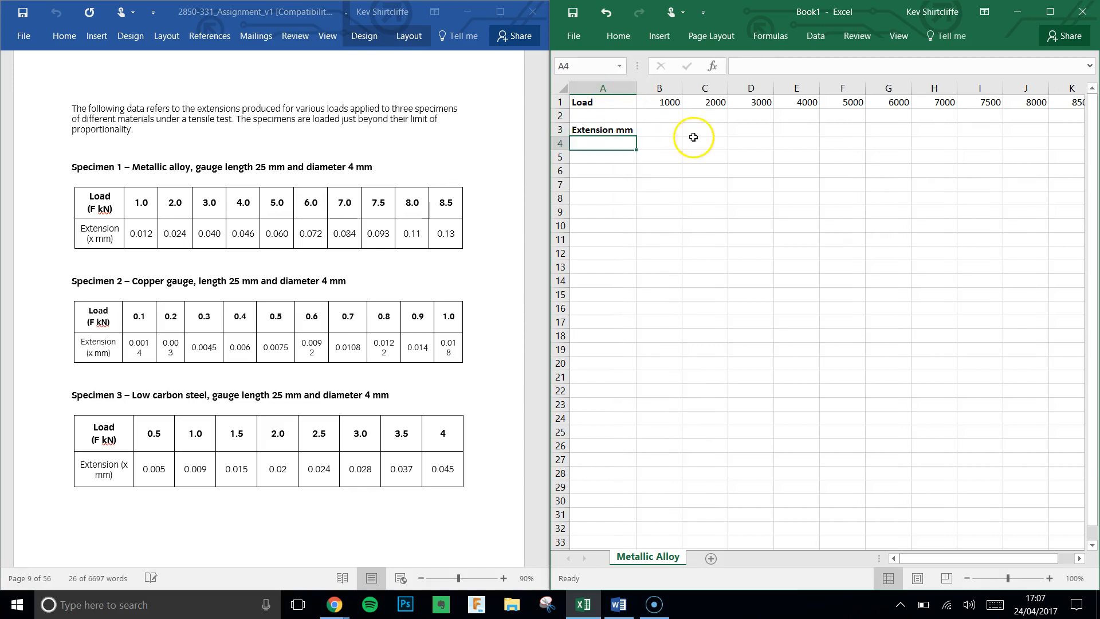
click(659, 130)
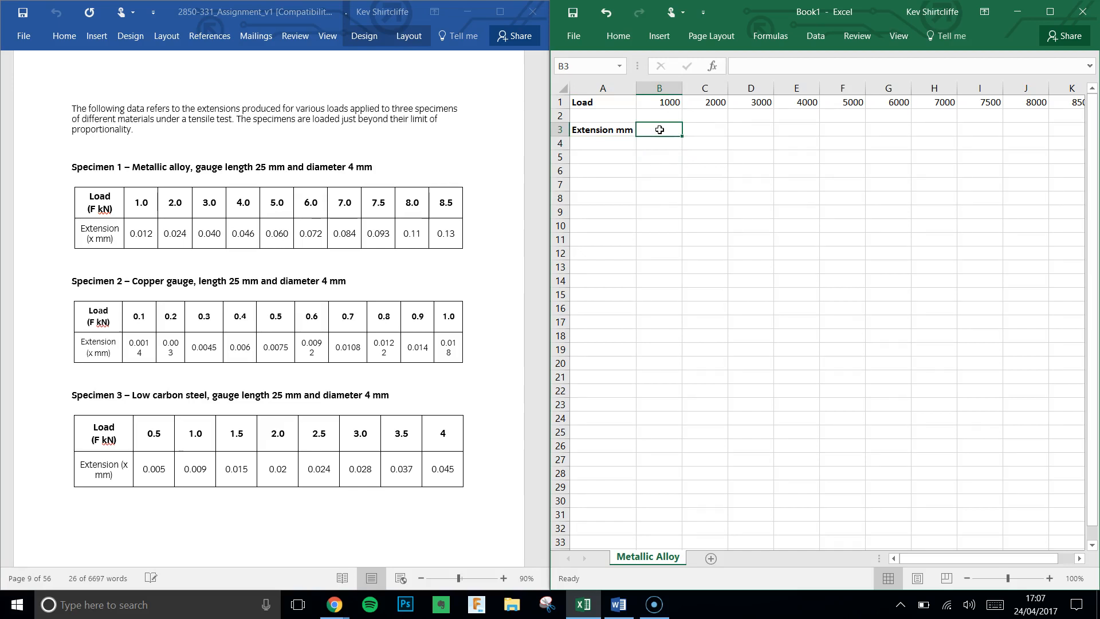
text(0.012)
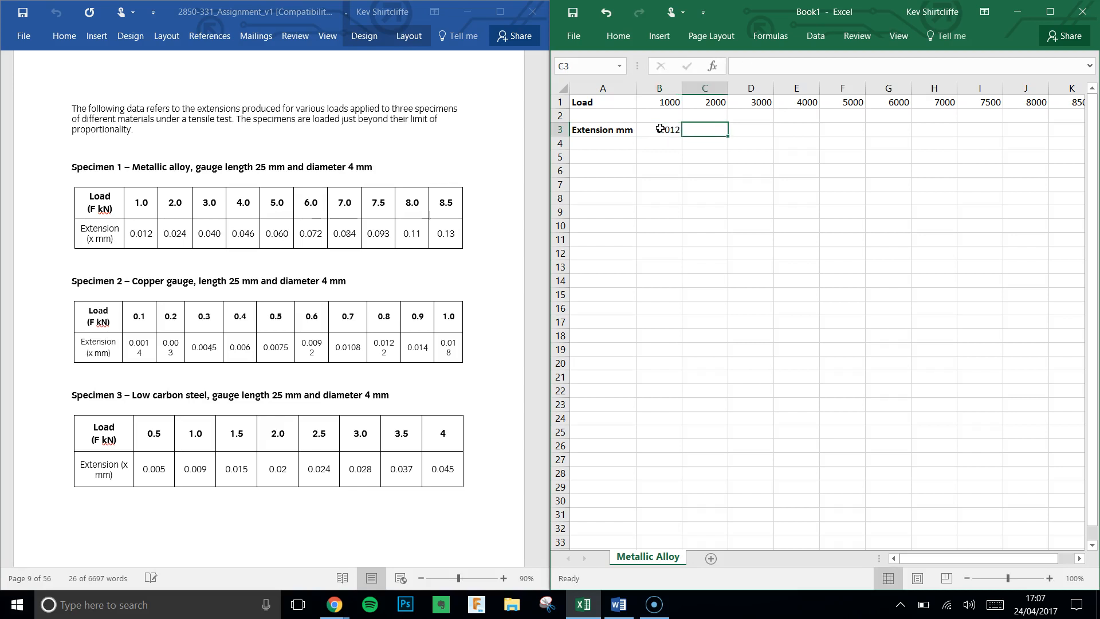
text(0.)
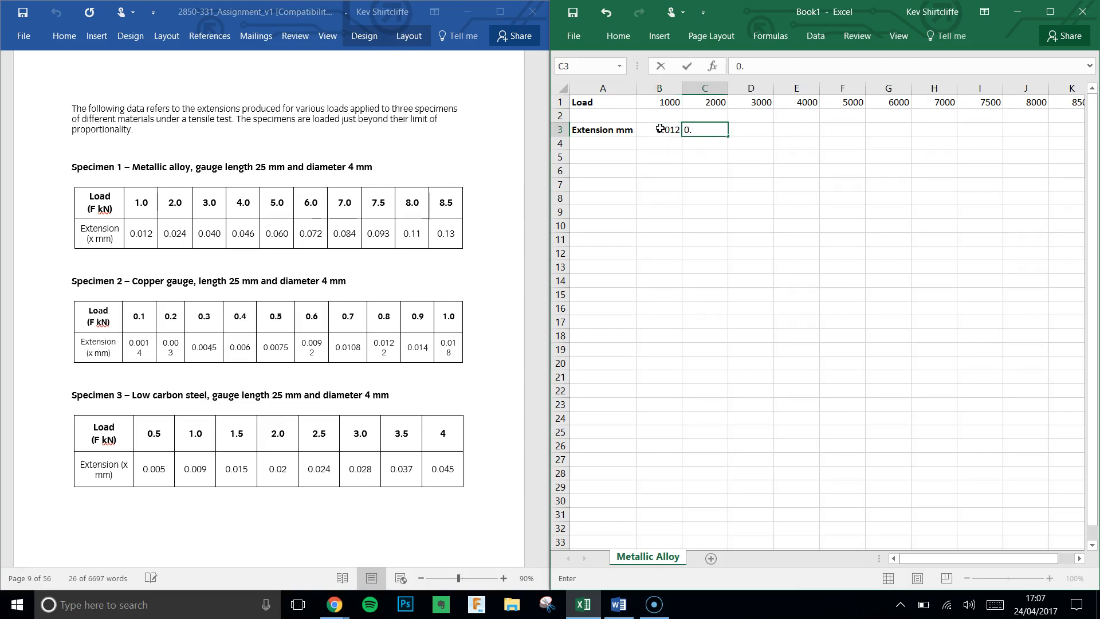
key(Tab)
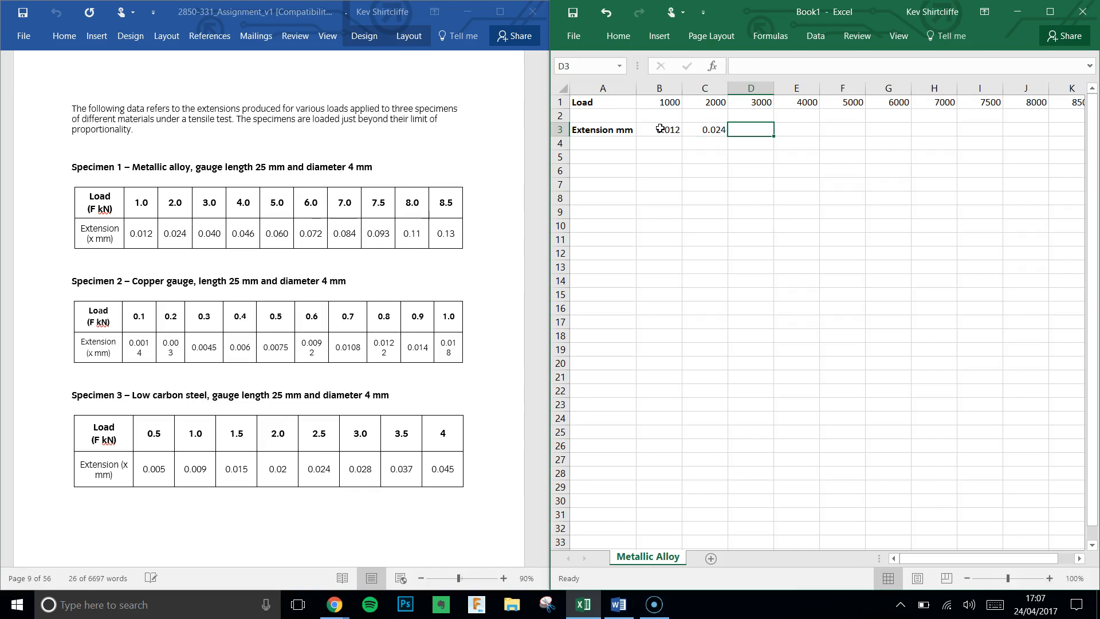
text(0.04)
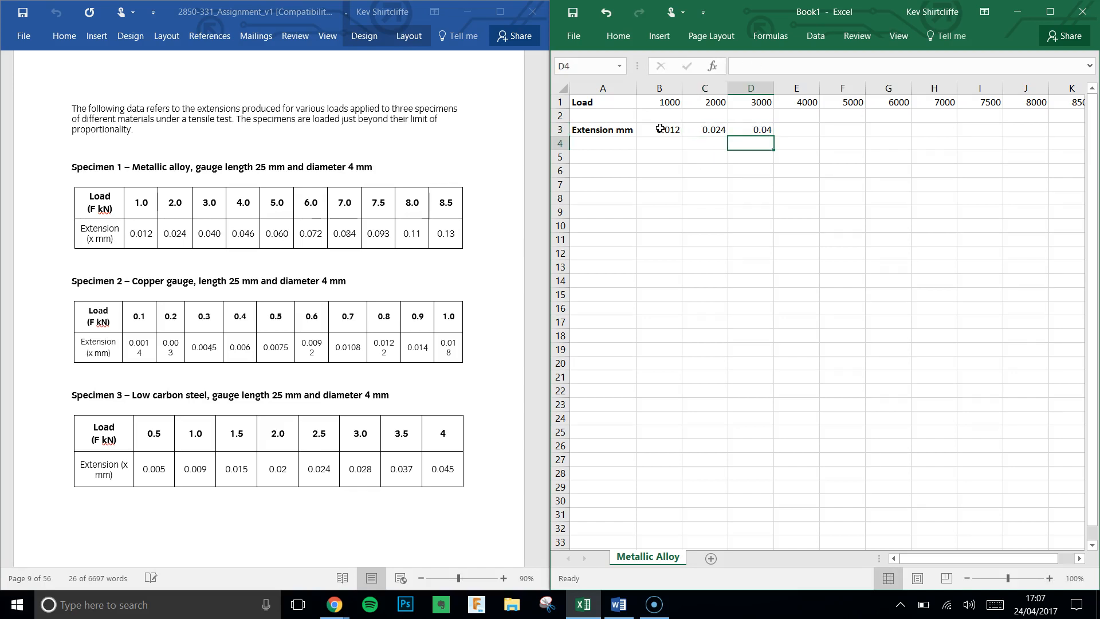
Enter the remaining extensions from E3 onward, through 0.046, 0.06, 0.07, 0.084 up to 0.13.
click(796, 129)
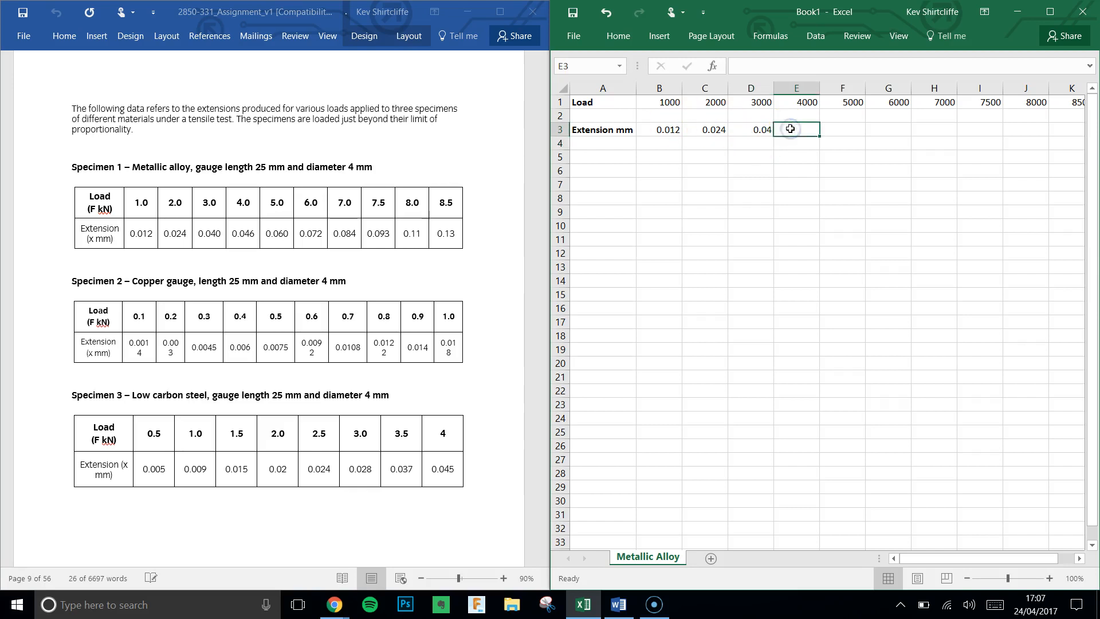
text(0.0)
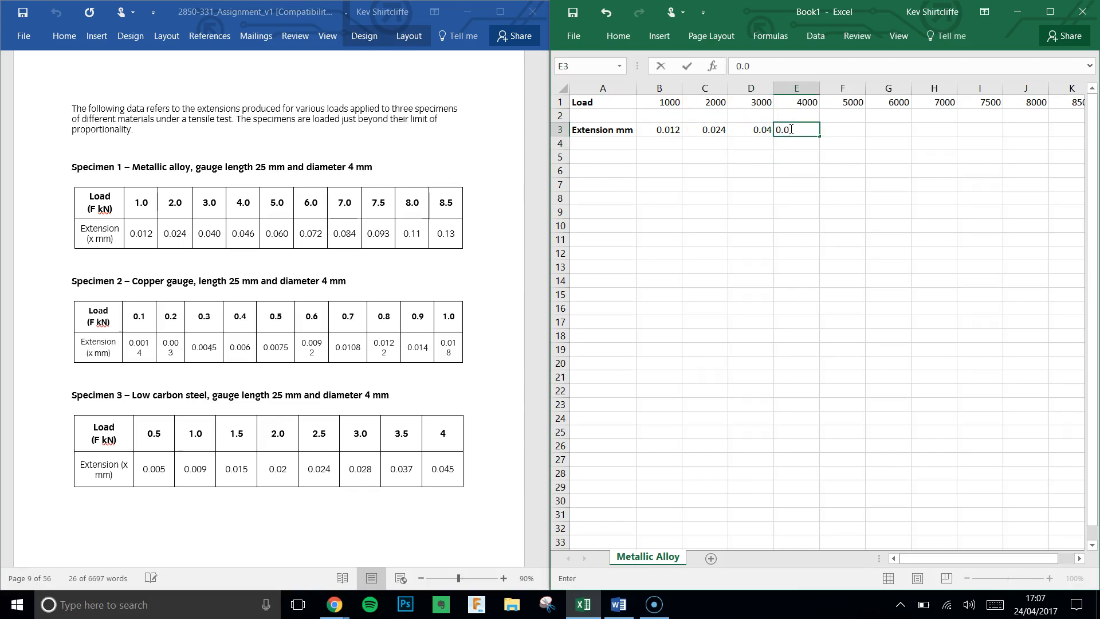
text(0.046)
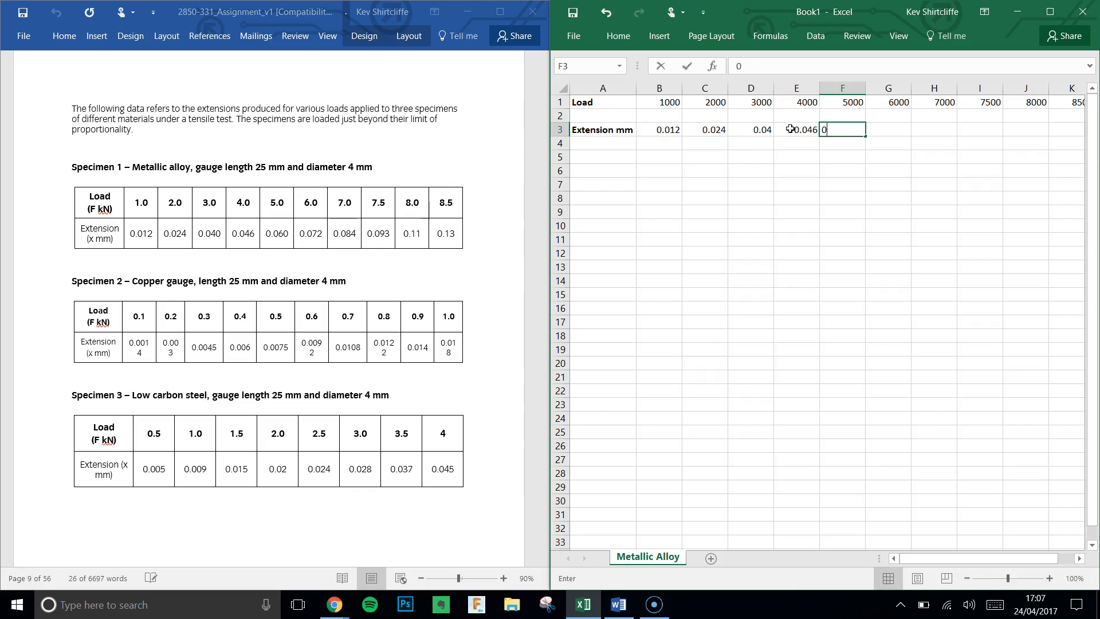
text(0.06)
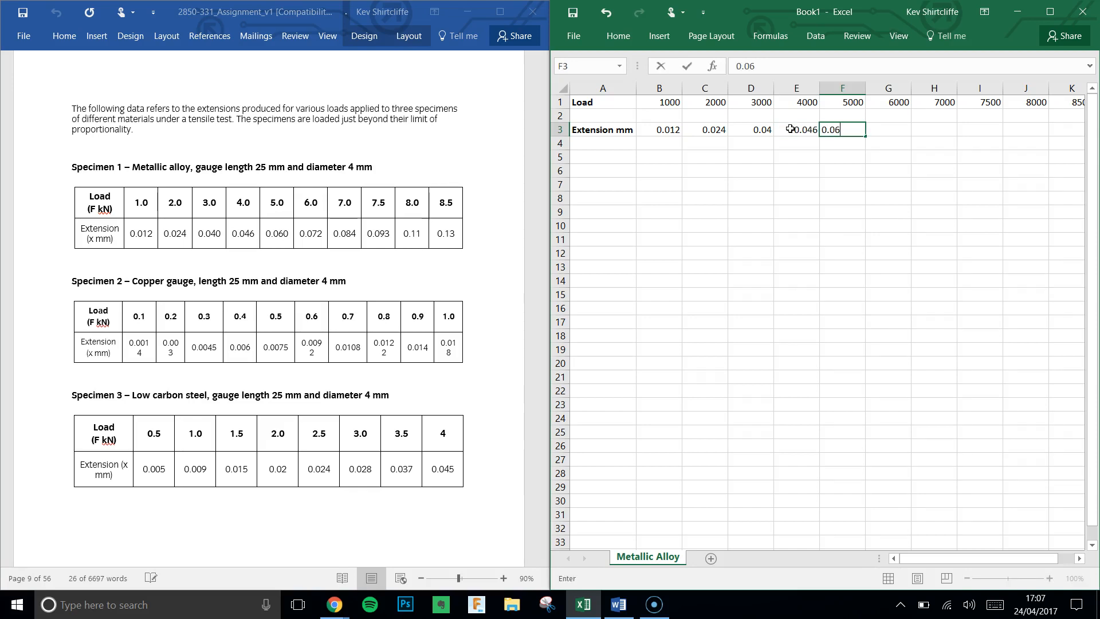
text(0.072)
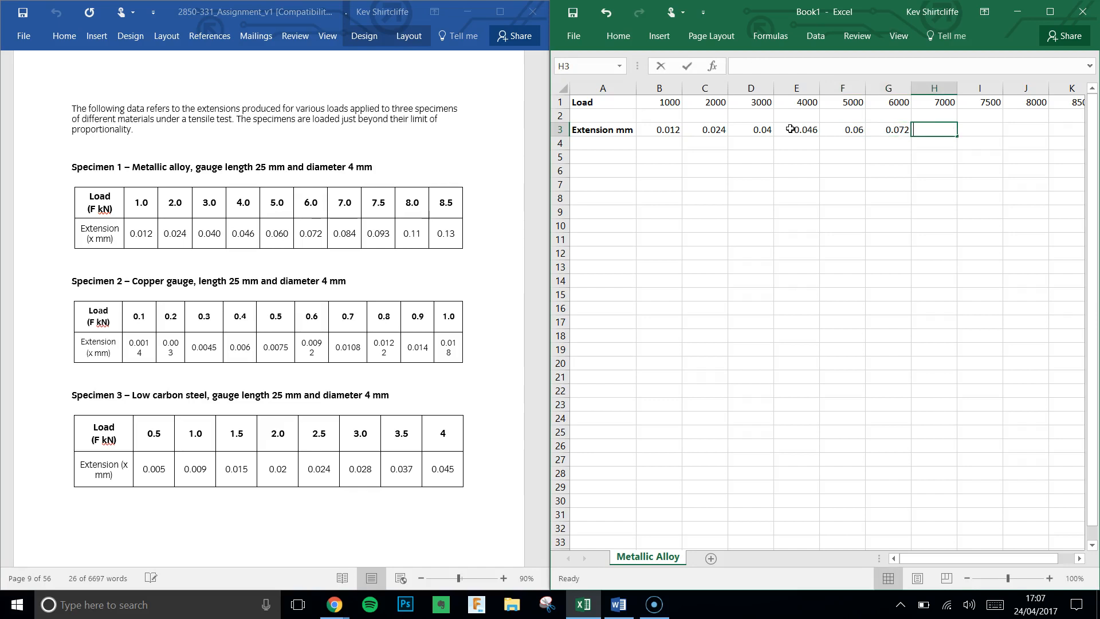
text(0.084)
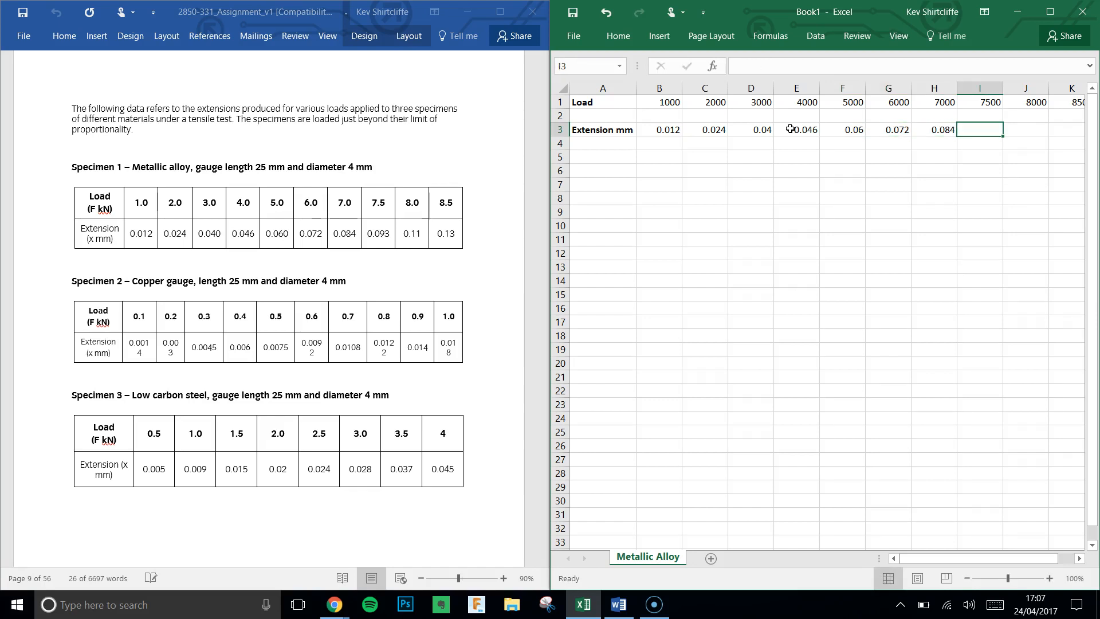
text(0.093)
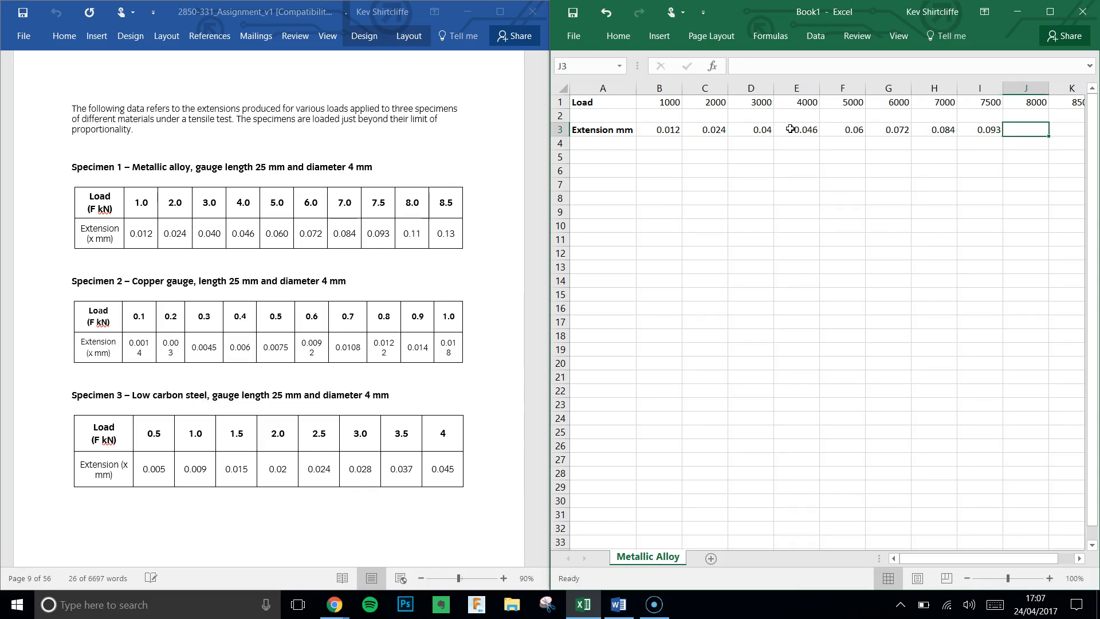
text(0.11)
click(1070, 128)
text(0.13)
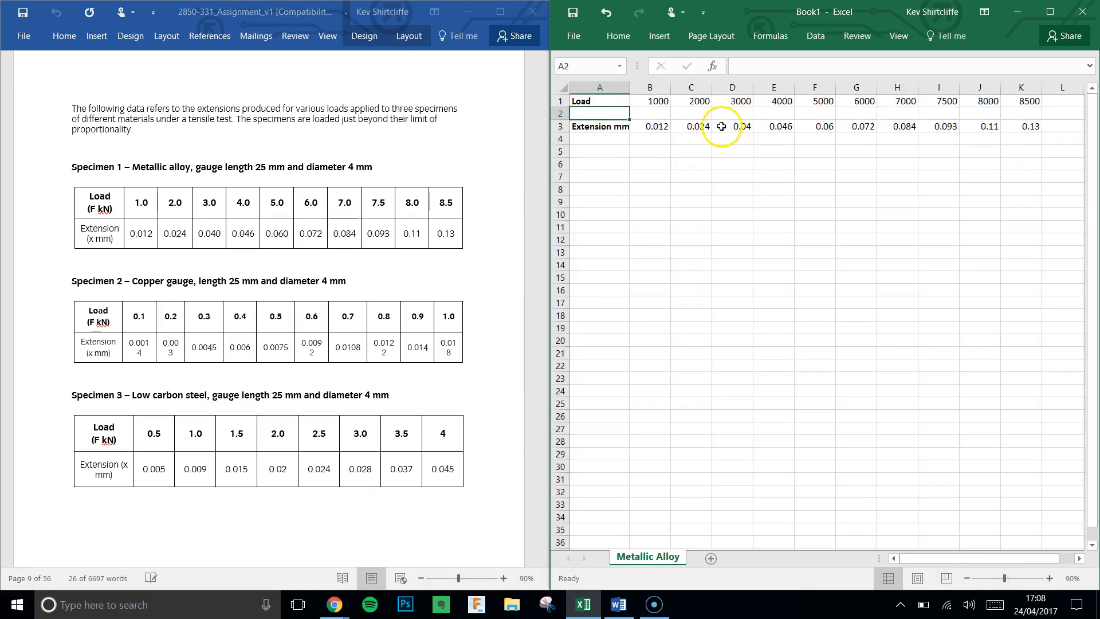
mouse_move(628, 161)
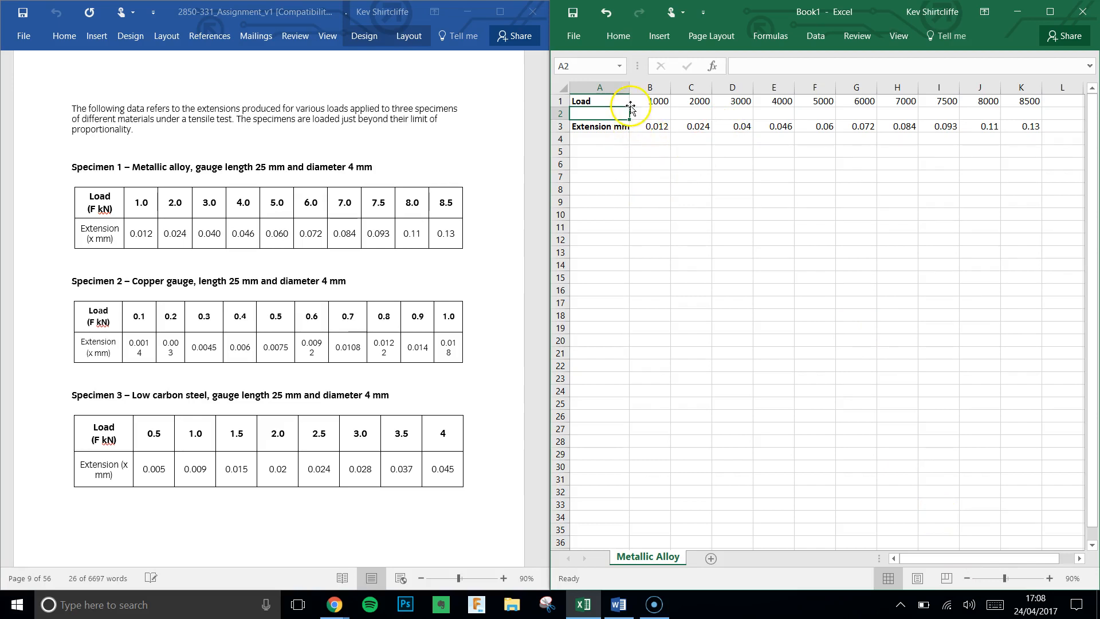
Fill row 4 with =B3/1000 copied across to K4, converting extensions to metres in scientific format.
drag(648, 126, 1028, 126)
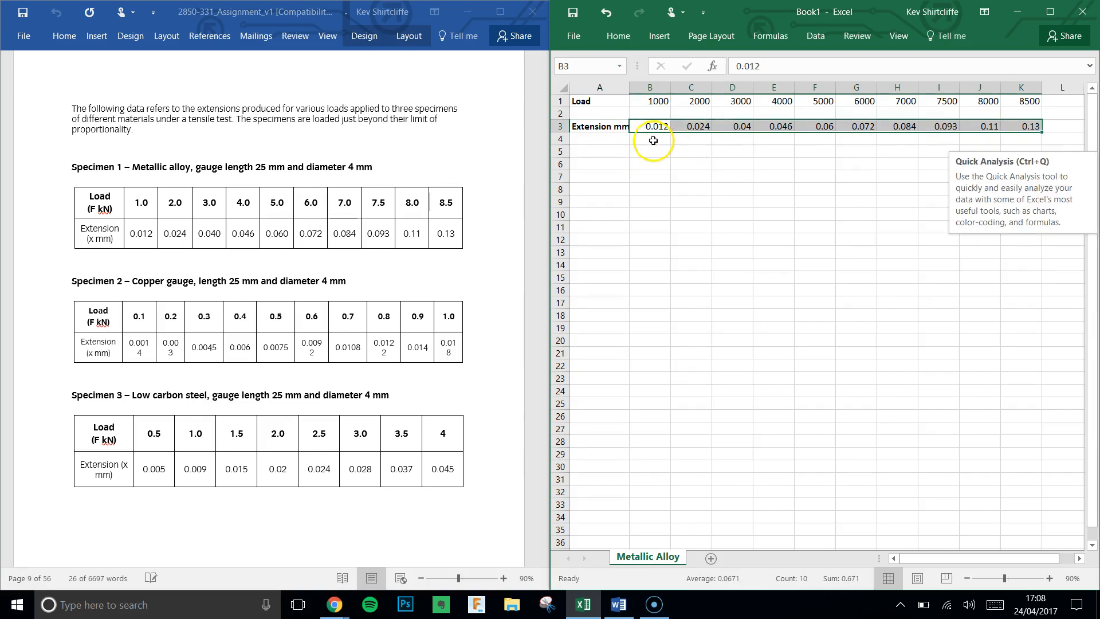
text(=)
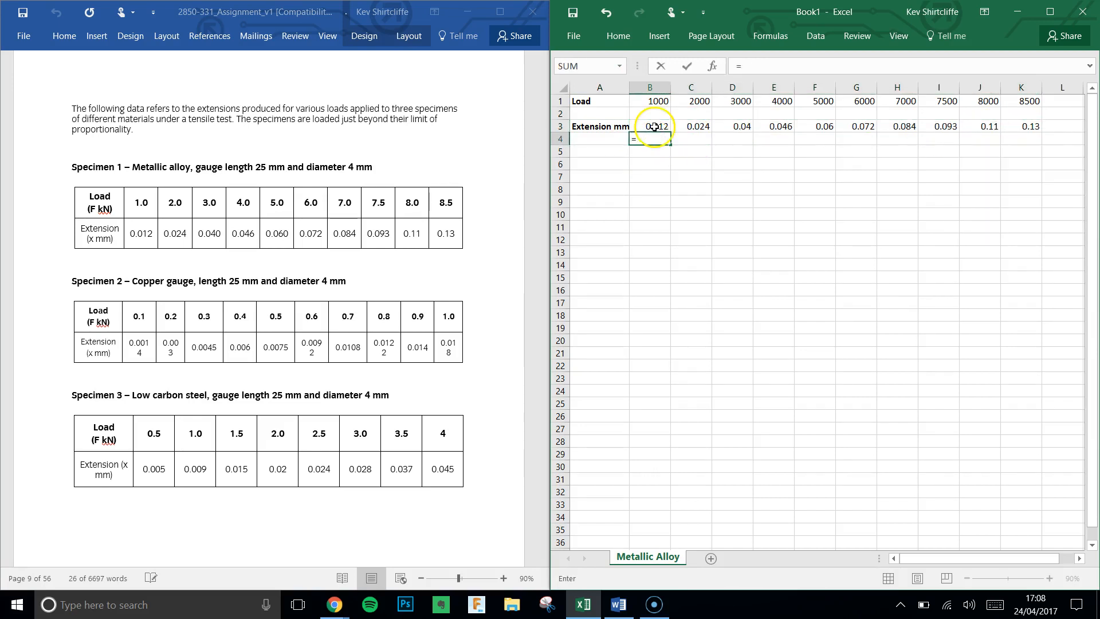
click(648, 126)
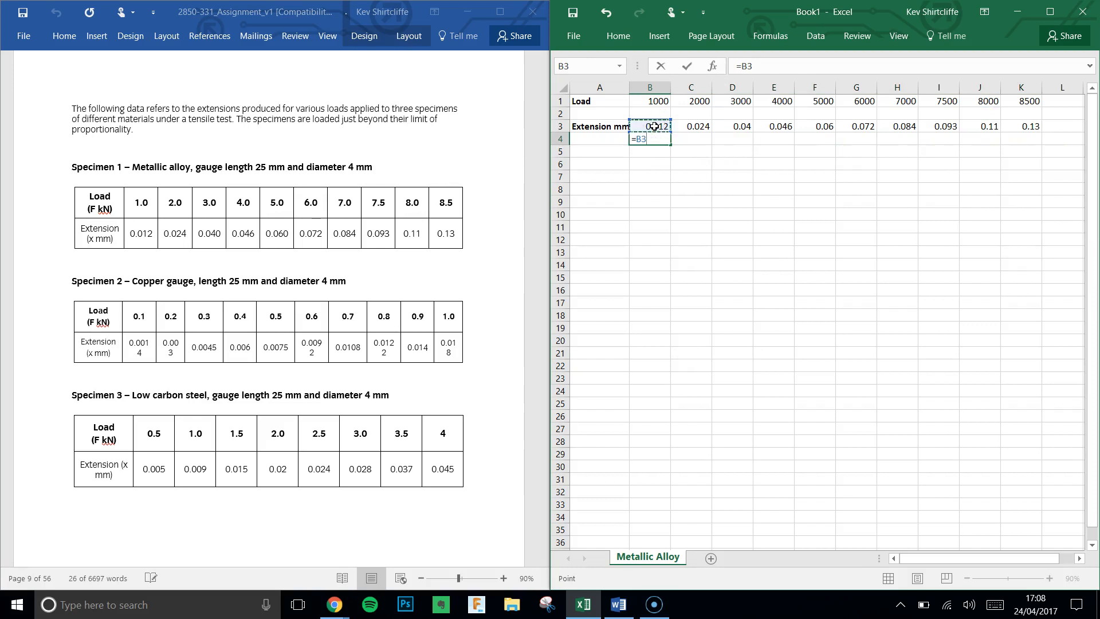
text(/10)
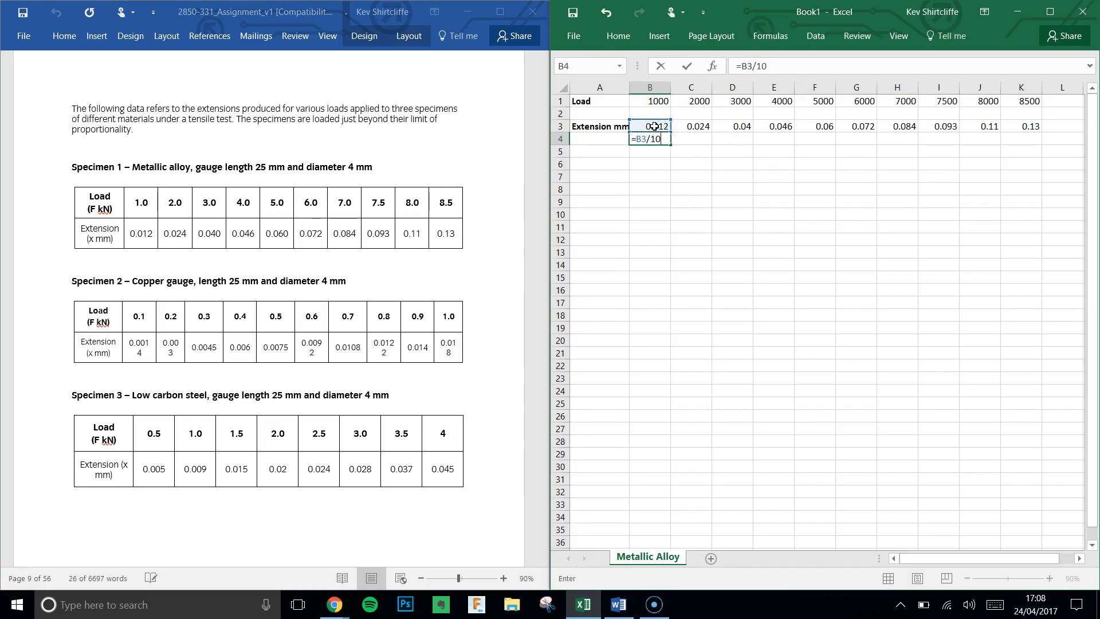
text(00)
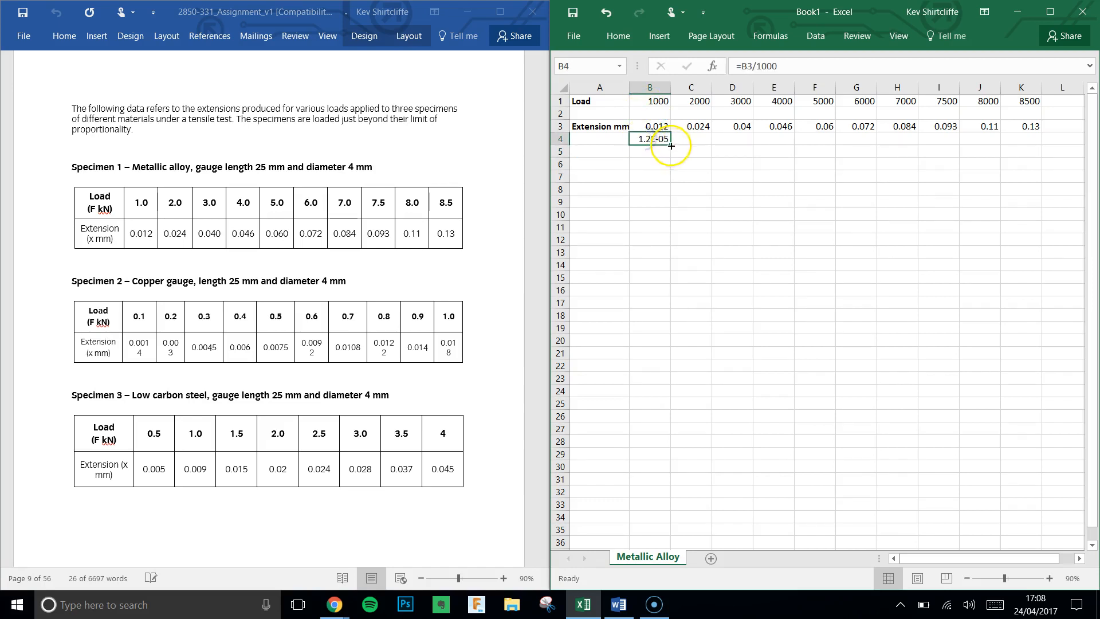
drag(651, 138, 1019, 139)
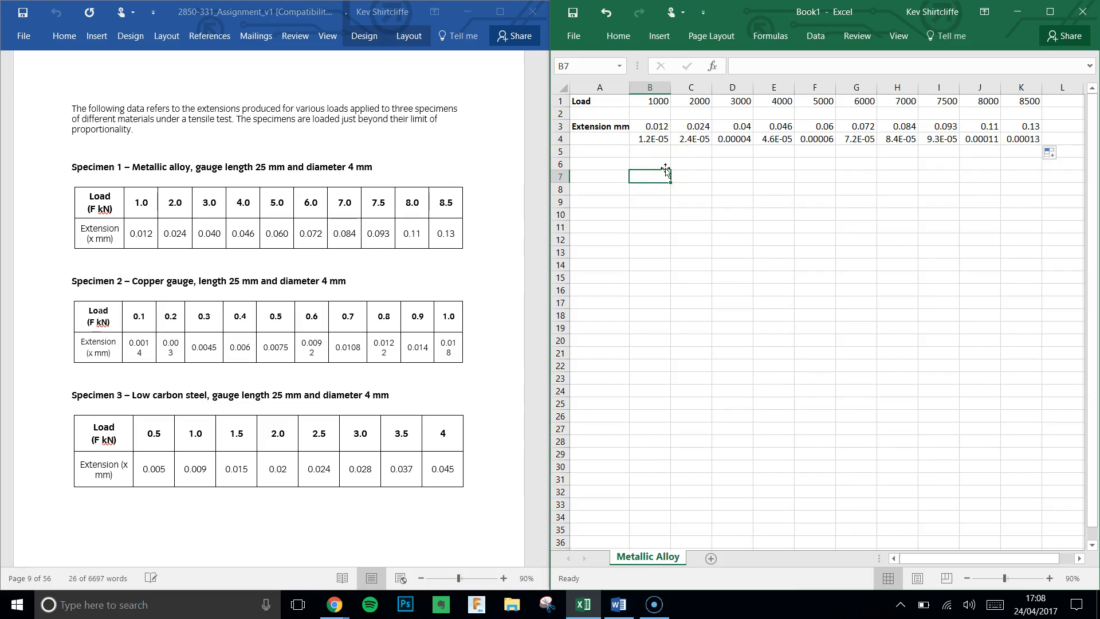
text(Scientific Notation)
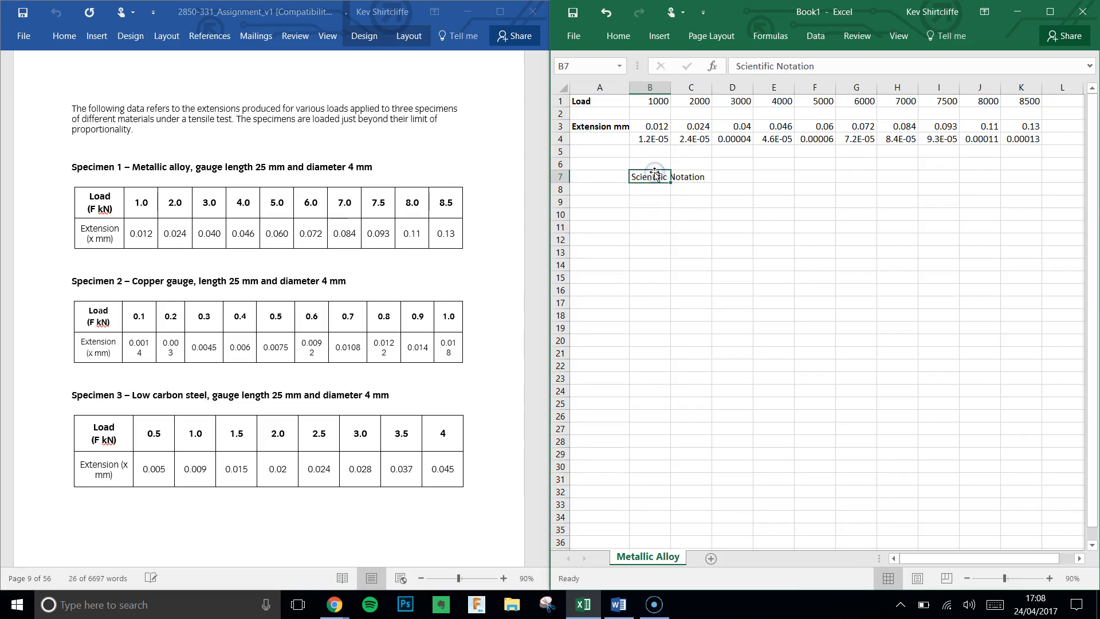
click(648, 138)
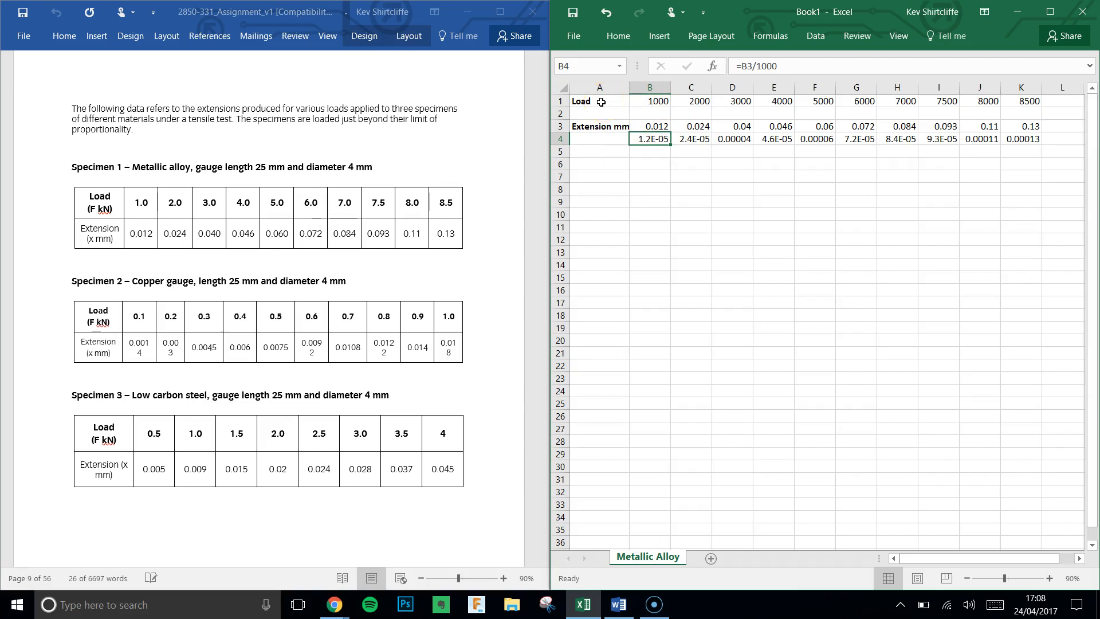
mouse_move(522, 191)
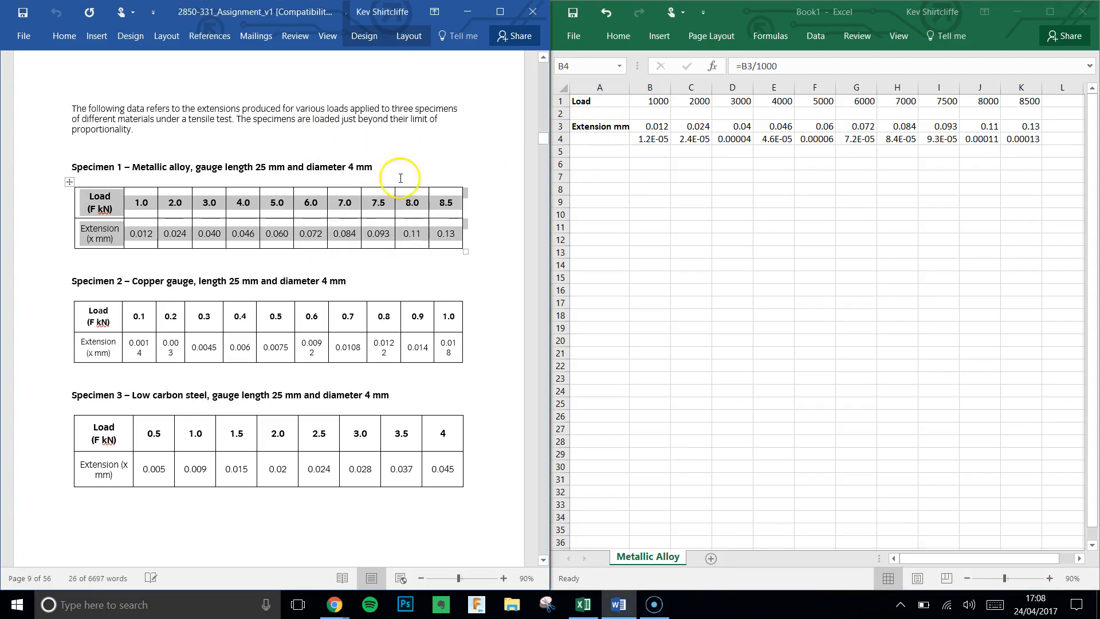
mouse_move(226, 167)
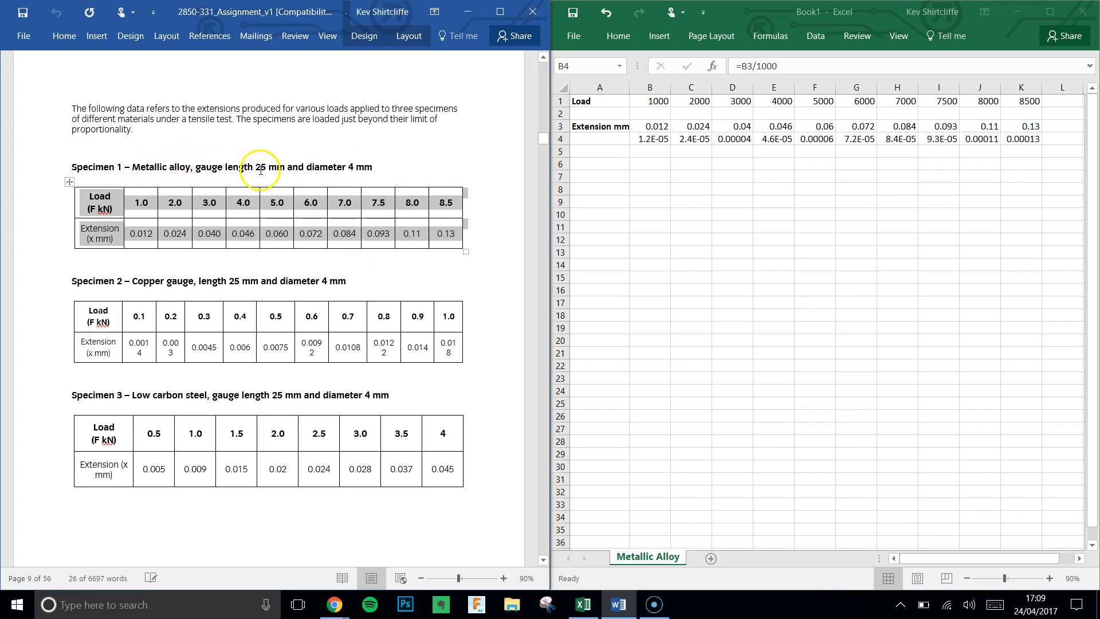
double_click(265, 168)
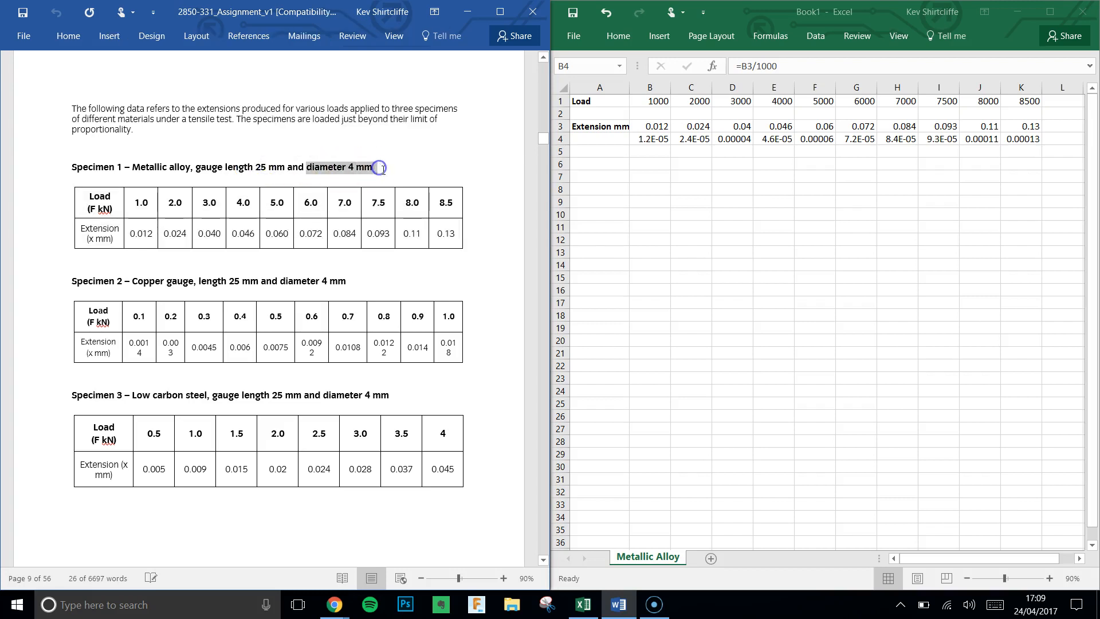
Record Diameter 4 mm in row 8 with =B8/1000 giving 0.004 beneath it.
click(599, 188)
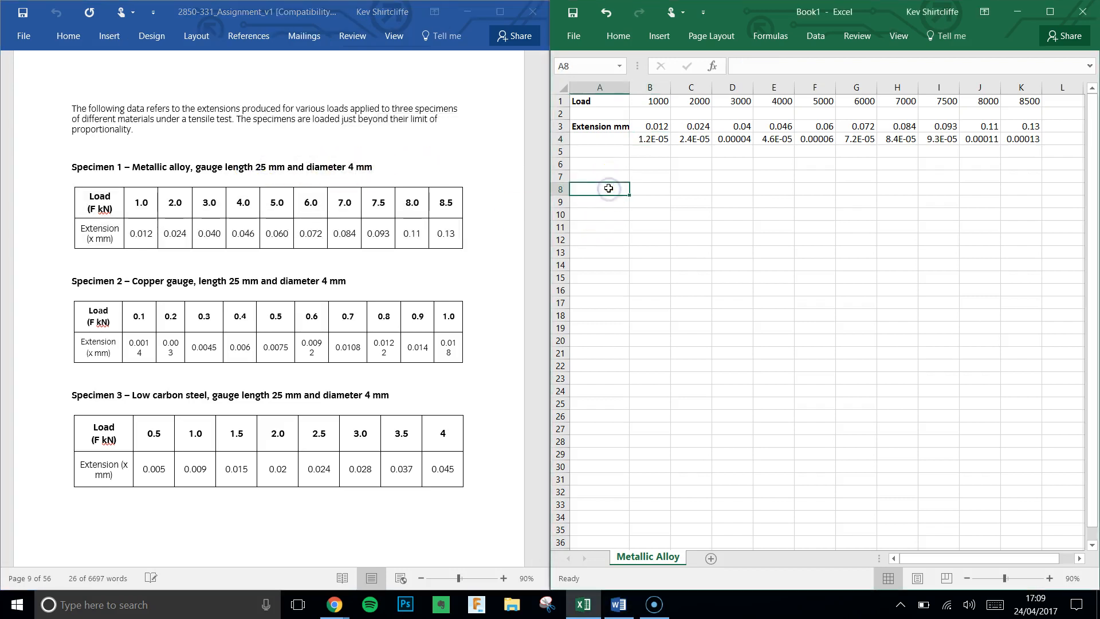
text(Diameter)
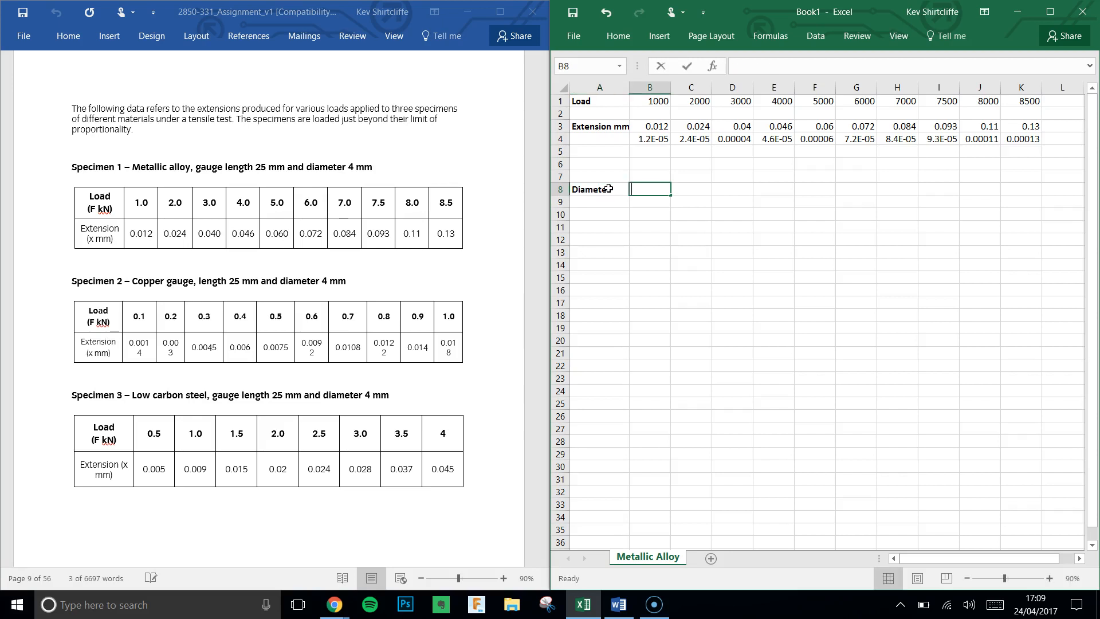
text(4)
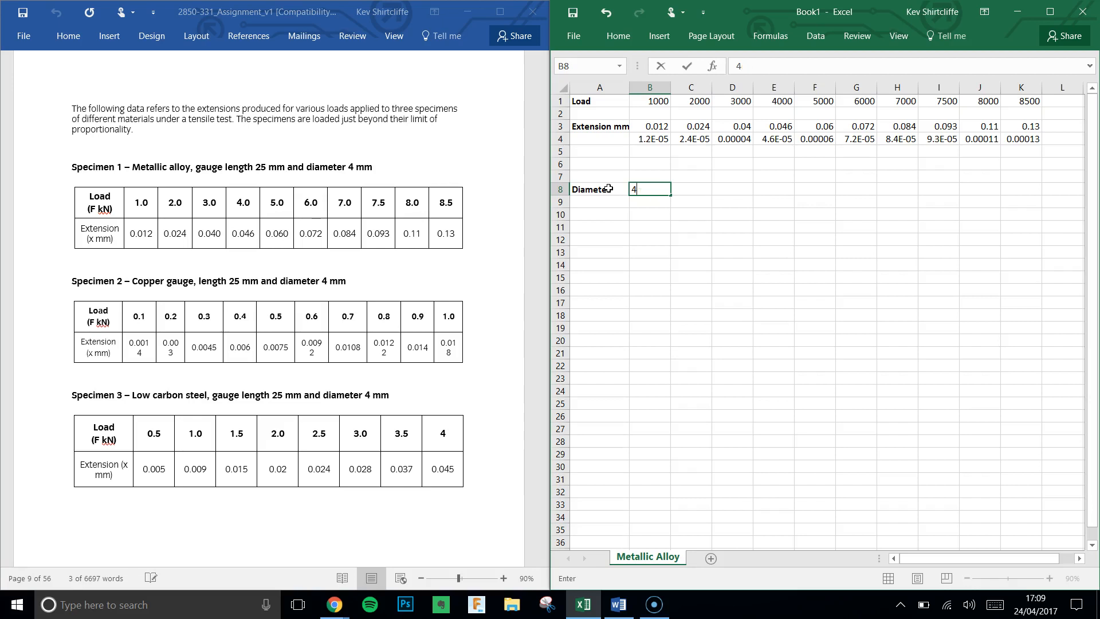
text(mm)
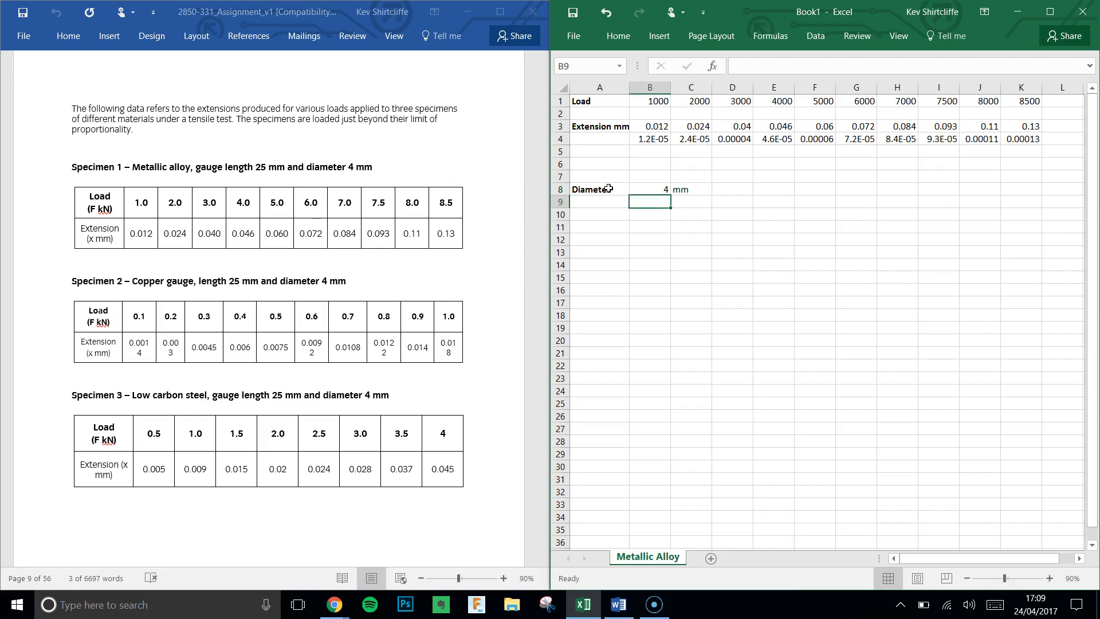
text(=B8)
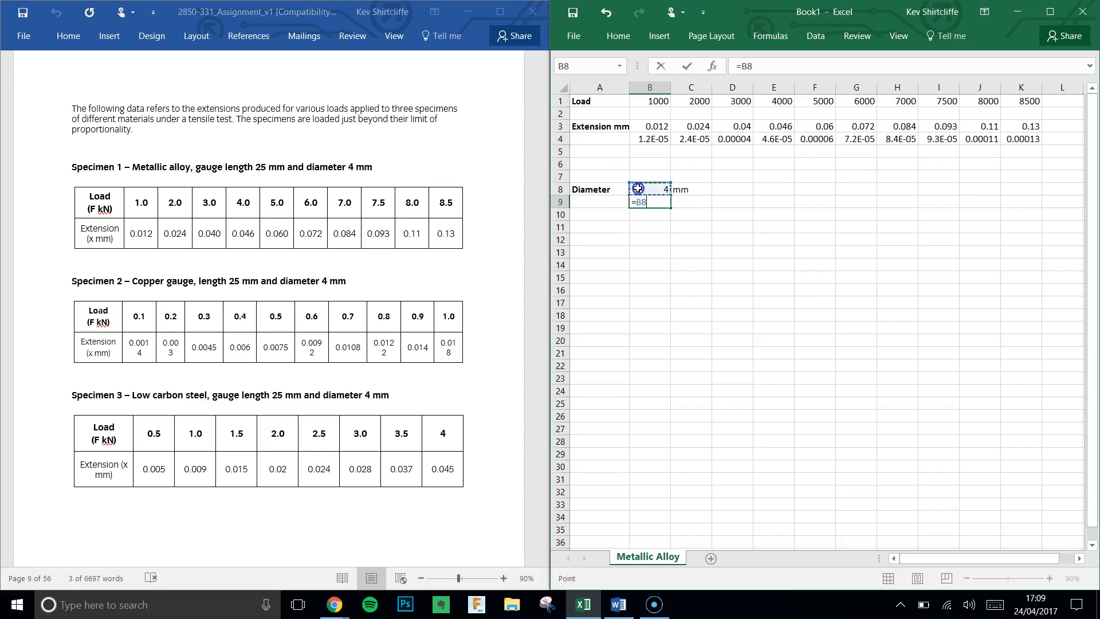
text(/1000)
click(691, 202)
text(mm)
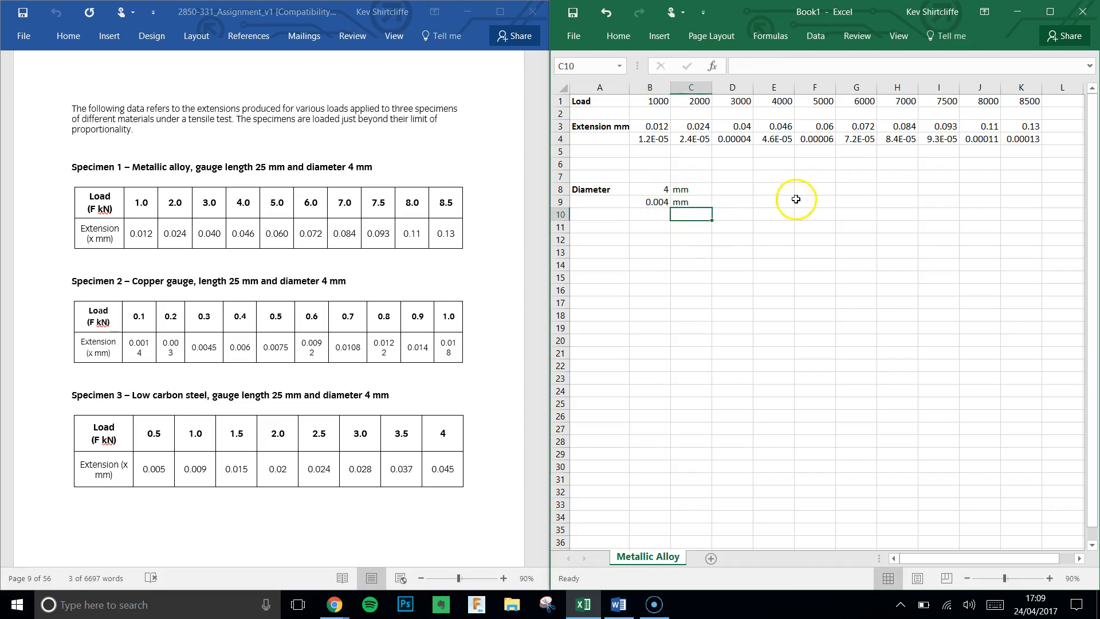
Add a Stress label beside it noted as F over A.
click(772, 188)
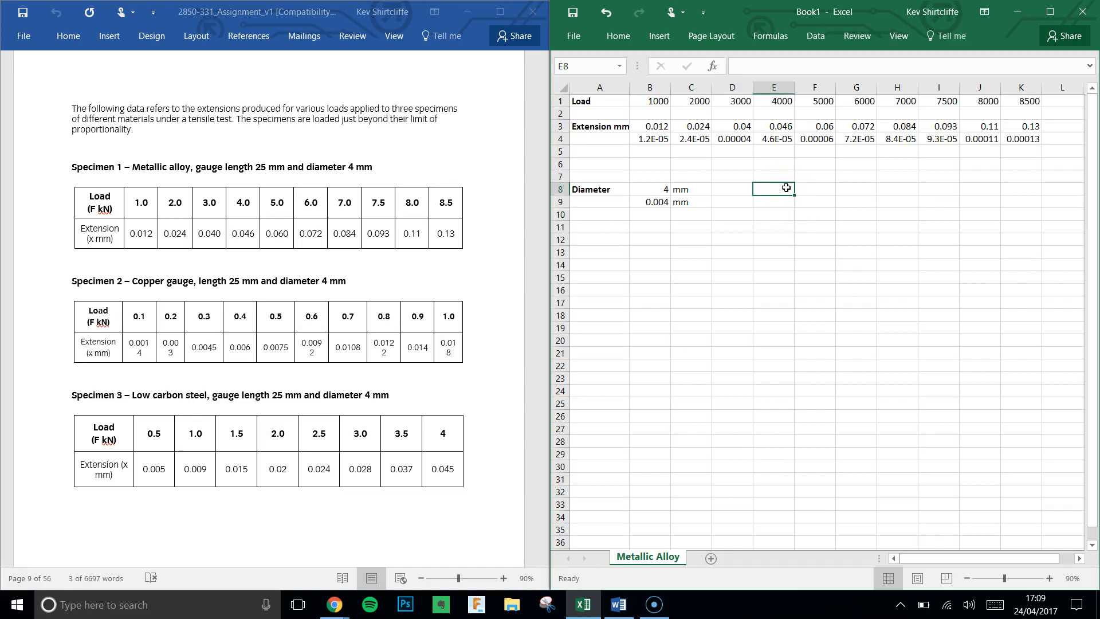
text(st)
click(815, 188)
text(F)
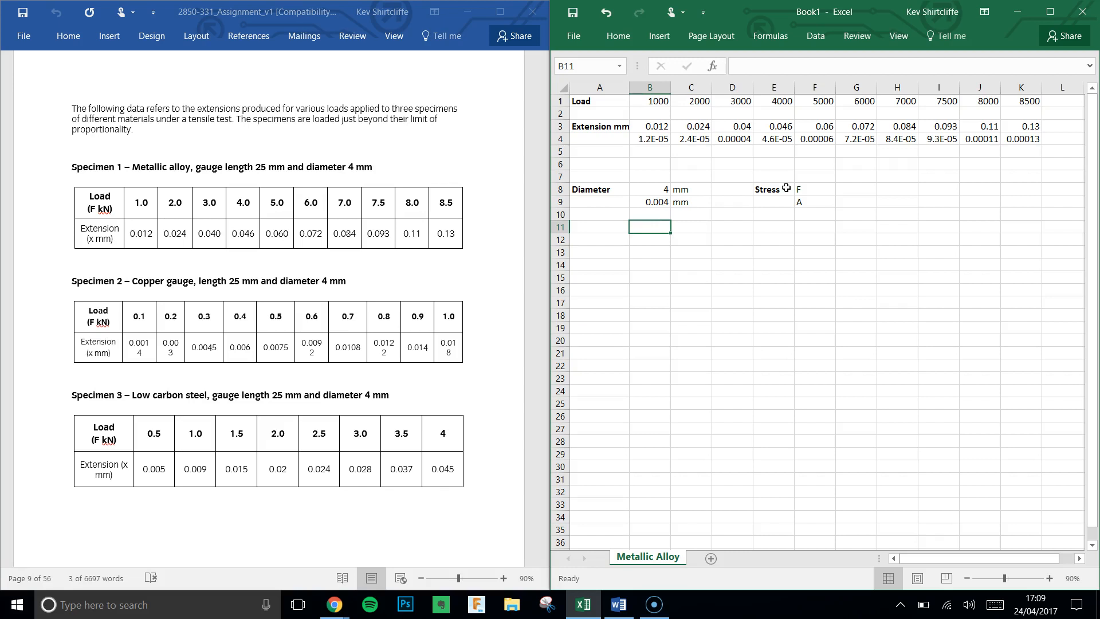
Label row 11 Area and enter =3.14*((B9/2)^2), giving about 0.00001256.
click(598, 226)
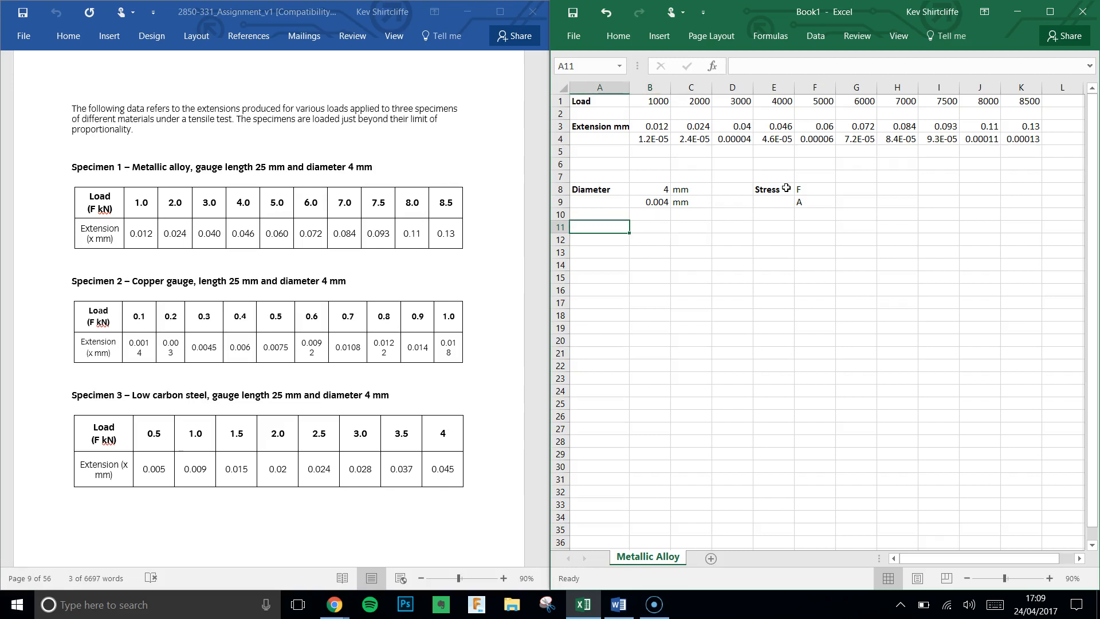
text(Area)
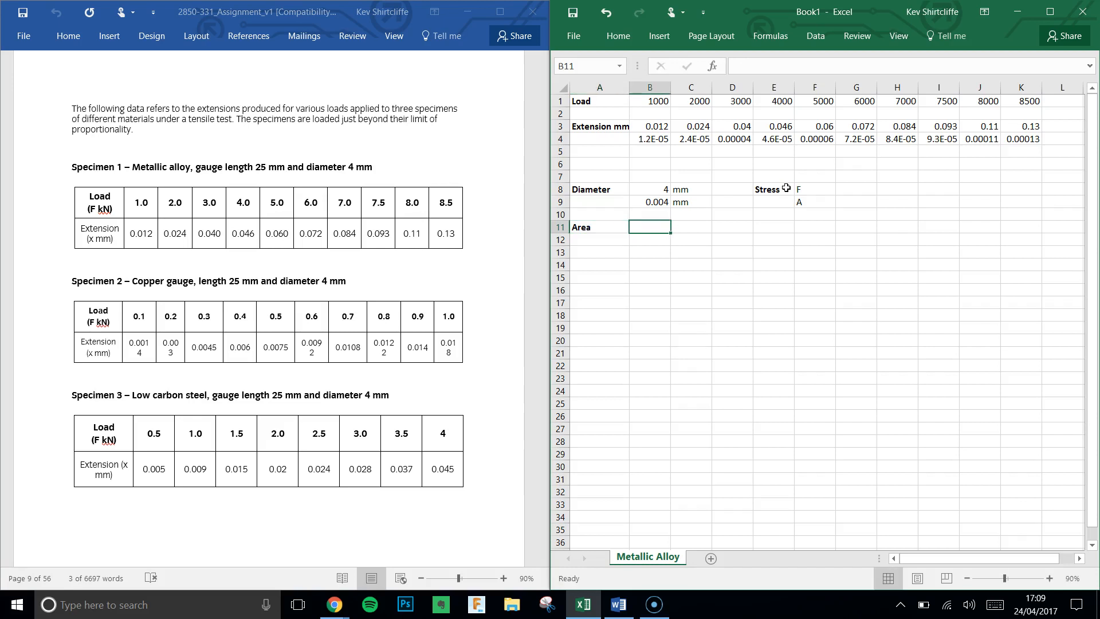
text(=)
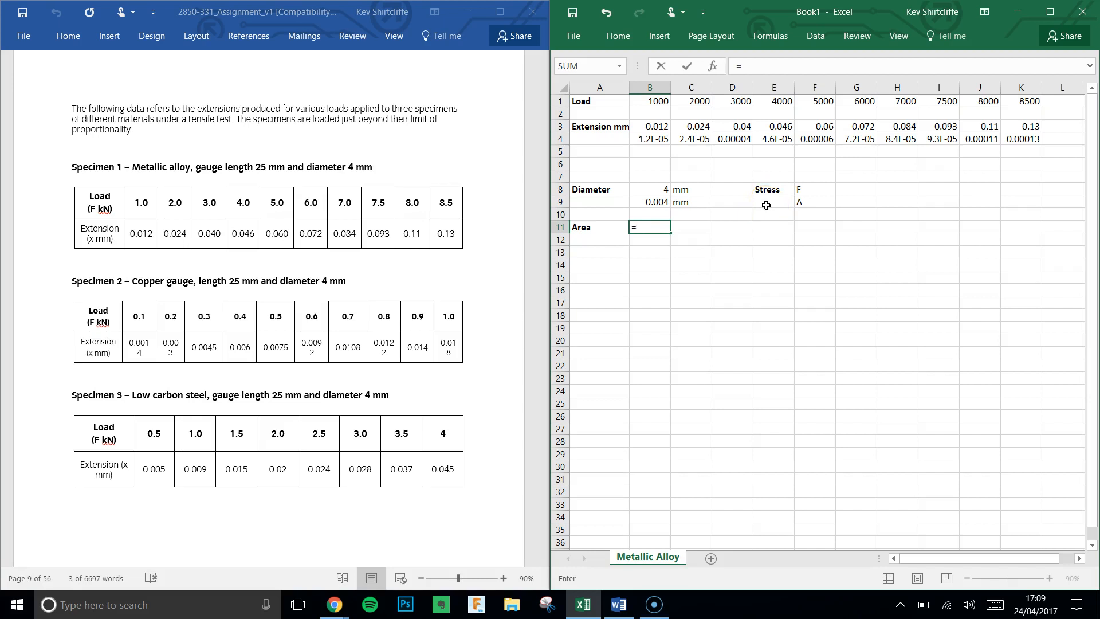
text(3.14*)
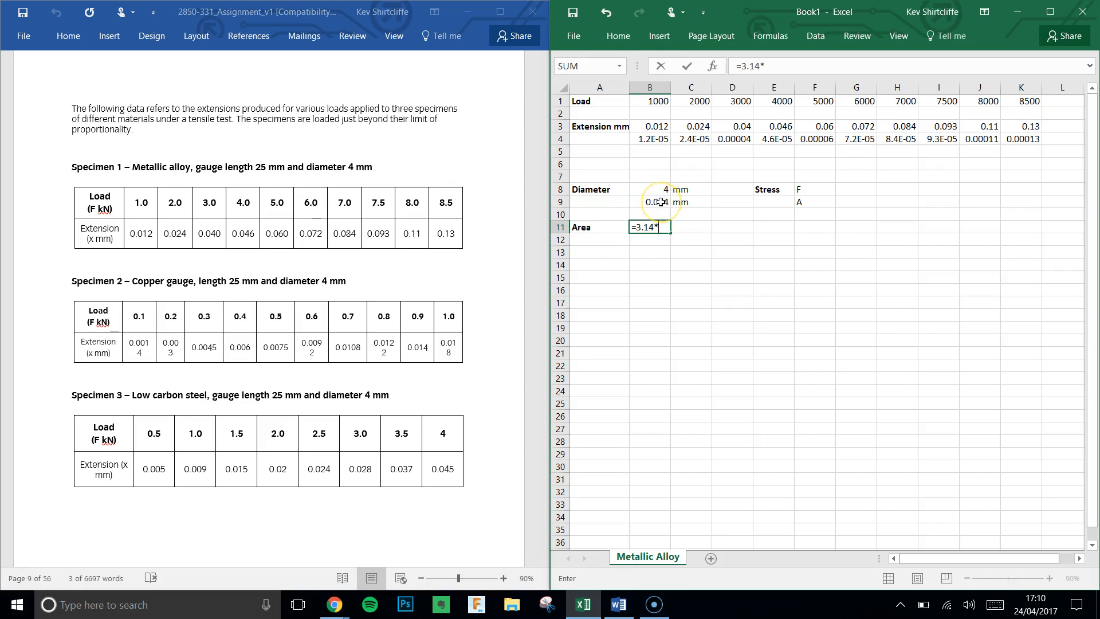
click(650, 202)
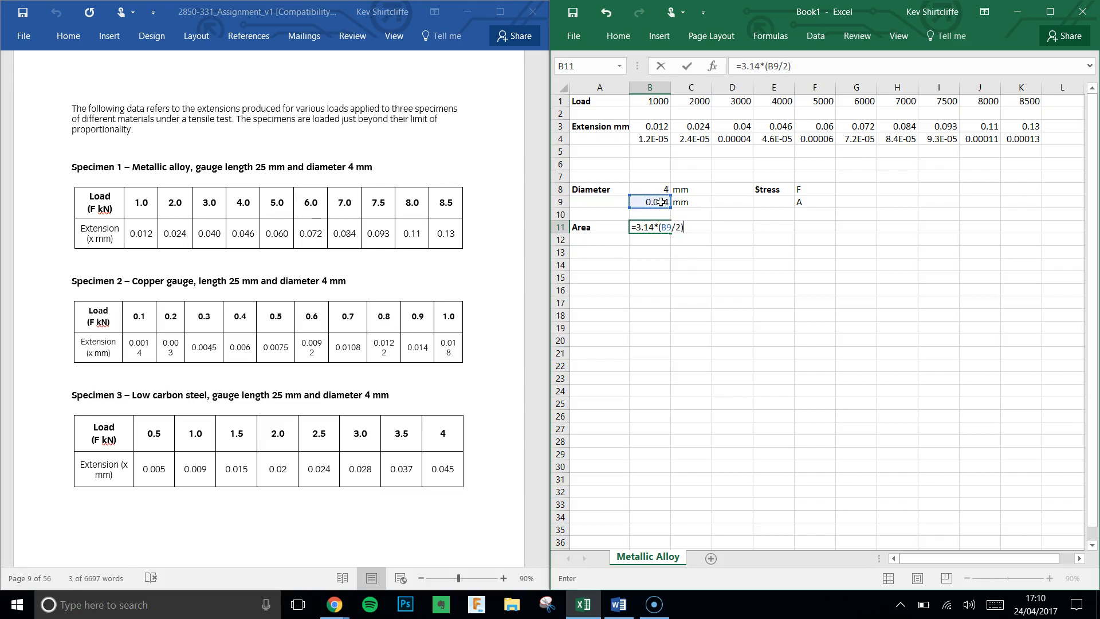
text(^2))
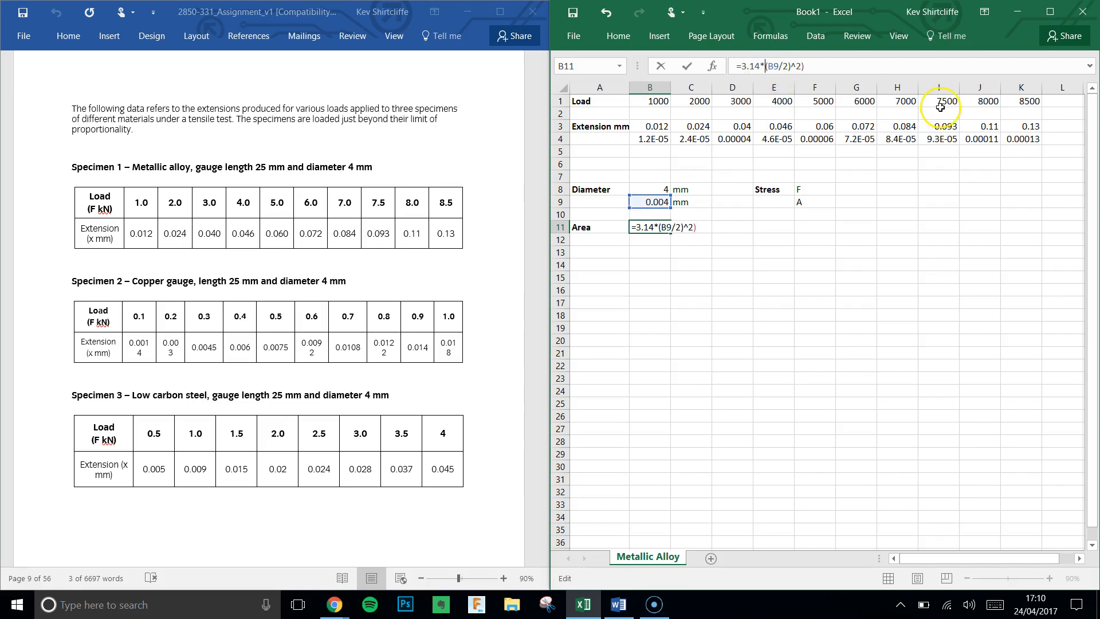
text(()
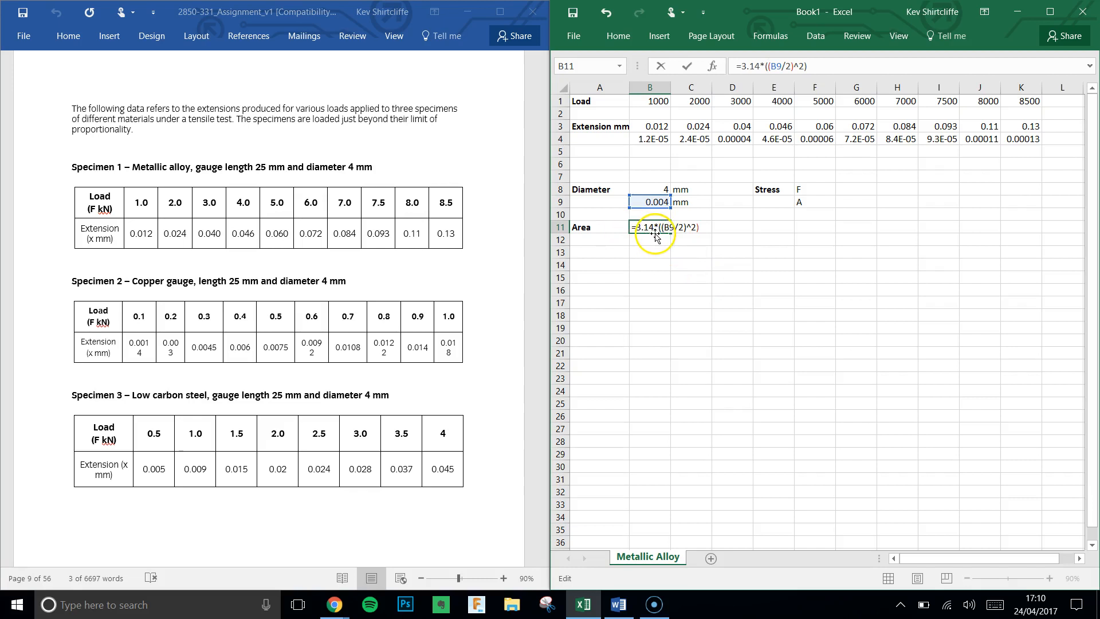
click(648, 201)
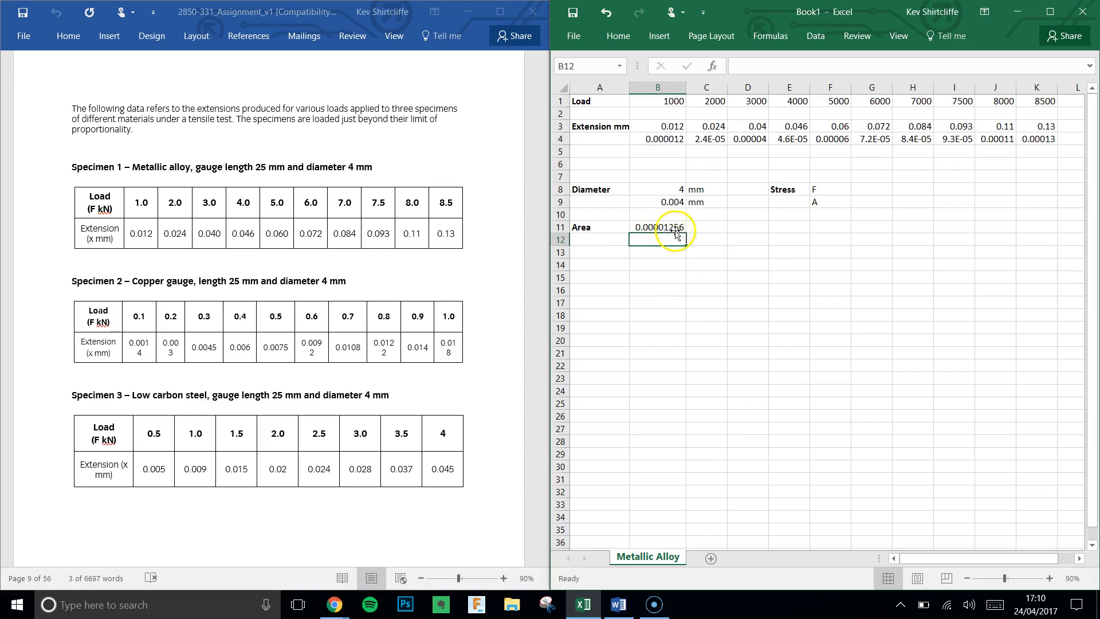
Enter =PI()*0.002^2 in B12 as a second area value, 1.2566E-05.
click(706, 227)
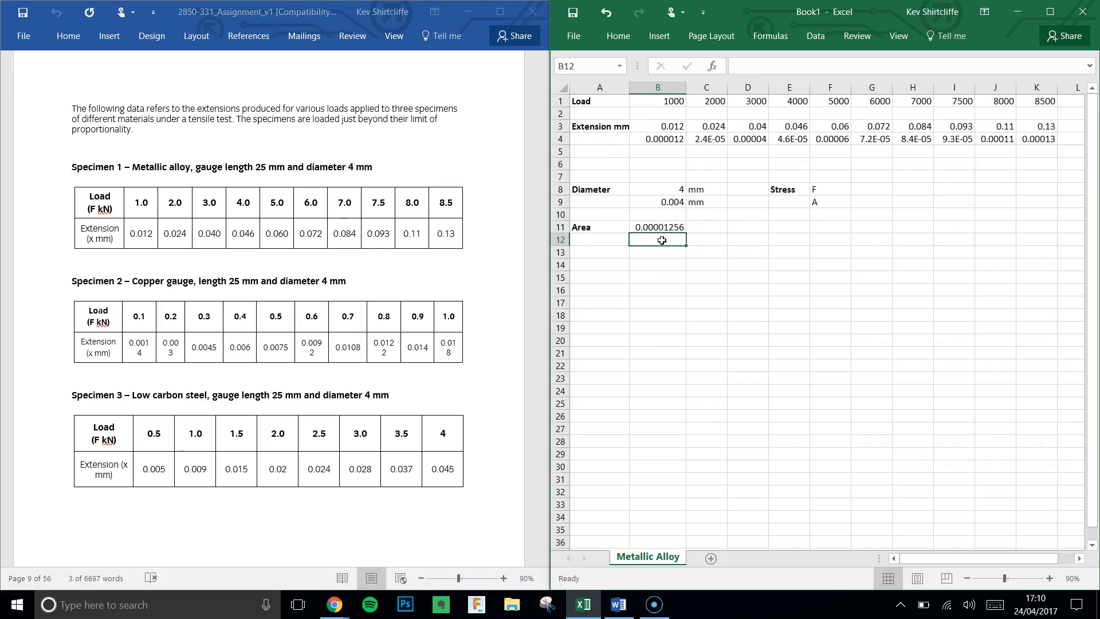
text(=)
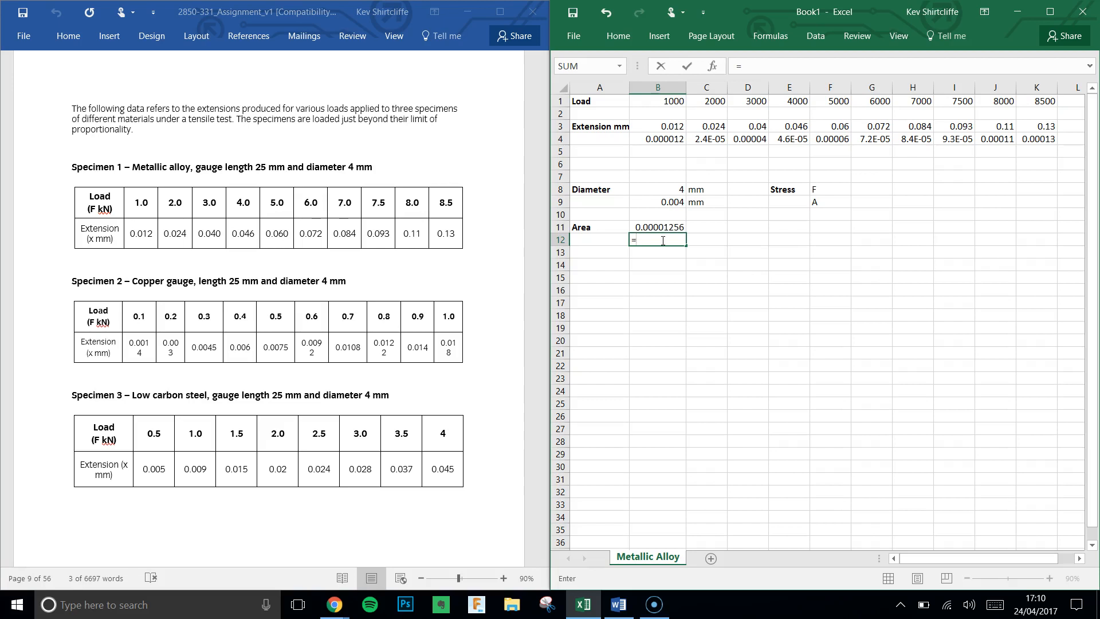
text(P)
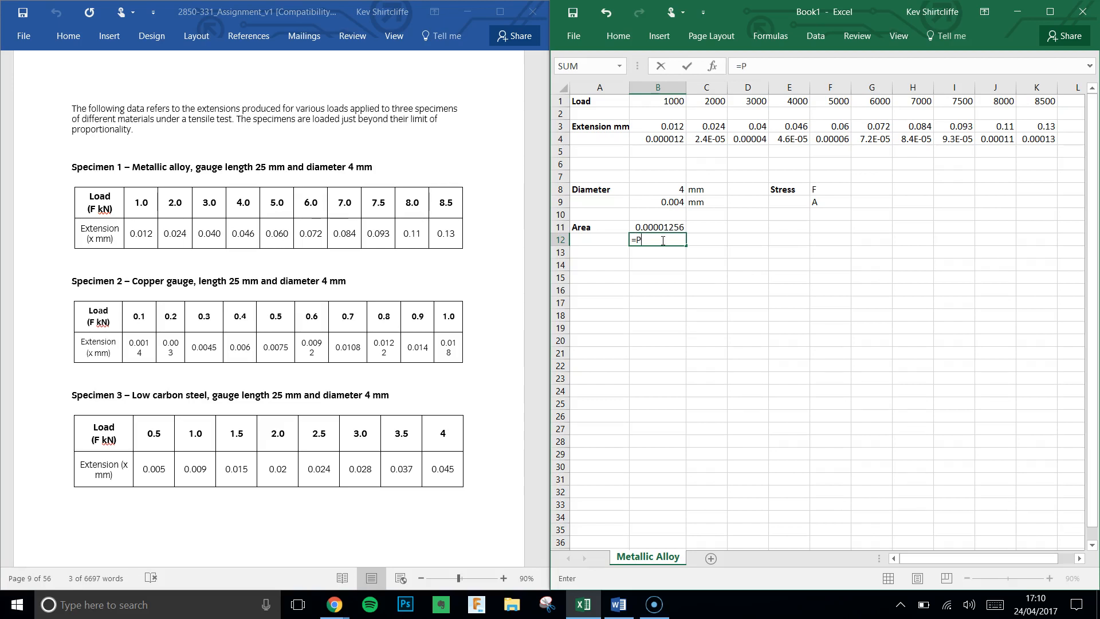
text(I())
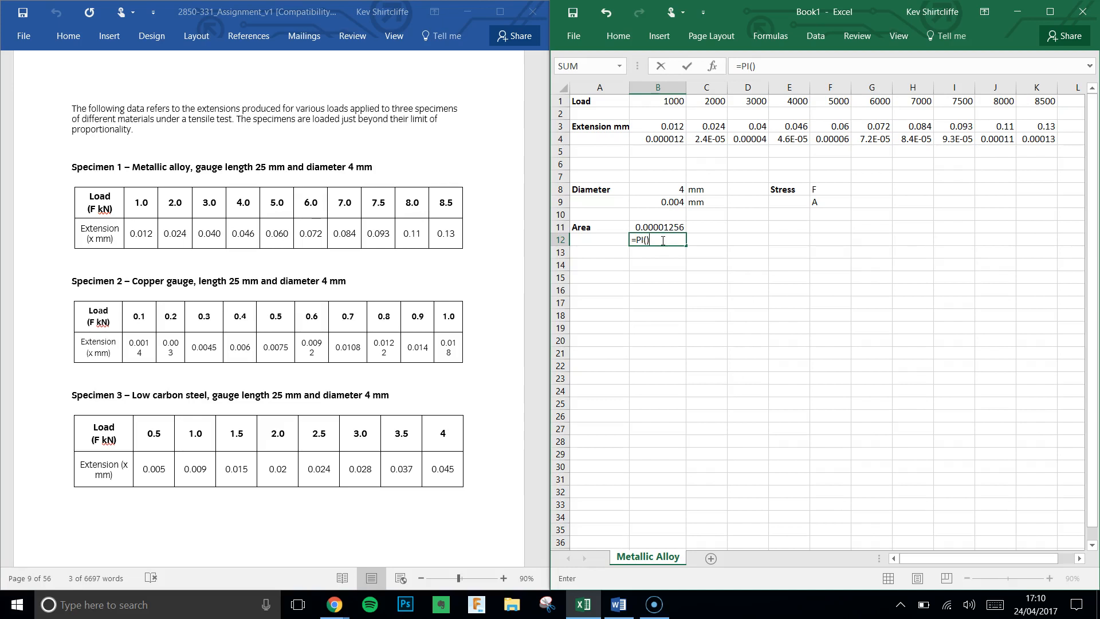
text(*)
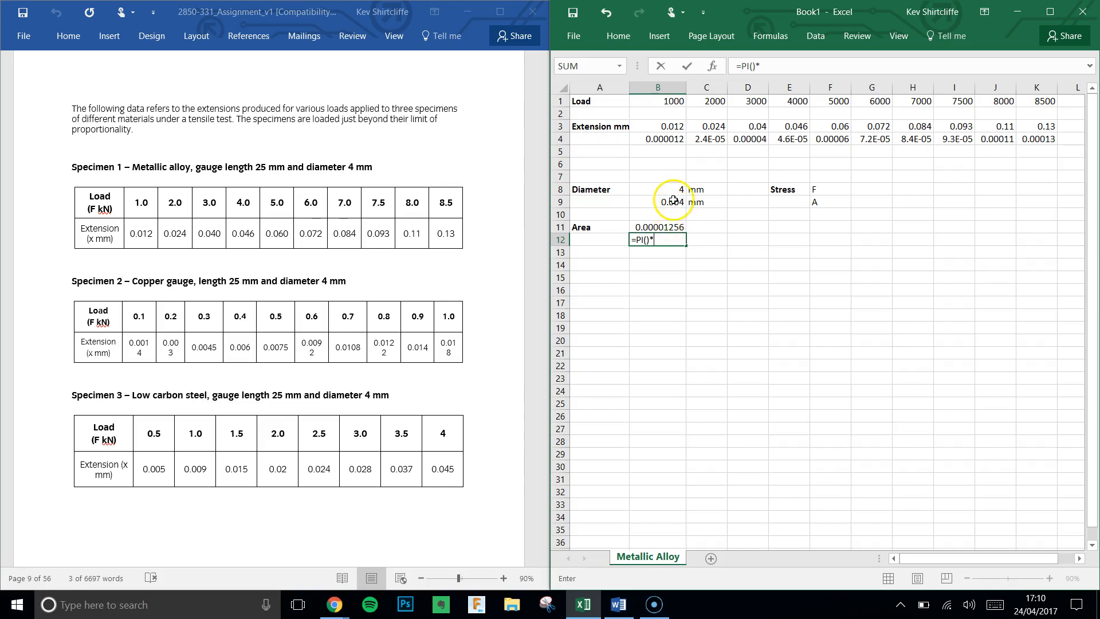
text(0.)
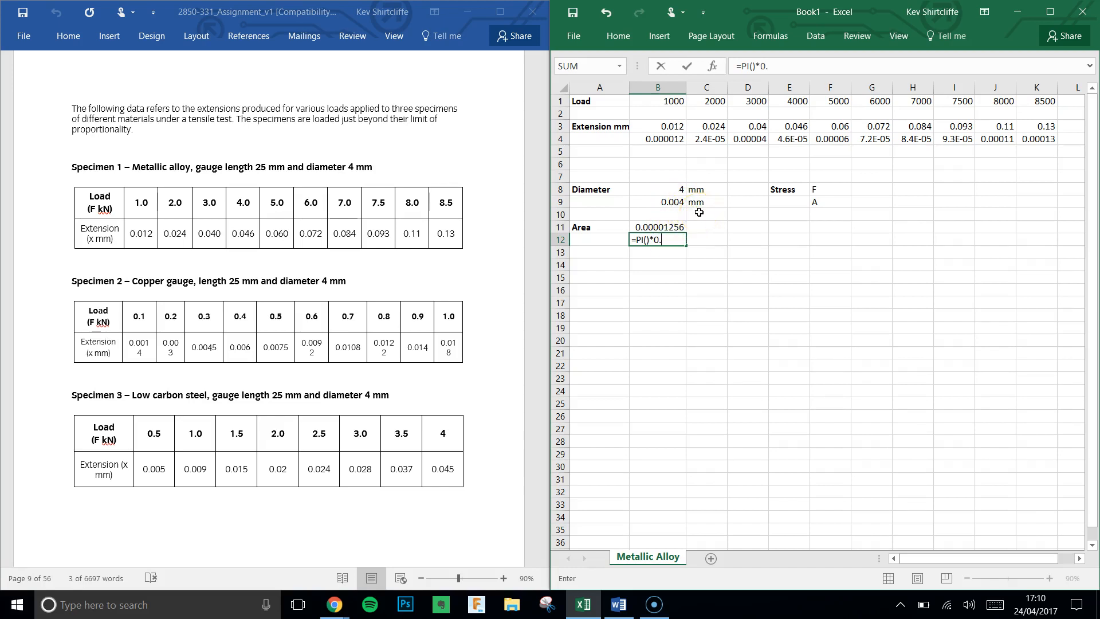
text(02)
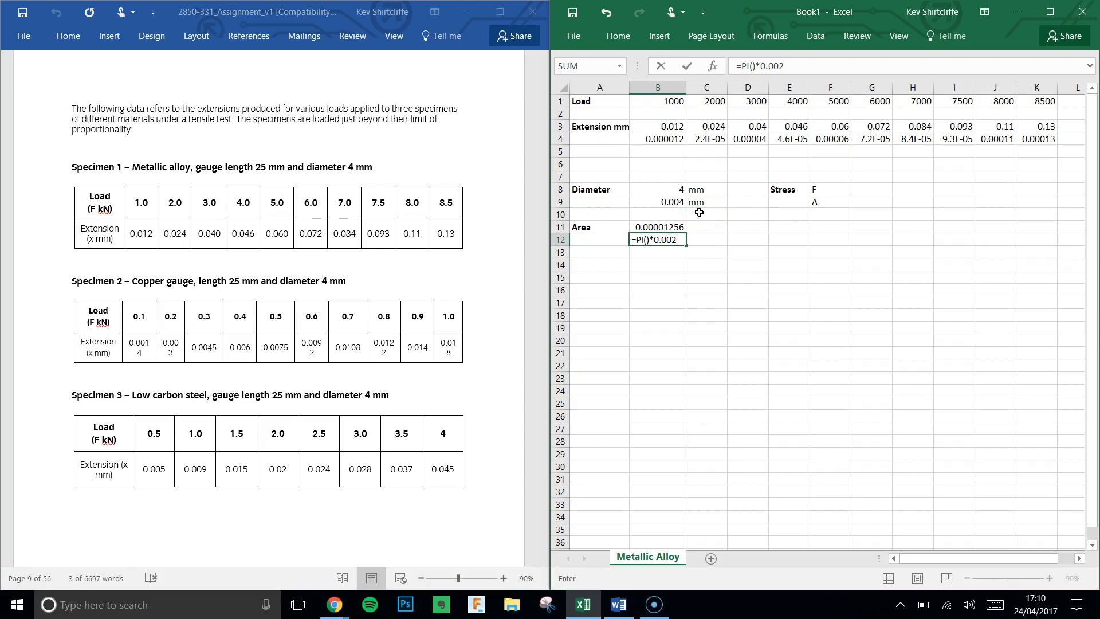
key(enter)
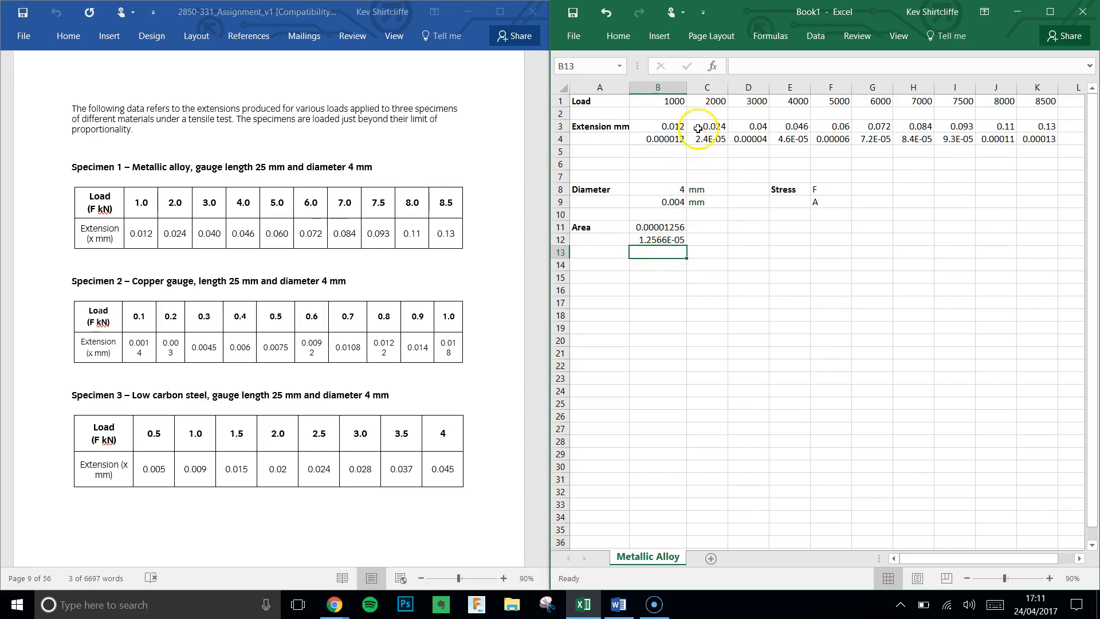
Label row 2 Stress, enter =B1/B11 in B2 and copy it across, where copies show #DIV/0!
click(600, 113)
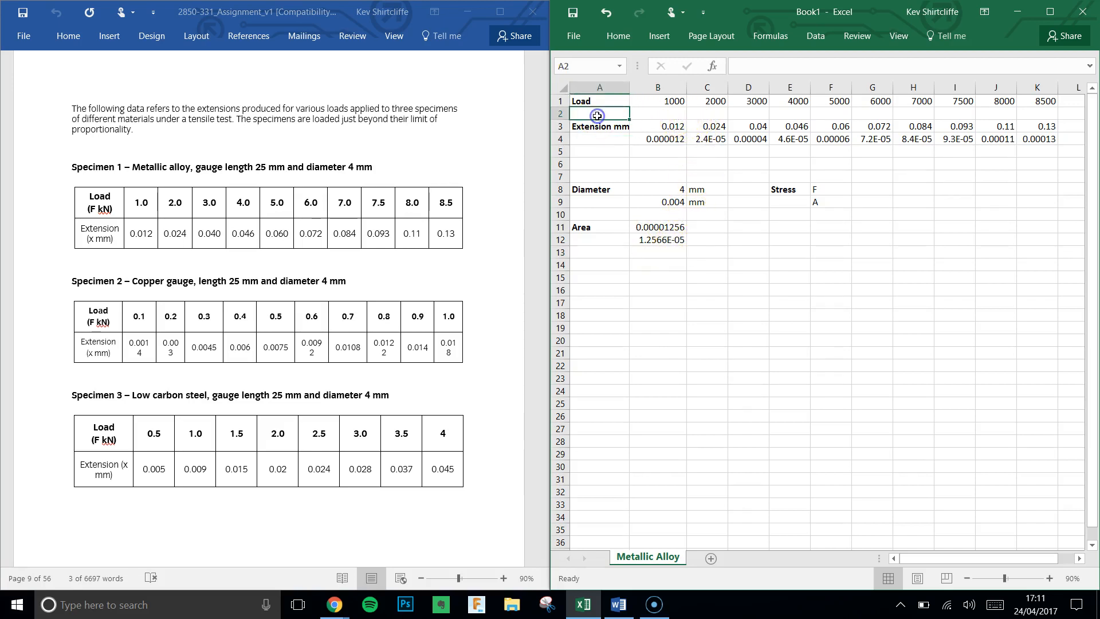
text(Stress)
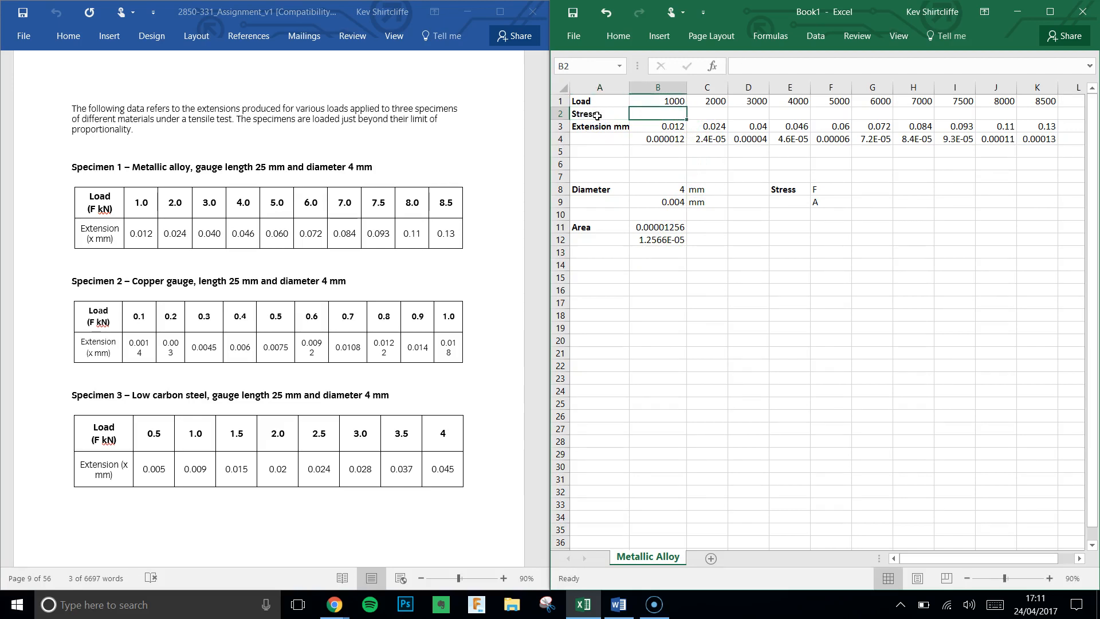
text(=)
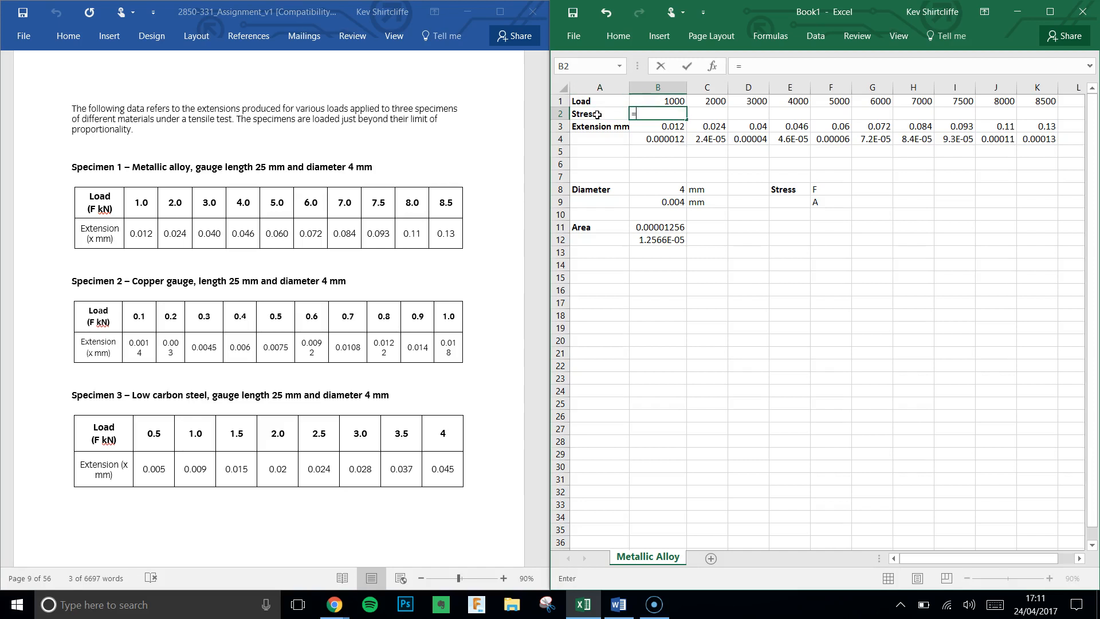
click(673, 101)
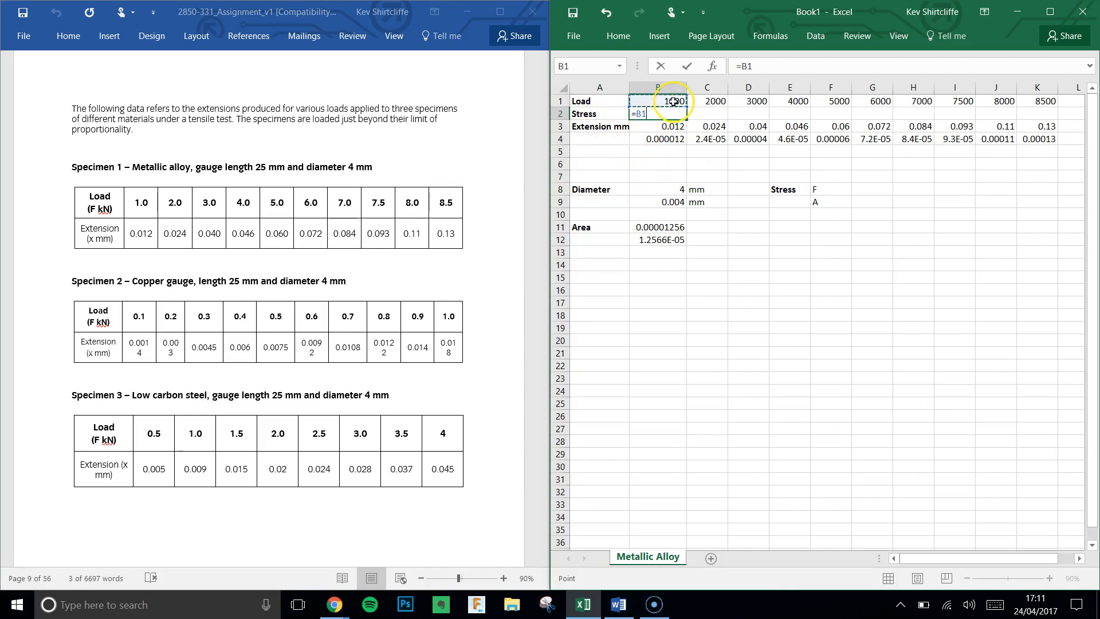
text(/)
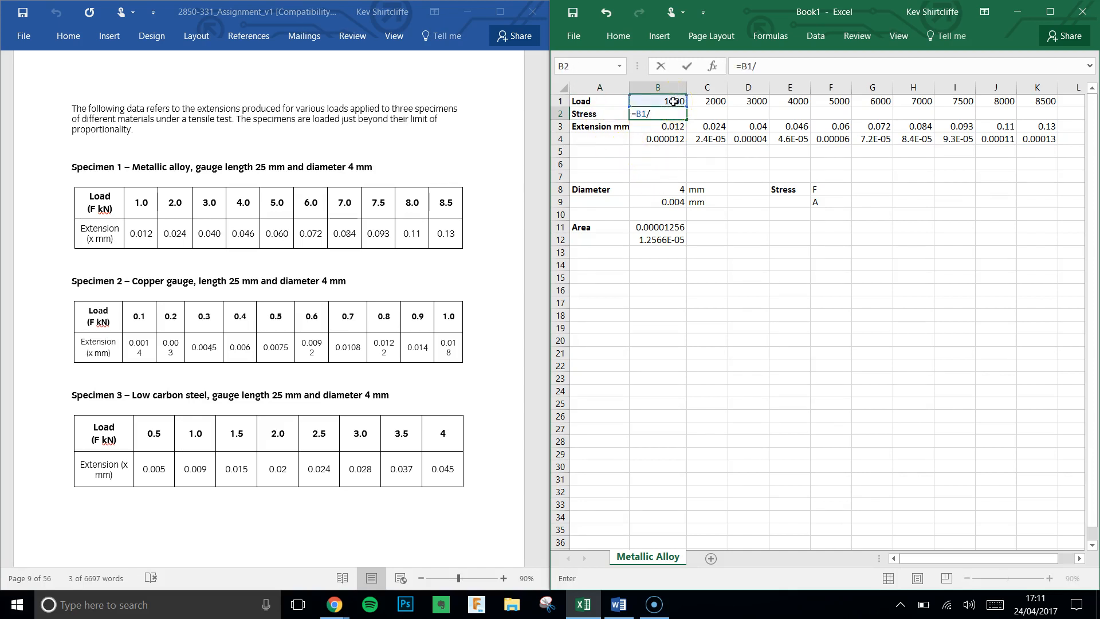
click(657, 227)
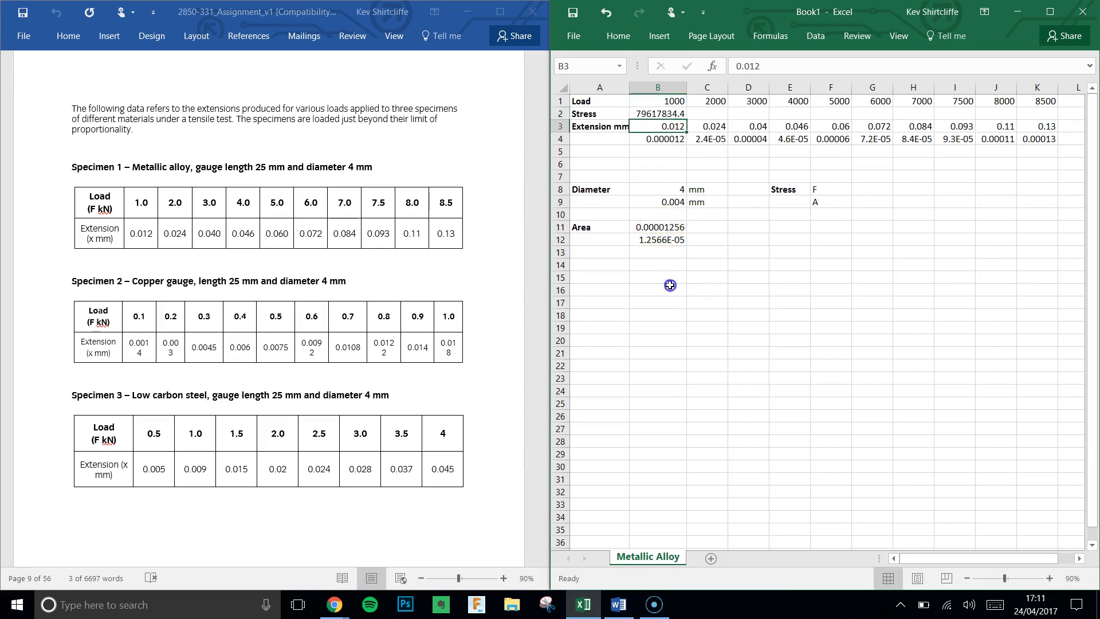
click(657, 113)
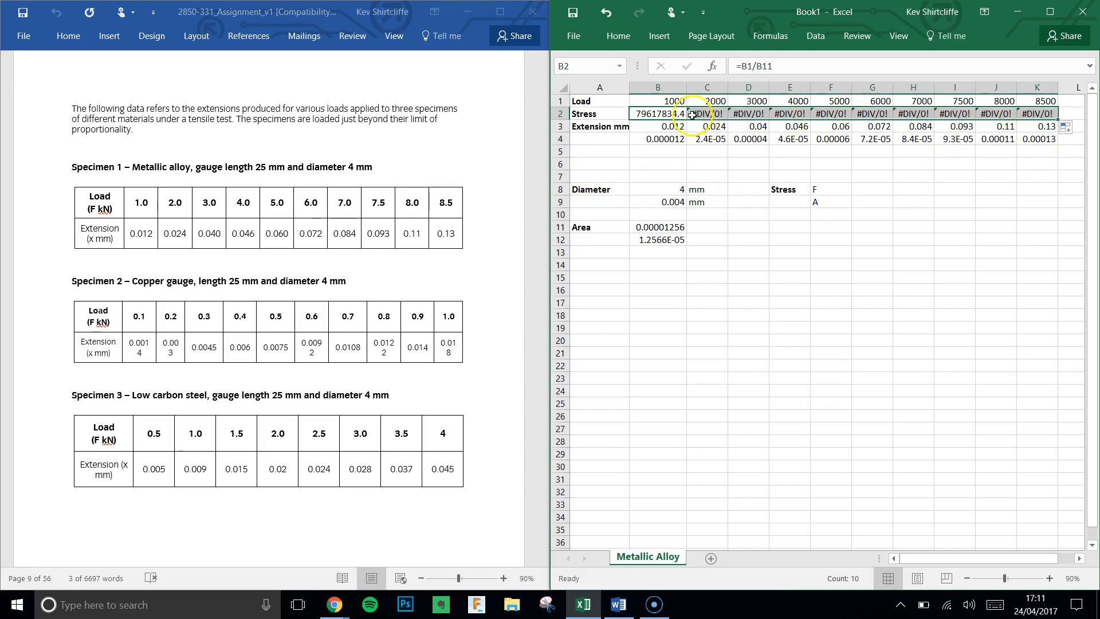
click(707, 114)
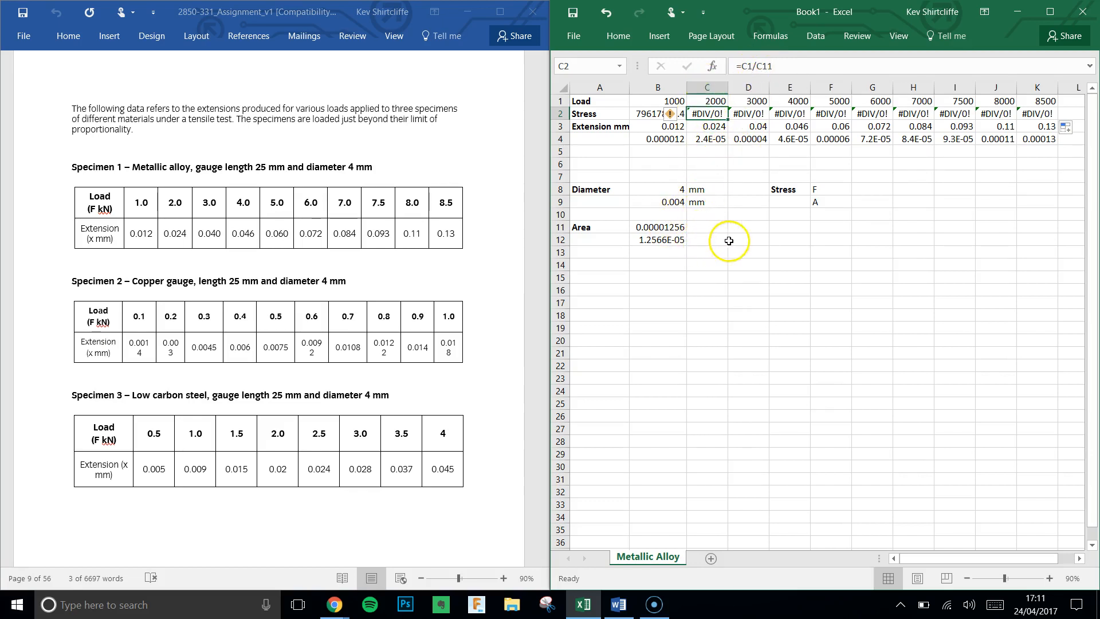
mouse_move(815, 236)
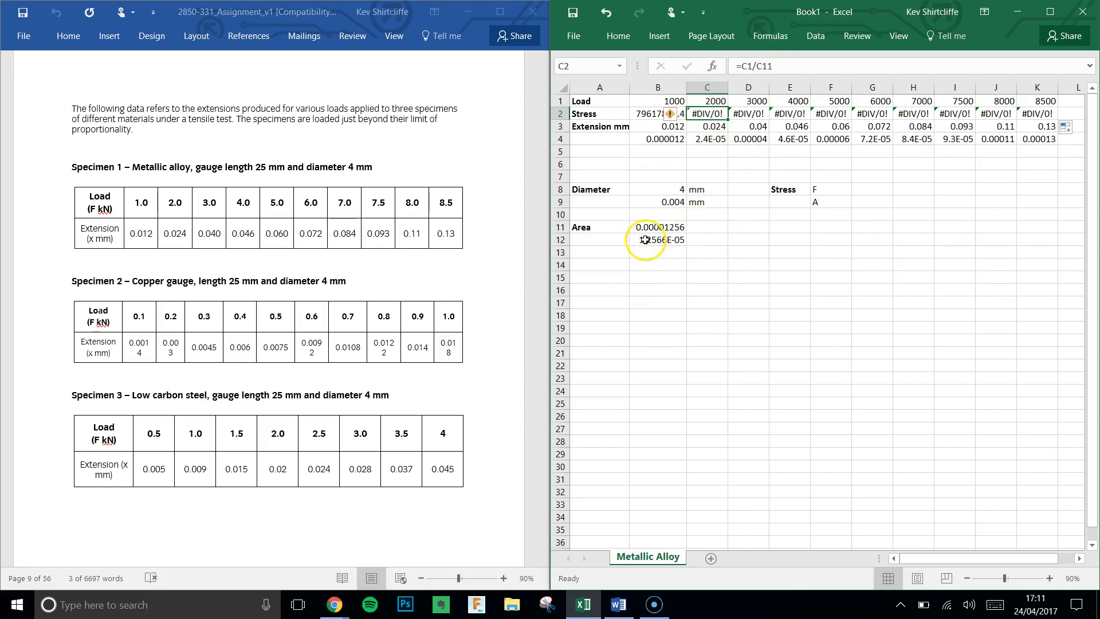
Make the area reference absolute as $B$11 so every stress value in row 2 is valid.
click(656, 113)
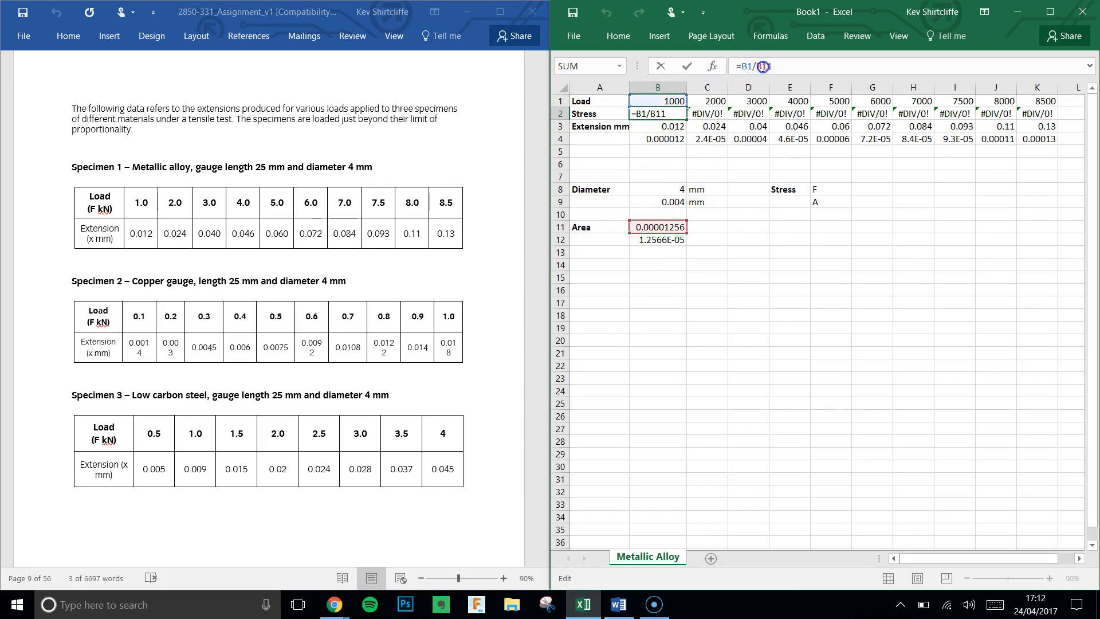
key(f4)
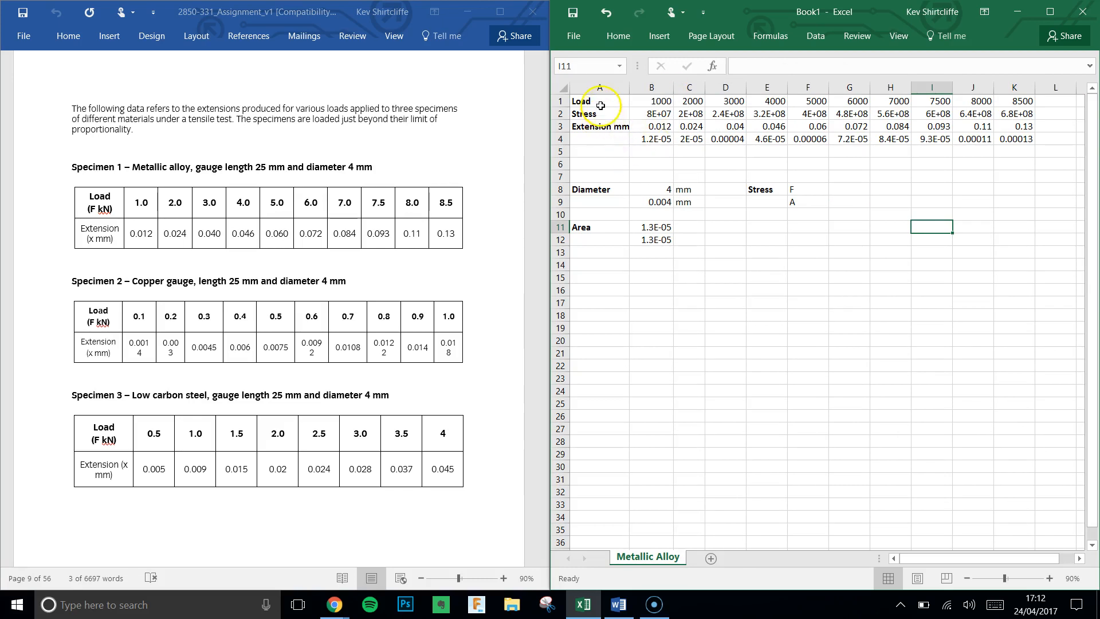
Add a Strain label in row 10 noted as dL over L.
click(599, 113)
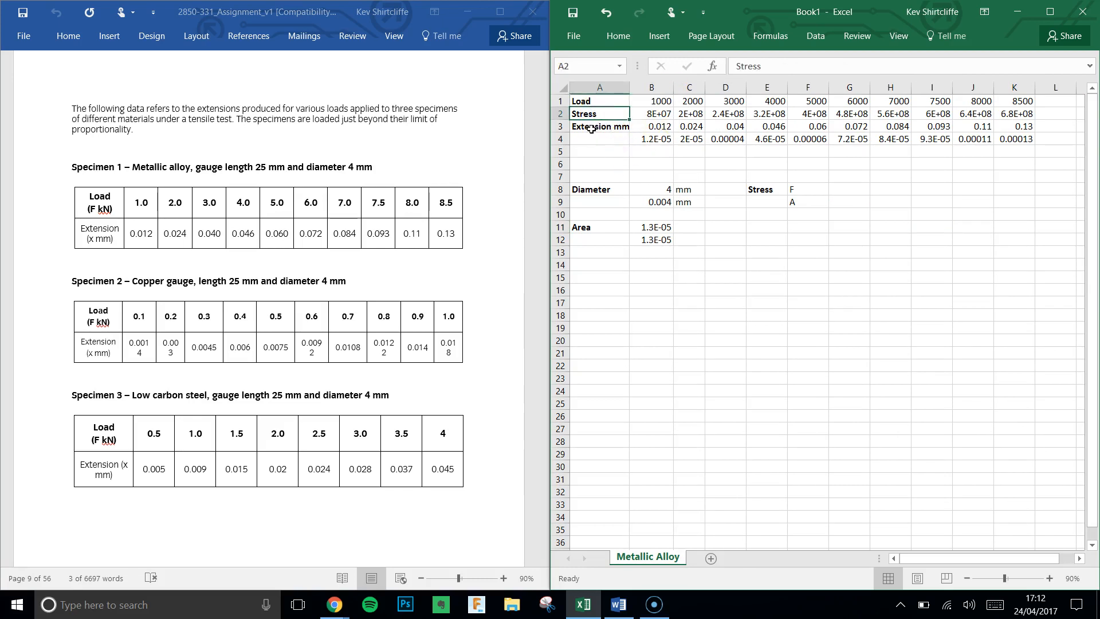
click(865, 189)
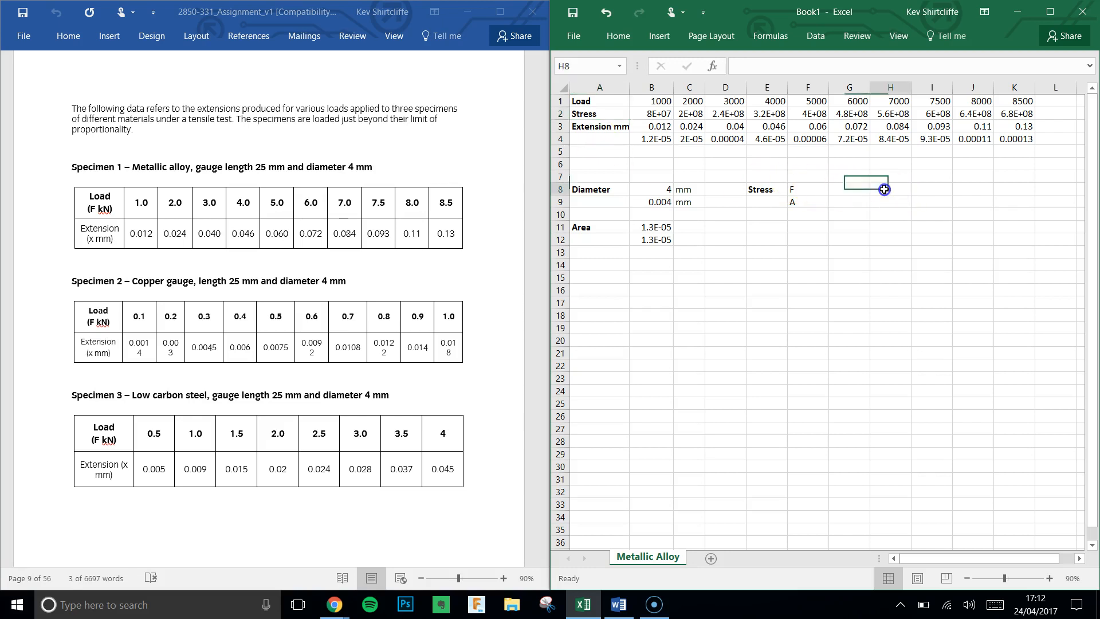
text(Strain)
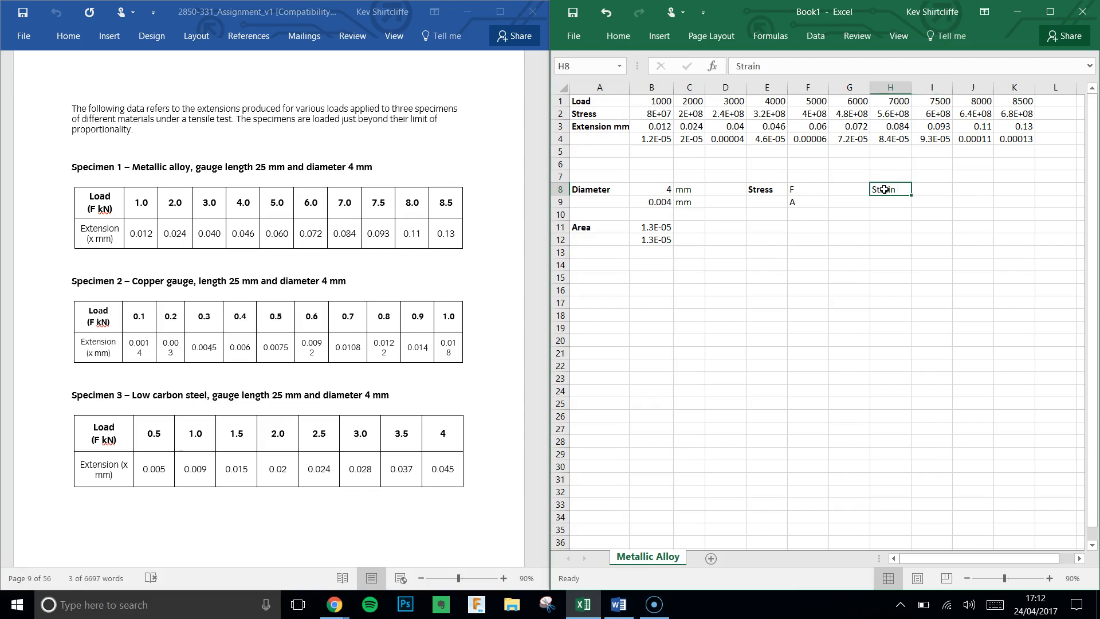
click(931, 189)
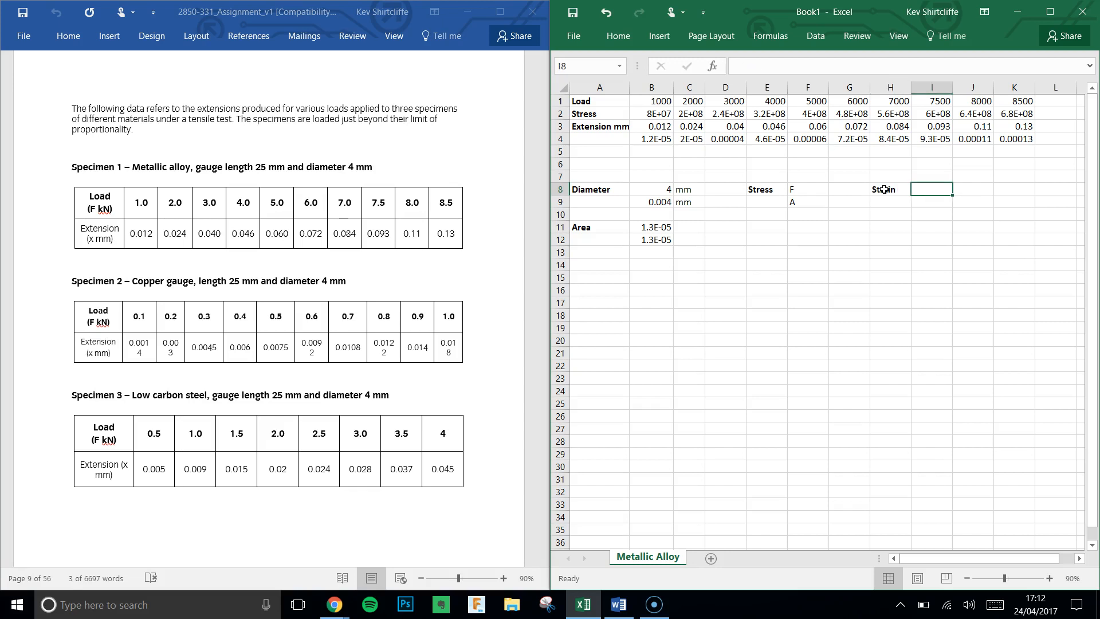
text(dL)
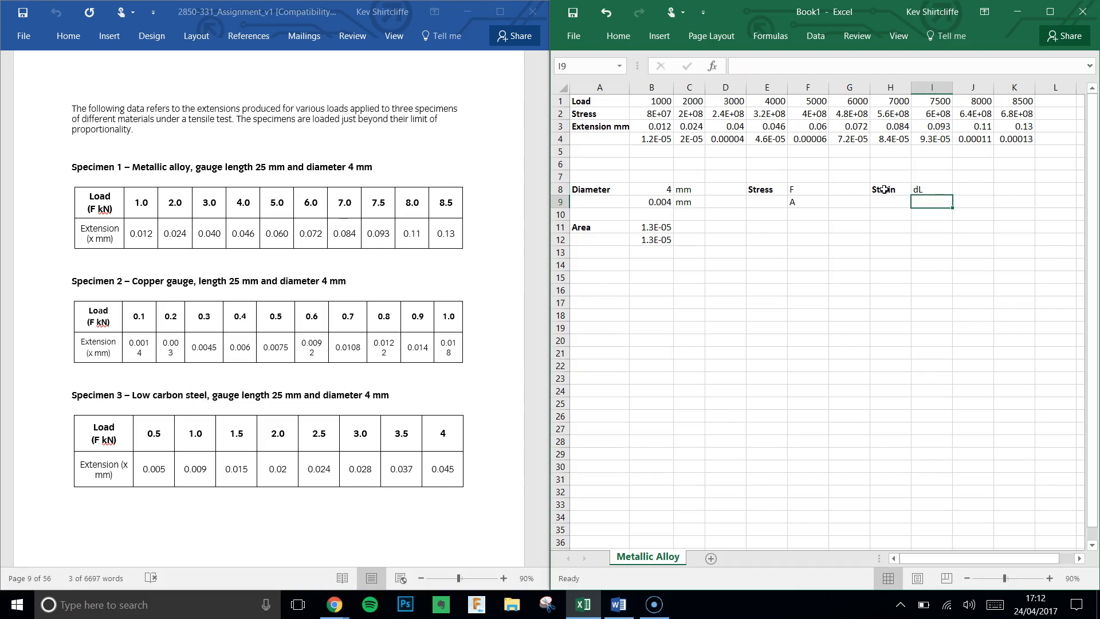
text(L)
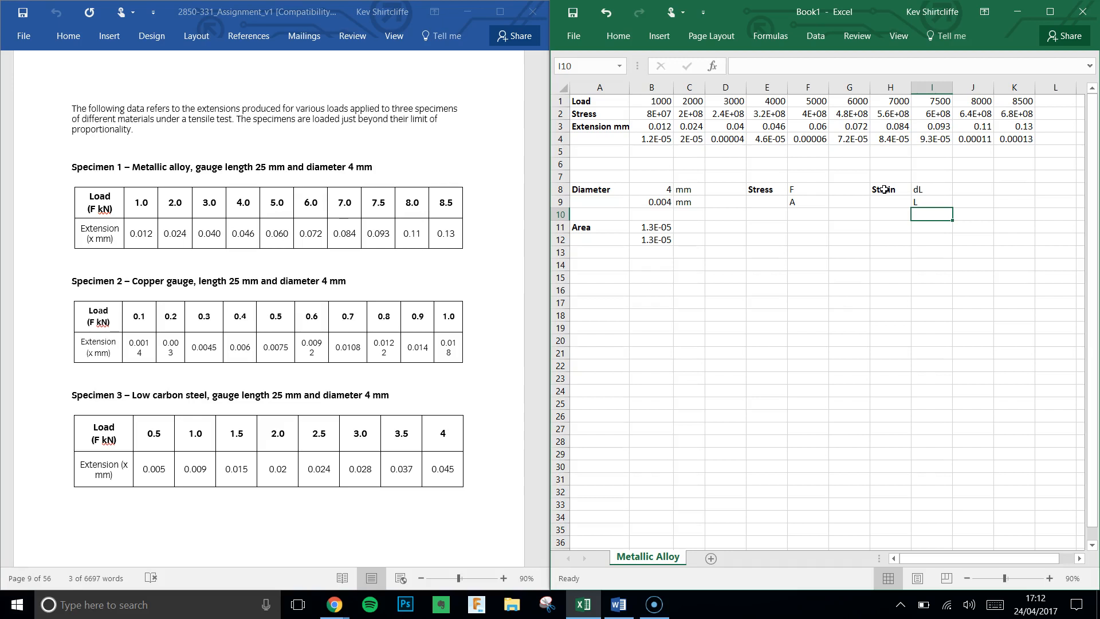
Record Original Length 25 mm in row 14 with 0.025 beneath, then select the metre extensions.
click(598, 265)
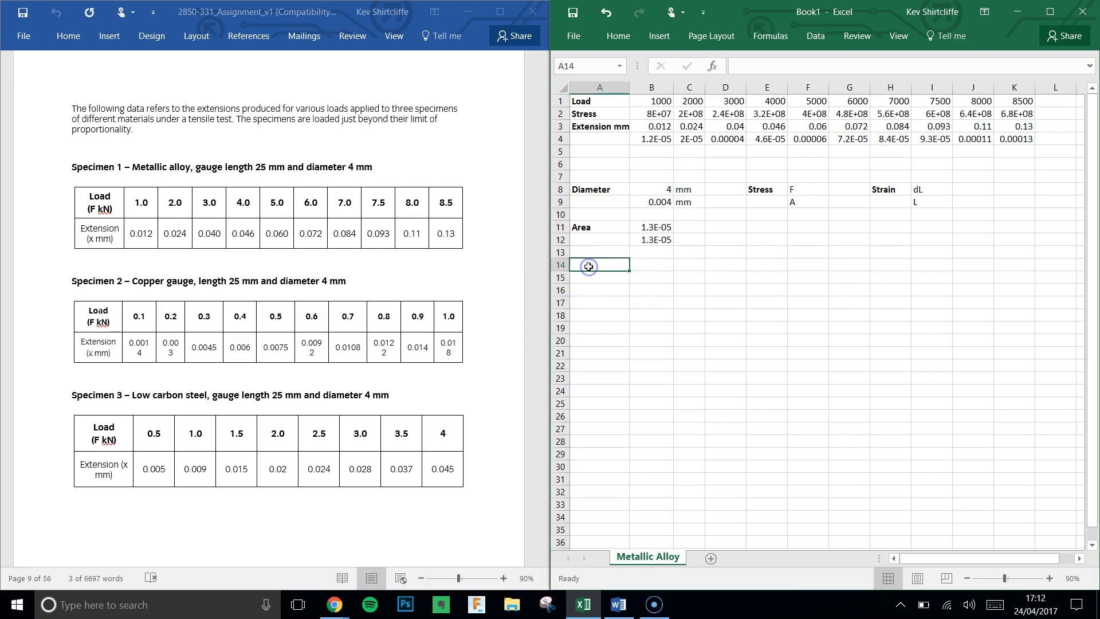
text(Original Length)
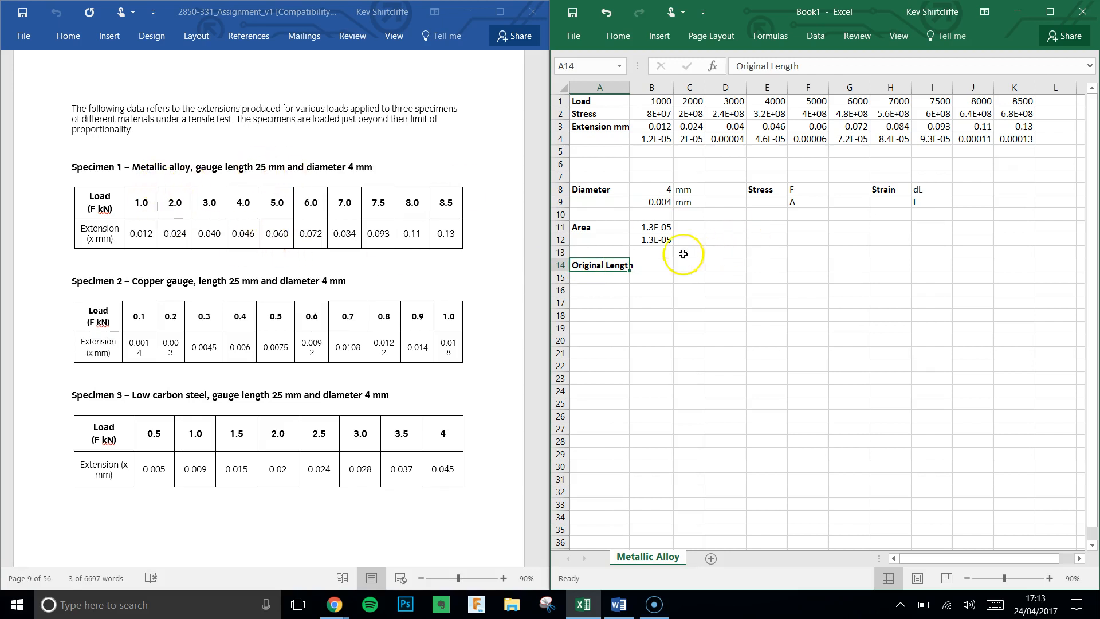
click(651, 265)
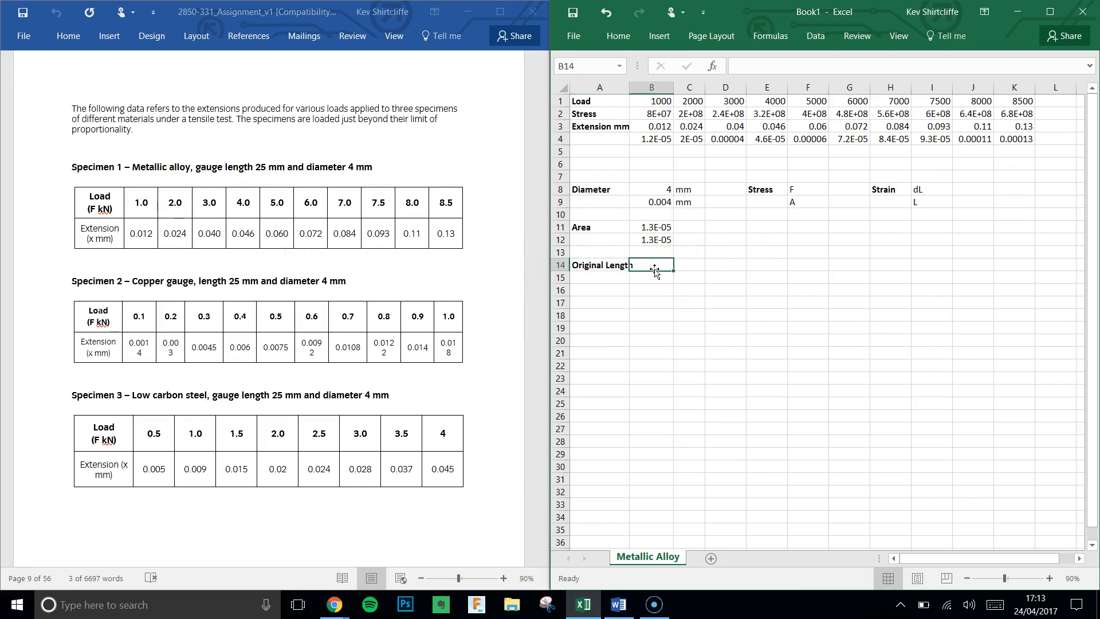
text(25mm)
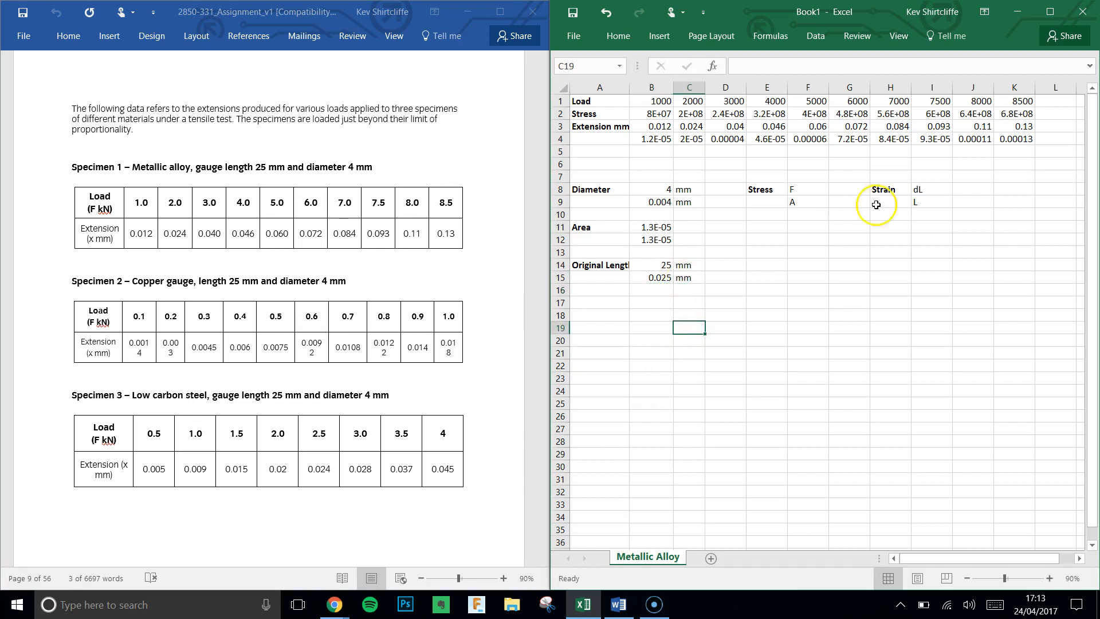
click(933, 189)
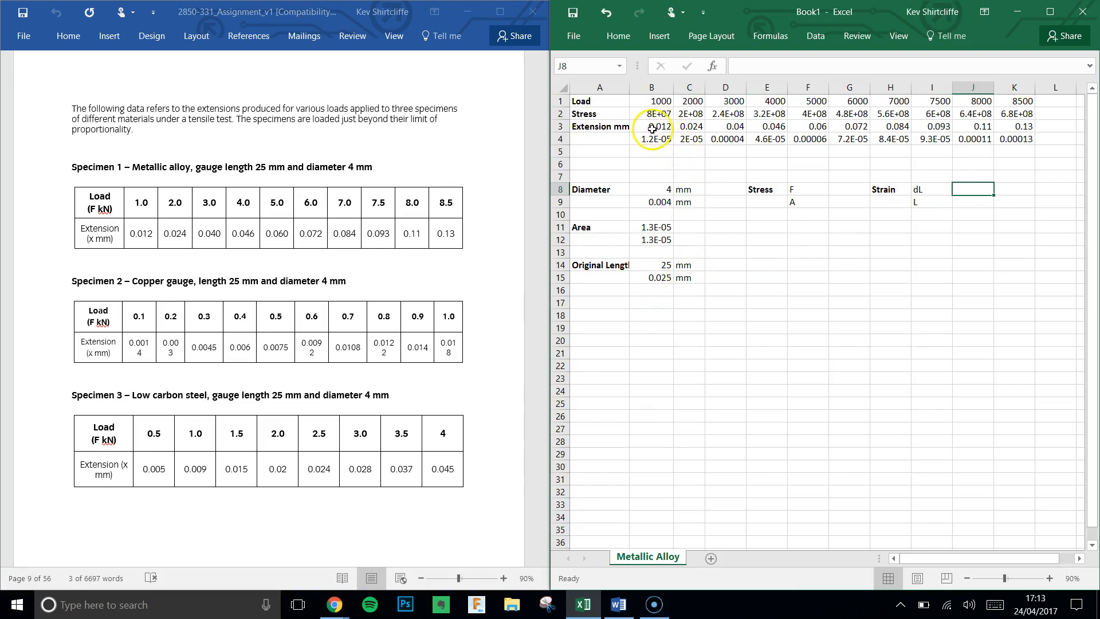
drag(652, 127, 849, 126)
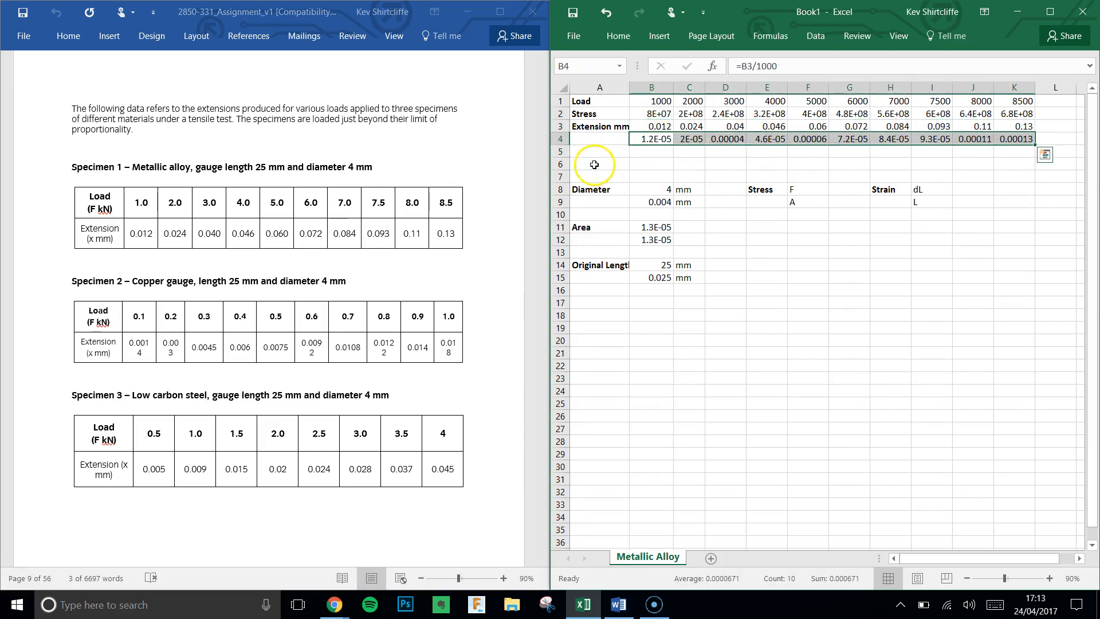
Label row 6 Strain and enter extension divided by original length (=B4/B15) in B6, filled across.
click(599, 164)
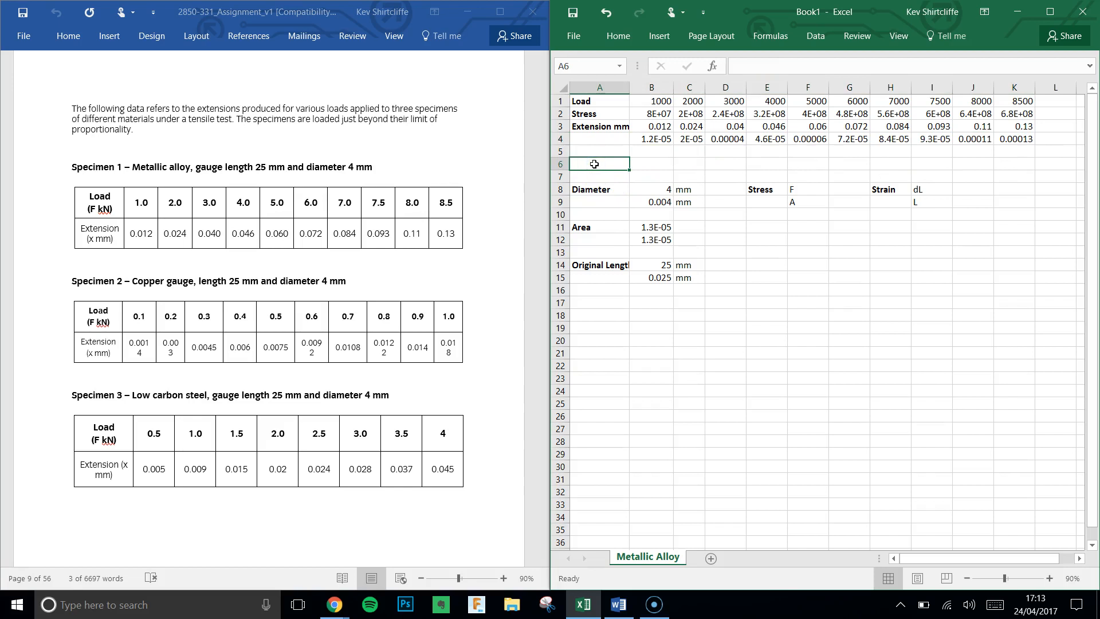
text(Strain)
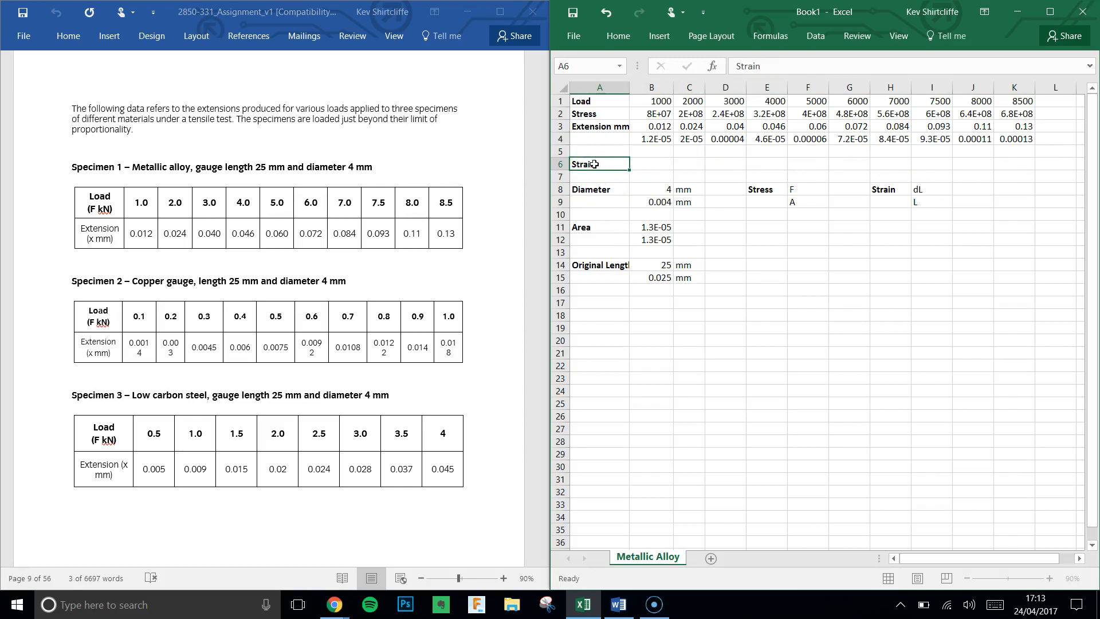
click(651, 164)
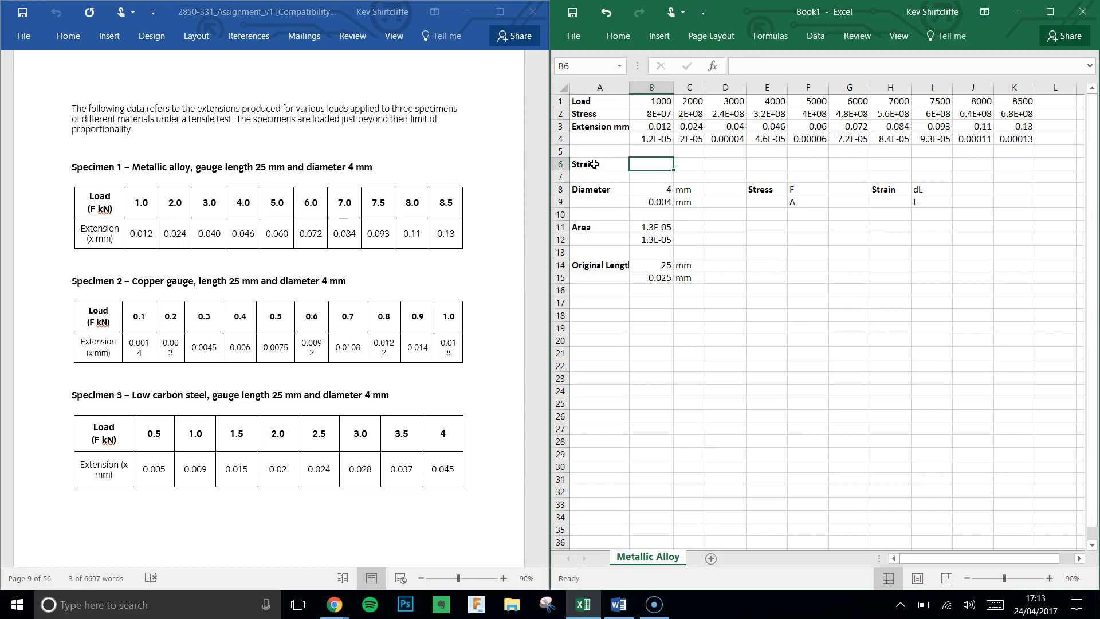
text(=B4/)
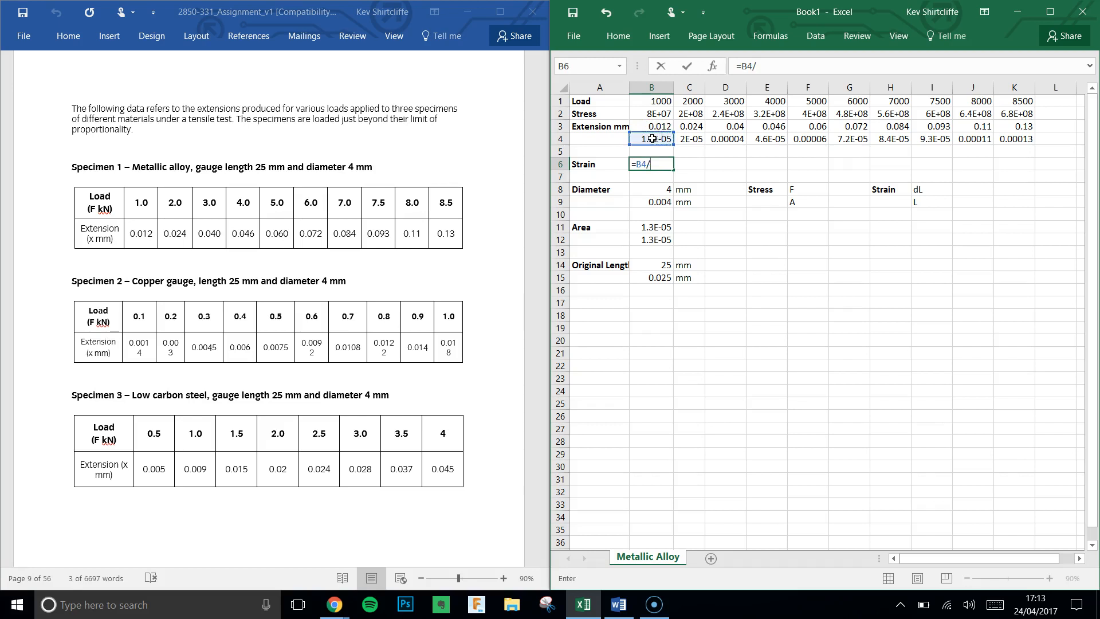
click(652, 277)
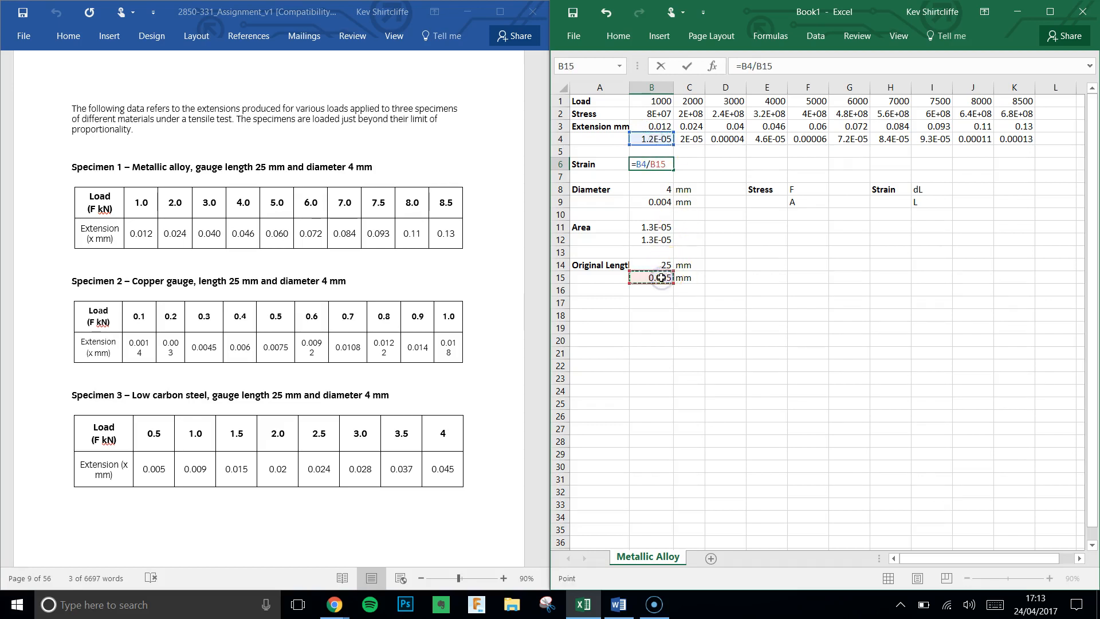
key(enter)
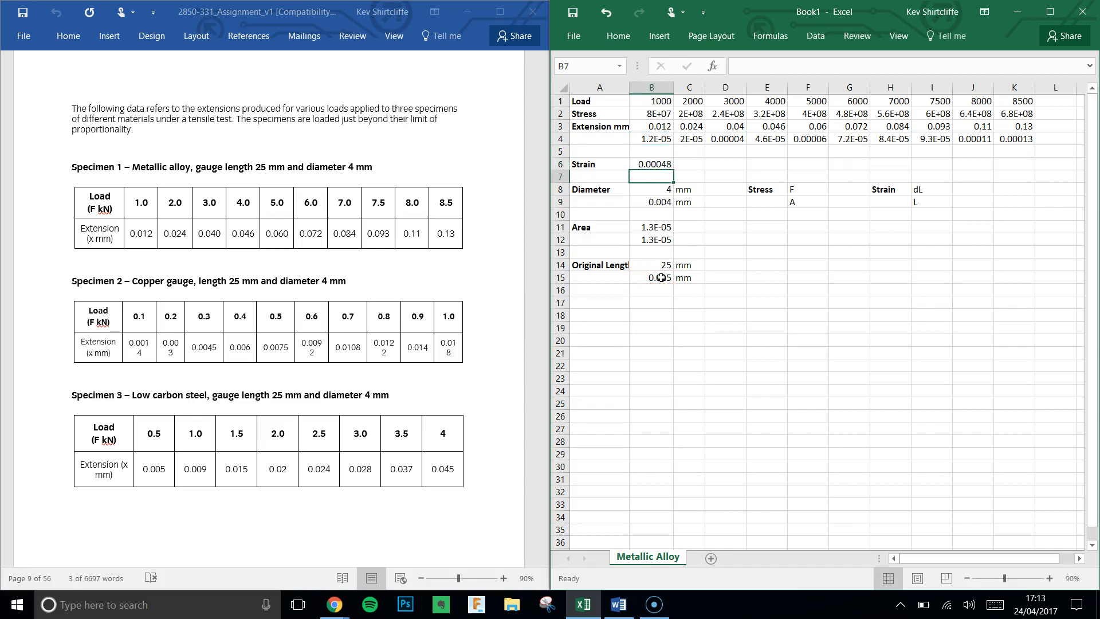
click(651, 164)
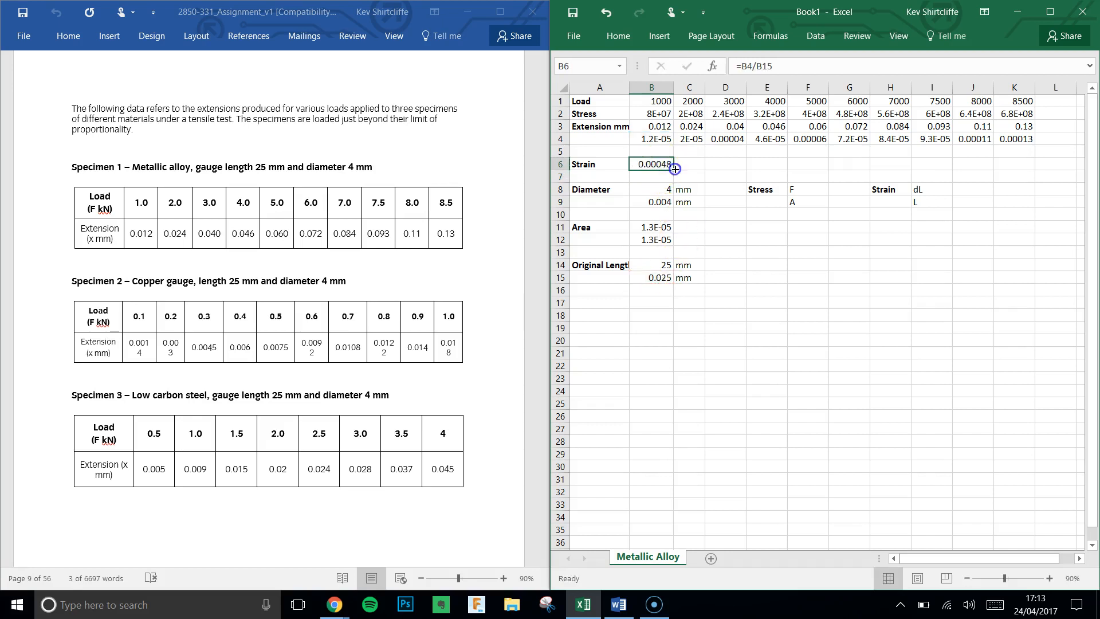
drag(675, 168, 1024, 163)
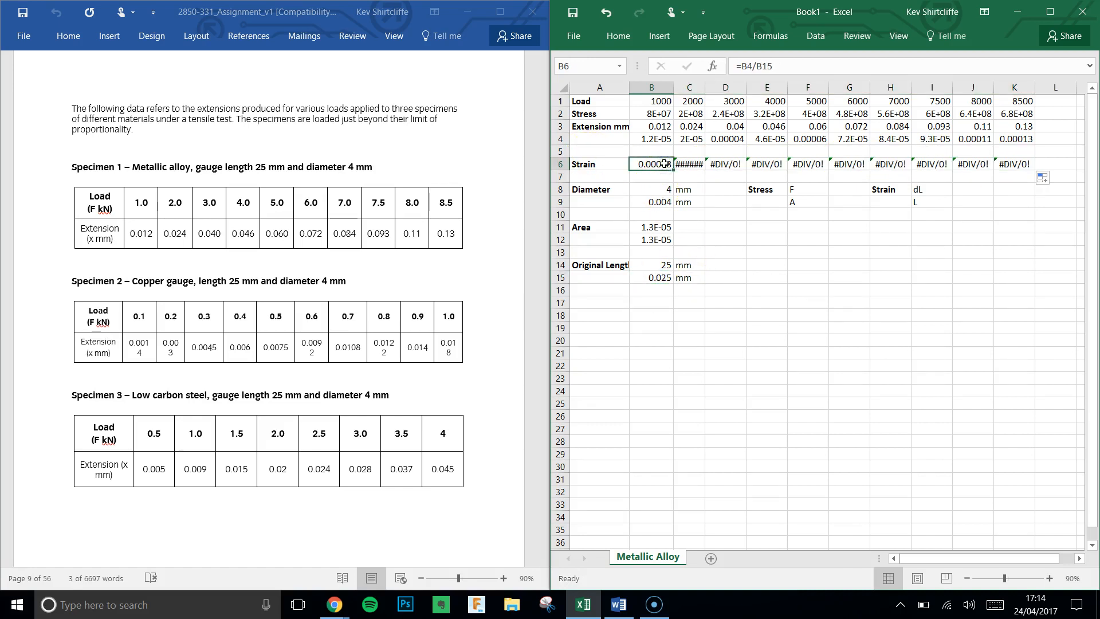
Lock the original-length reference as $B$15 and refill the strain formula through K6, giving 0.00048 to 0.0052.
double_click(650, 164)
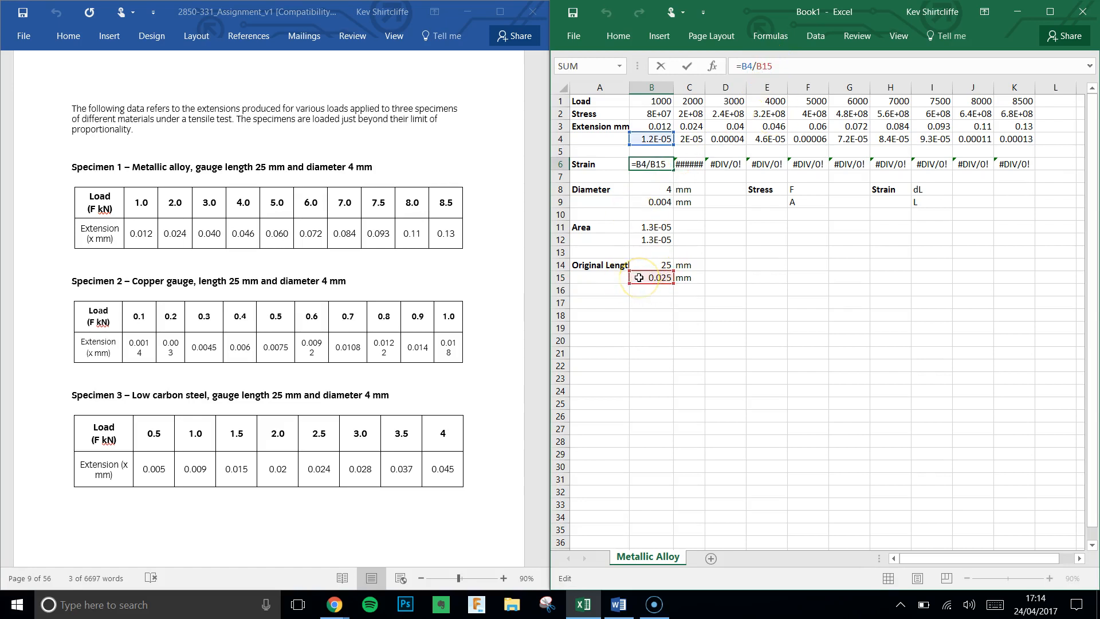
key(f4)
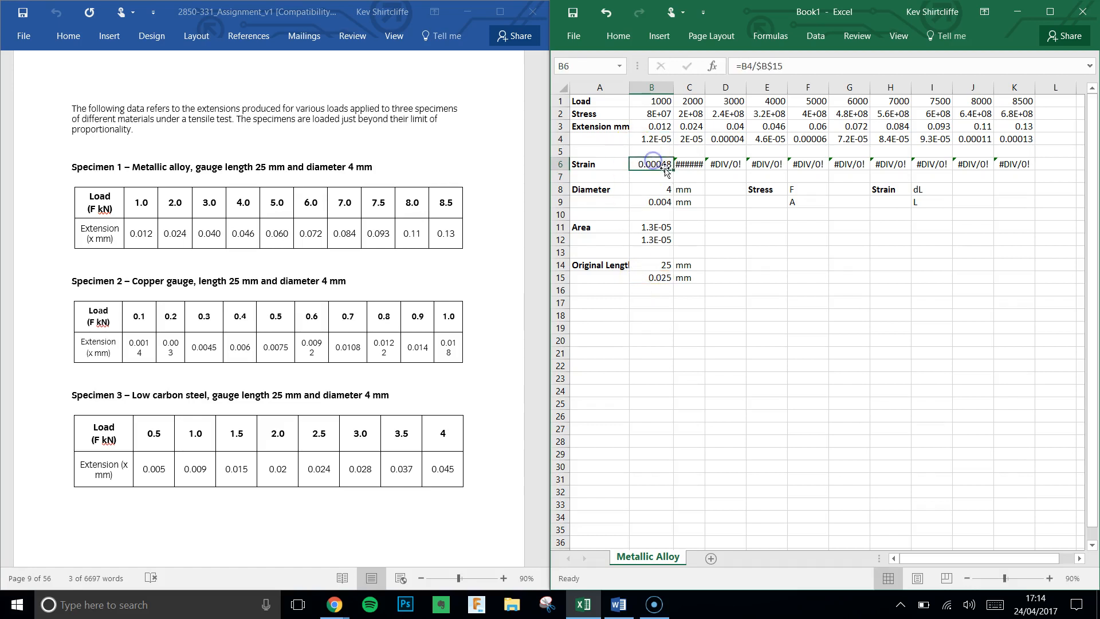
drag(665, 164, 1011, 160)
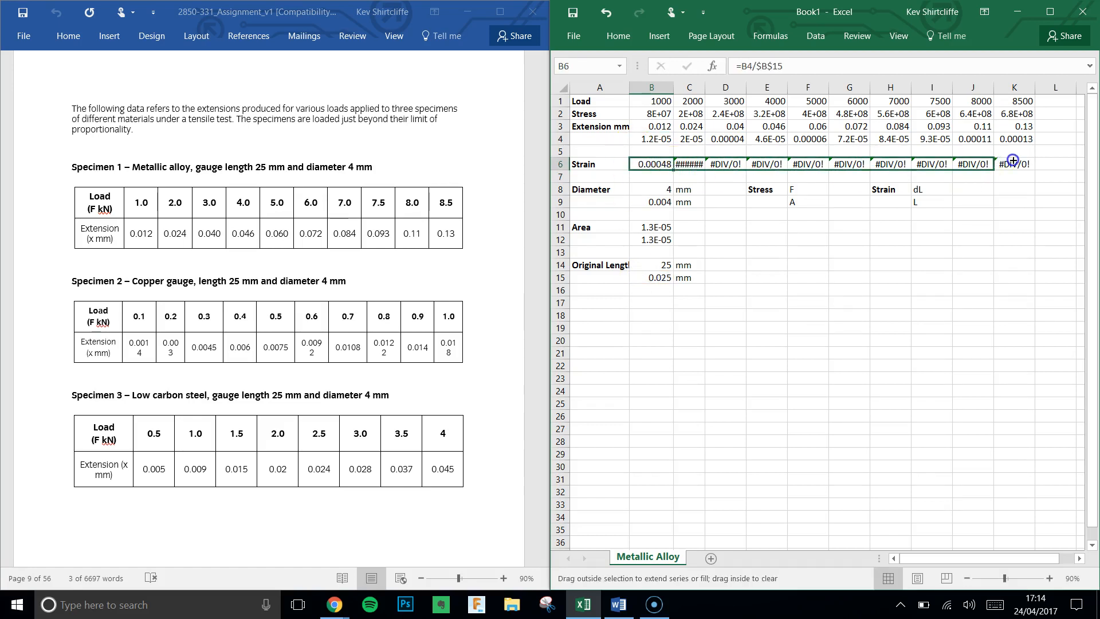
drag(671, 164, 1032, 164)
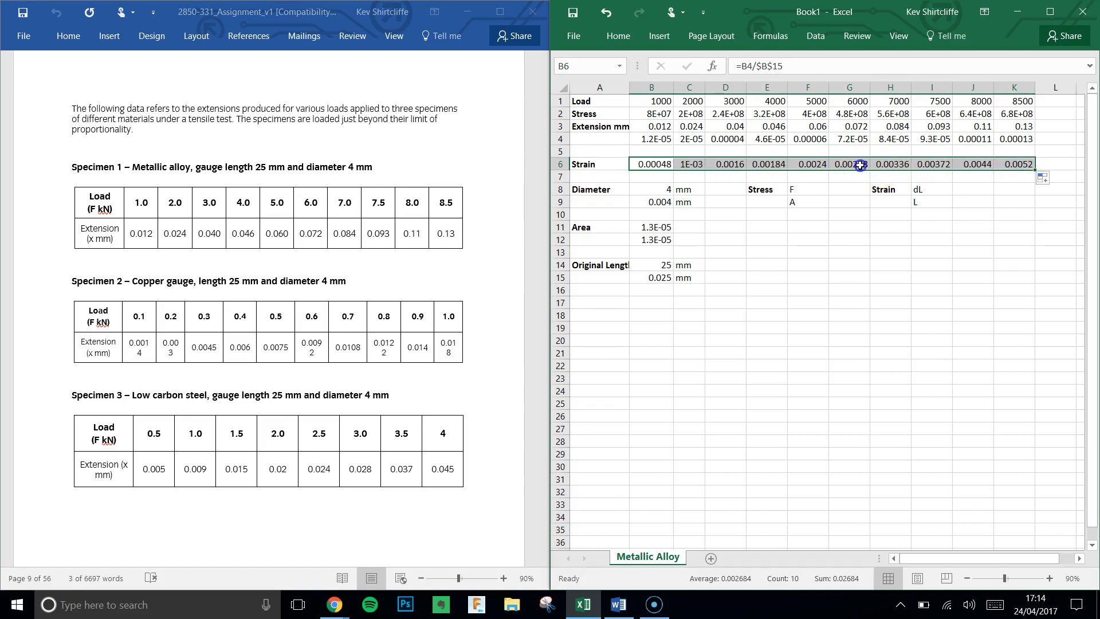
click(890, 163)
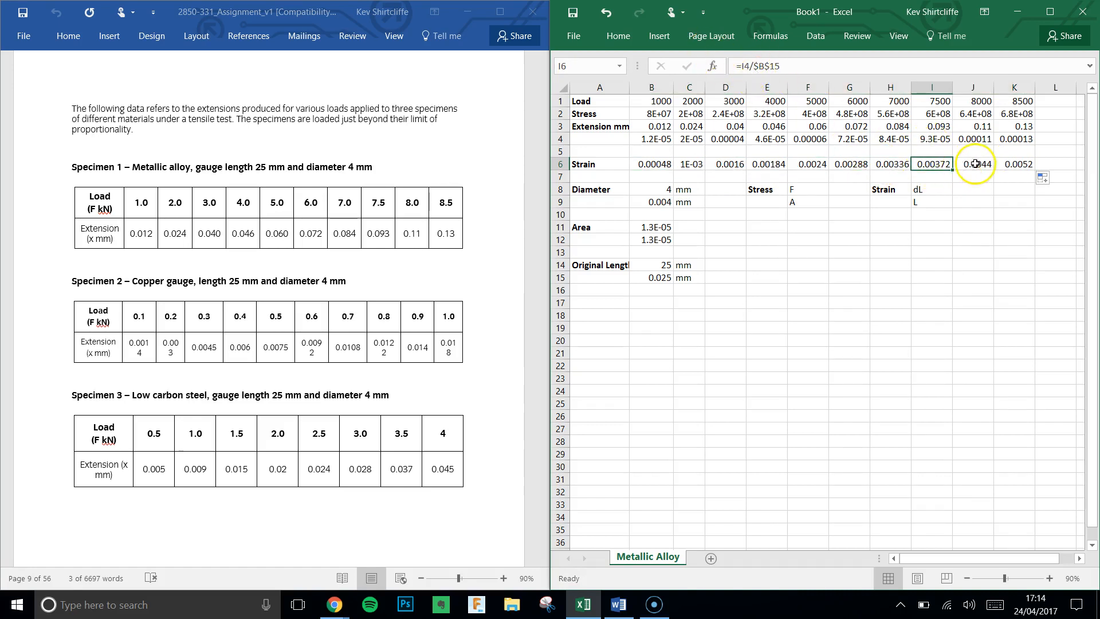
click(973, 164)
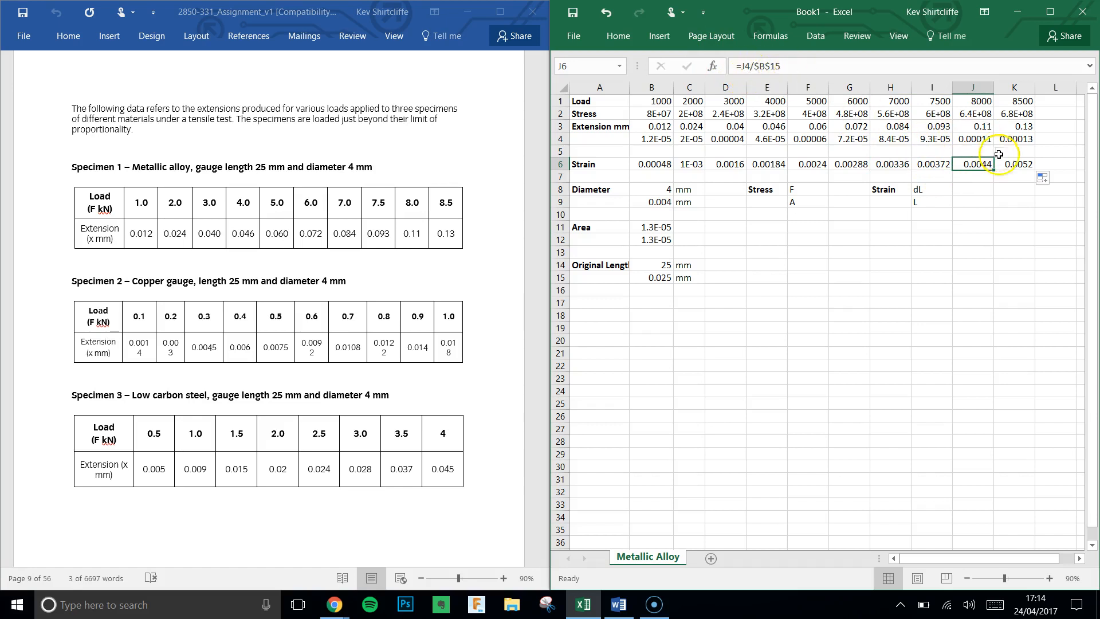
click(1013, 164)
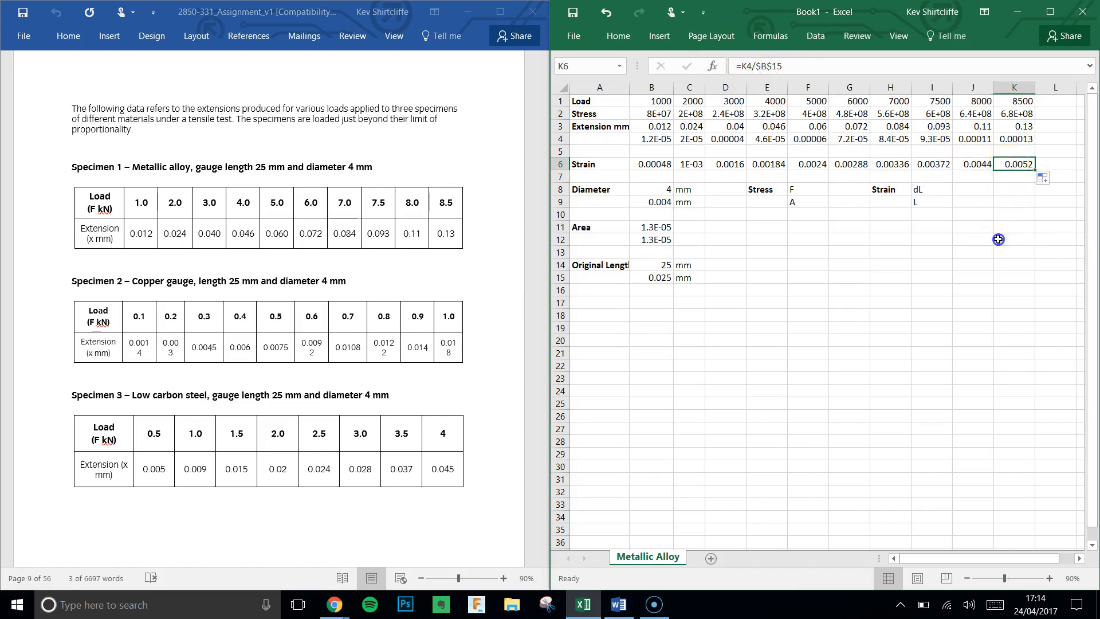
click(1013, 240)
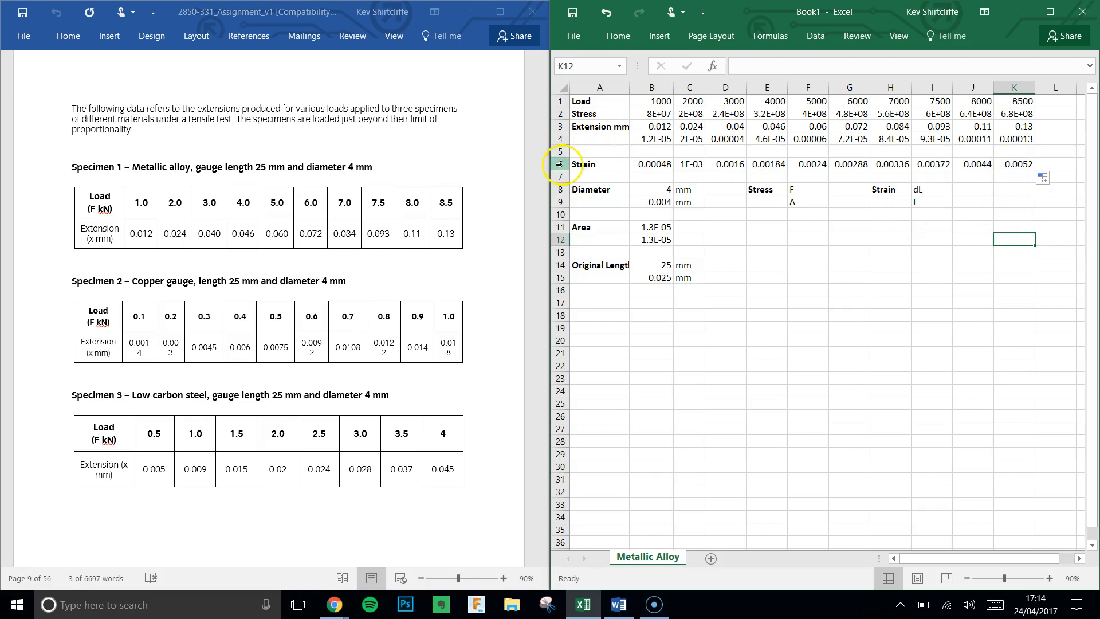
Highlight the Stress and Strain rows yellow and select both as the chart data.
click(560, 163)
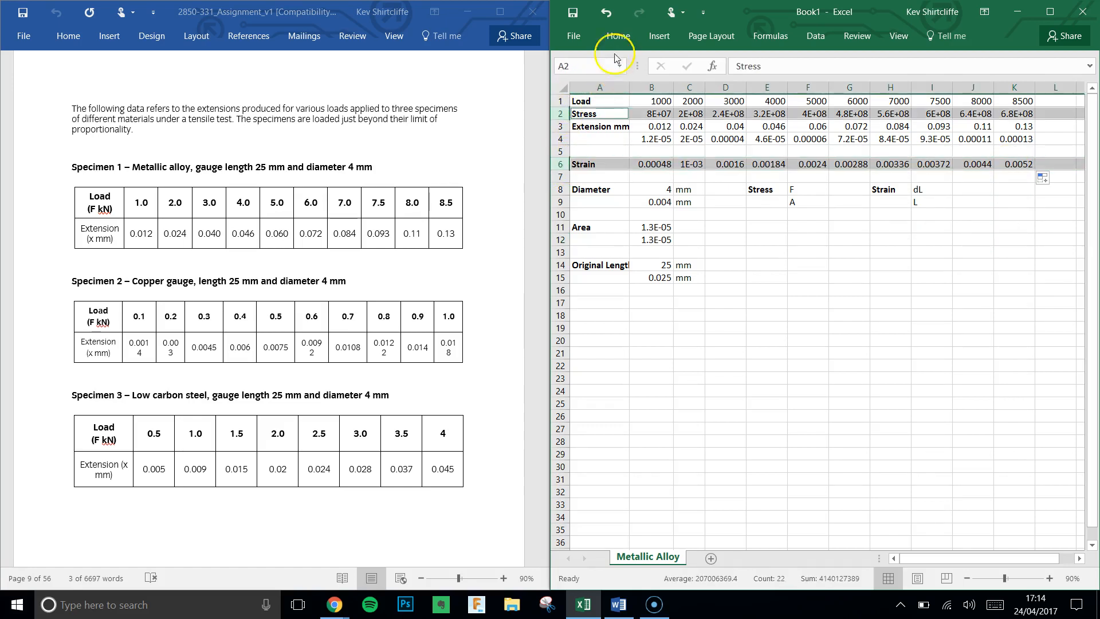
click(617, 36)
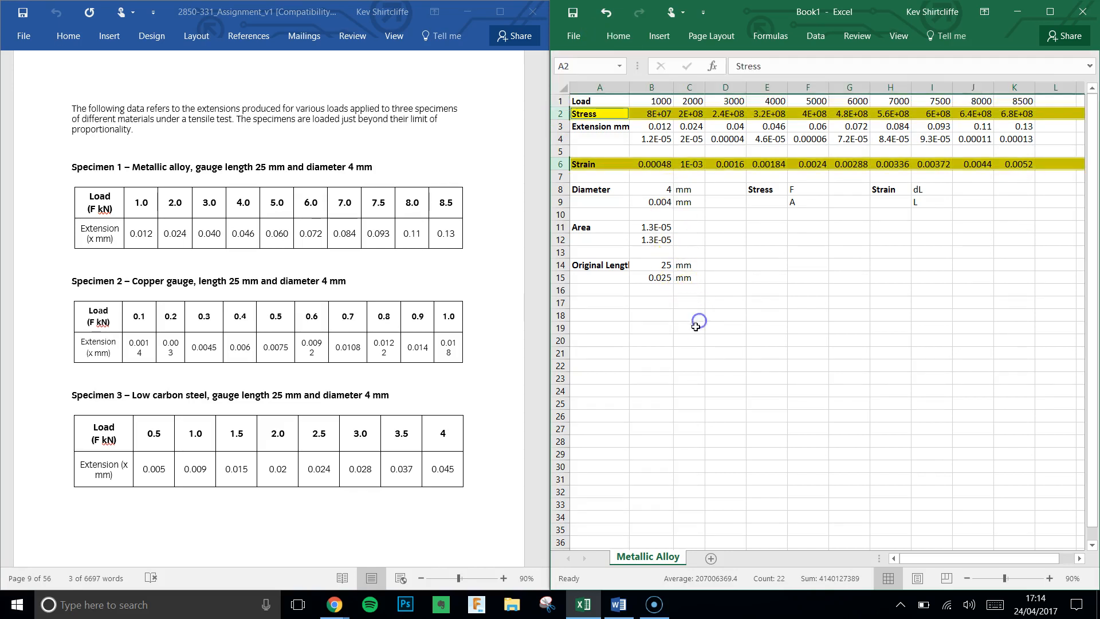
mouse_move(675, 345)
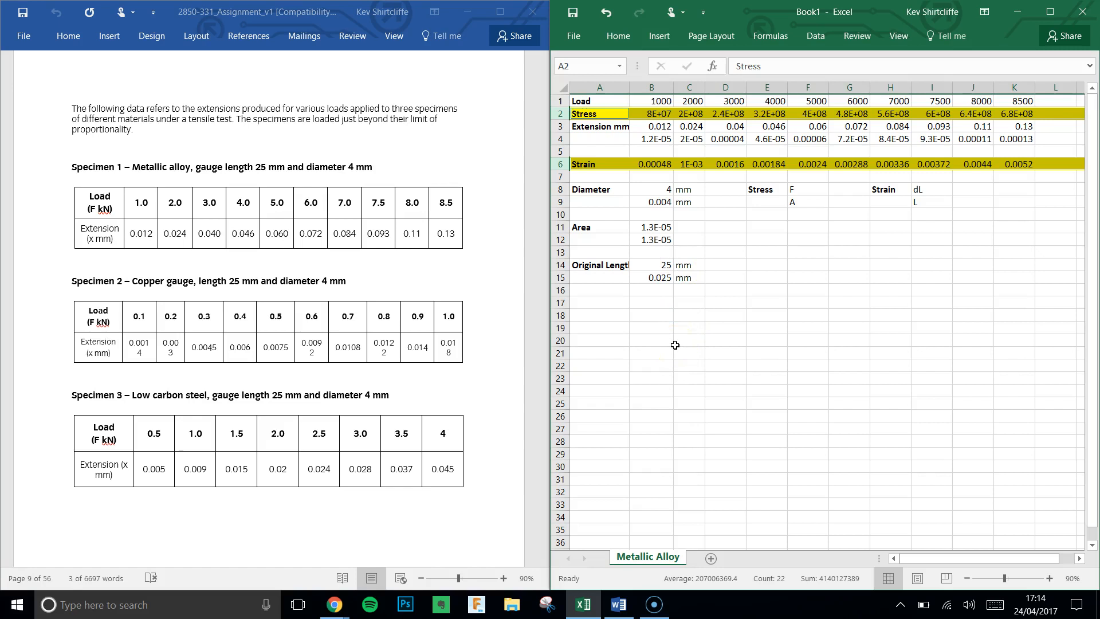
click(599, 332)
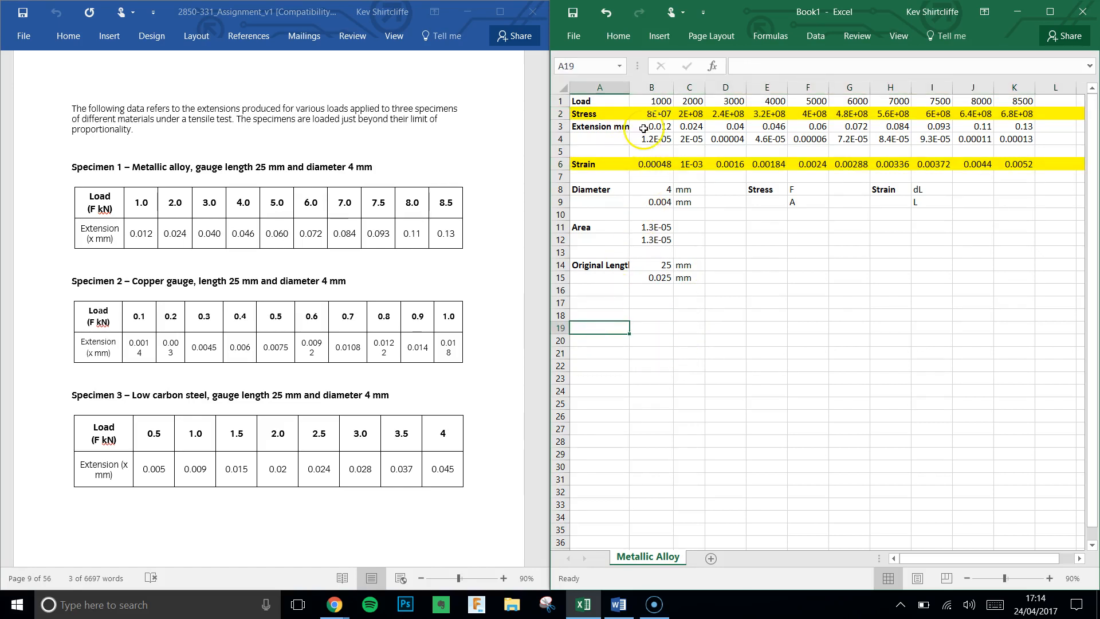
click(560, 113)
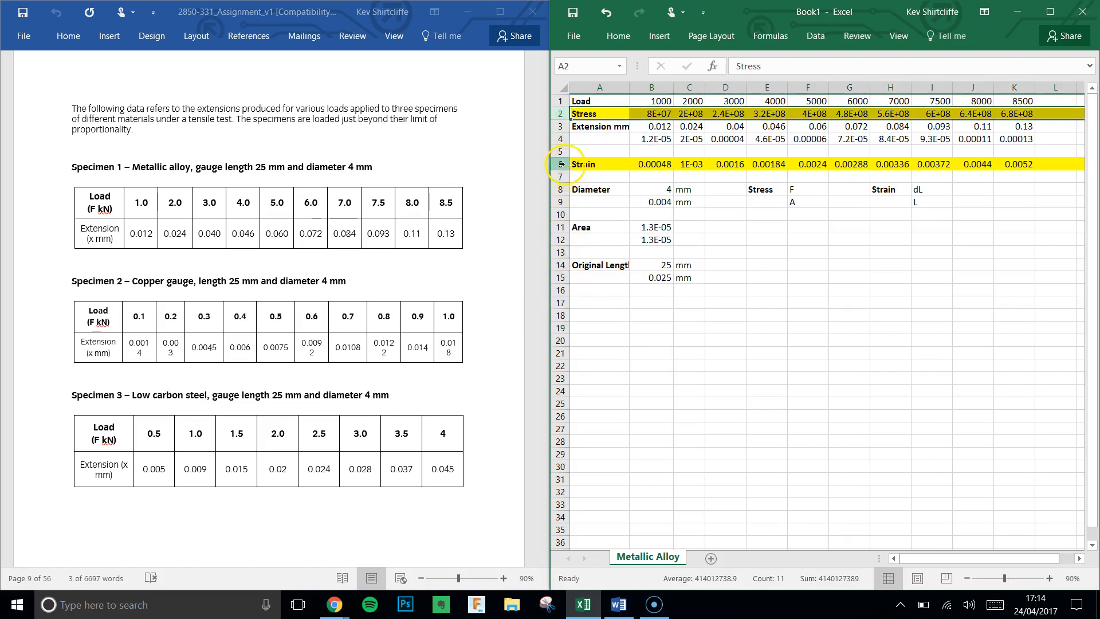
click(599, 327)
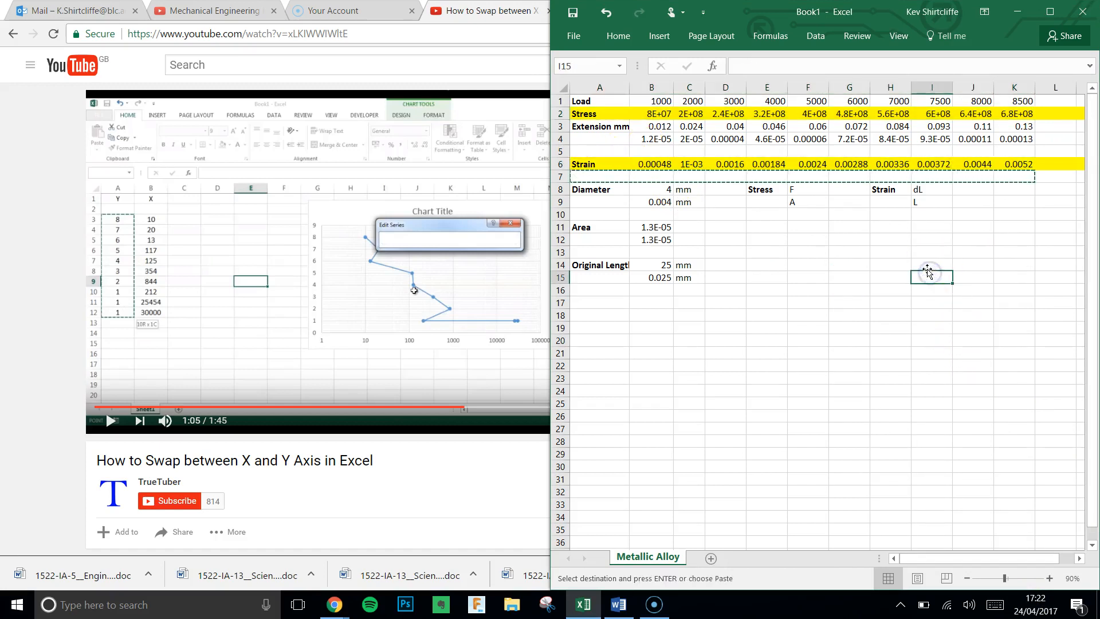
click(600, 114)
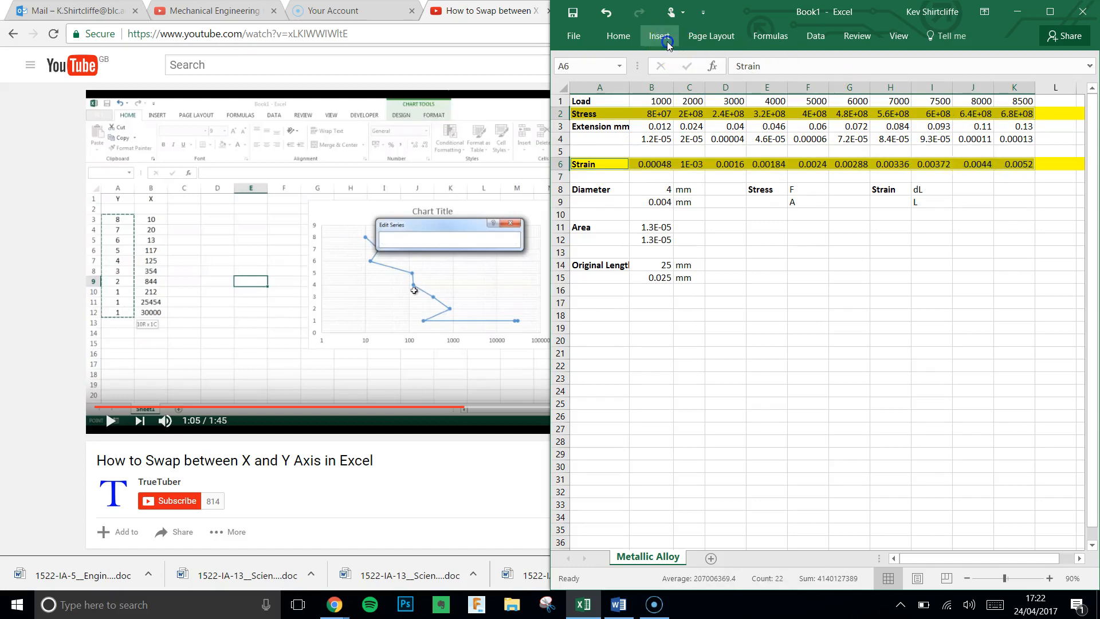
Insert a Scatter with Straight Lines and Markers chart and place it below the data table.
click(658, 35)
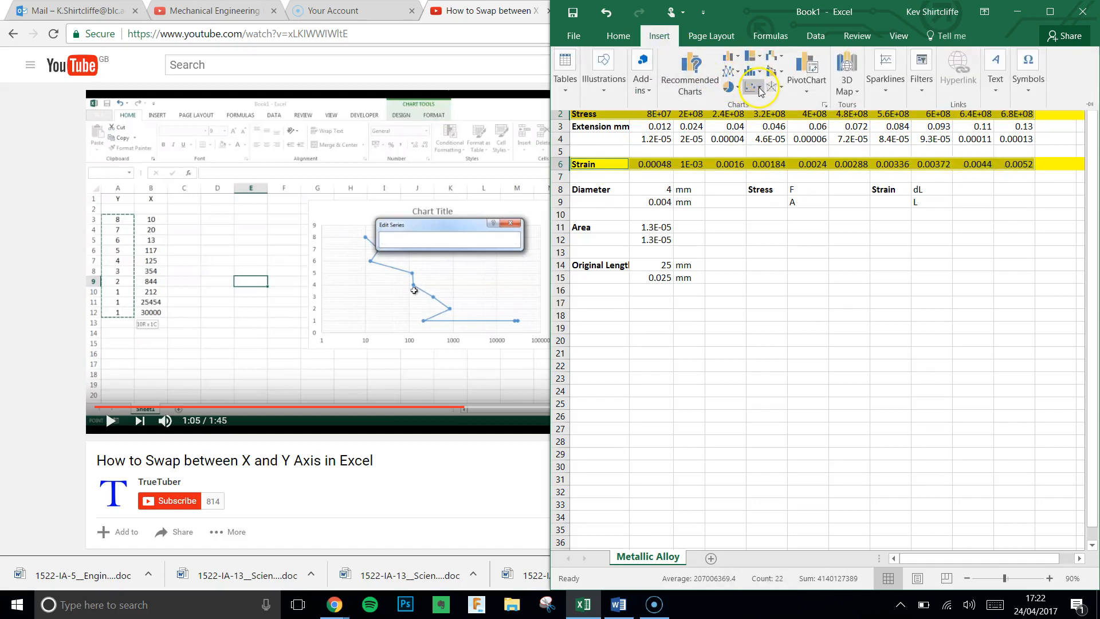
click(754, 72)
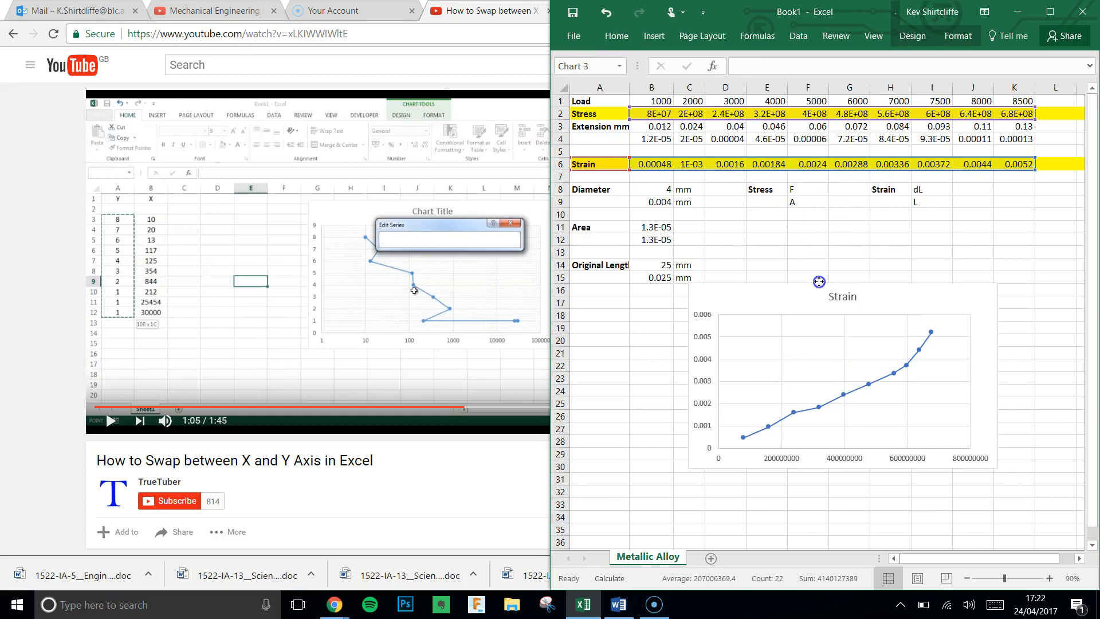
click(818, 282)
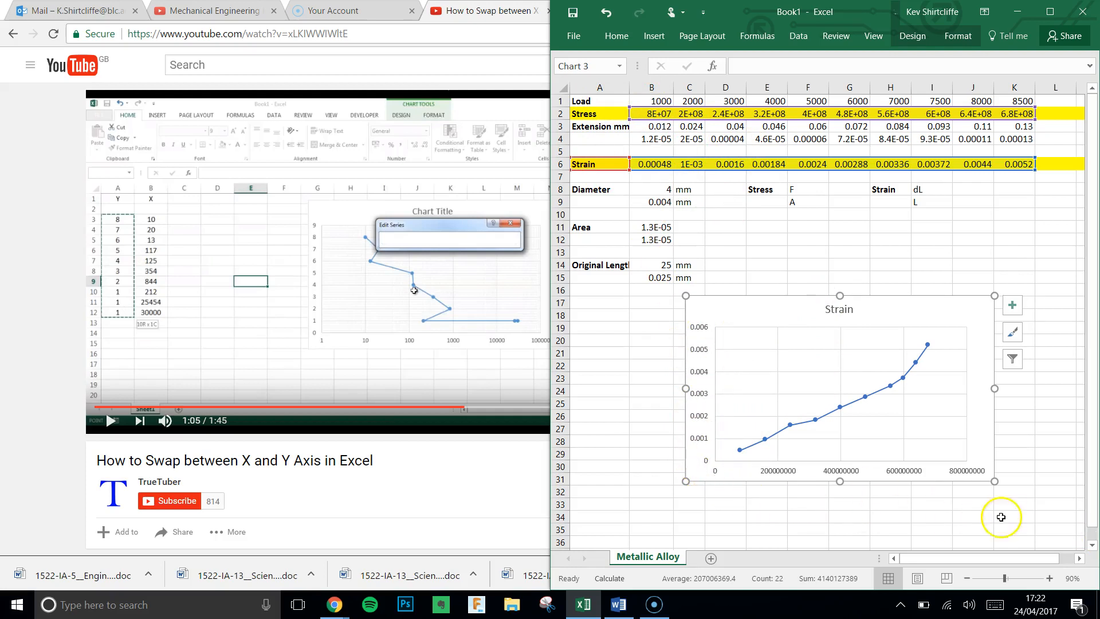
mouse_move(749, 372)
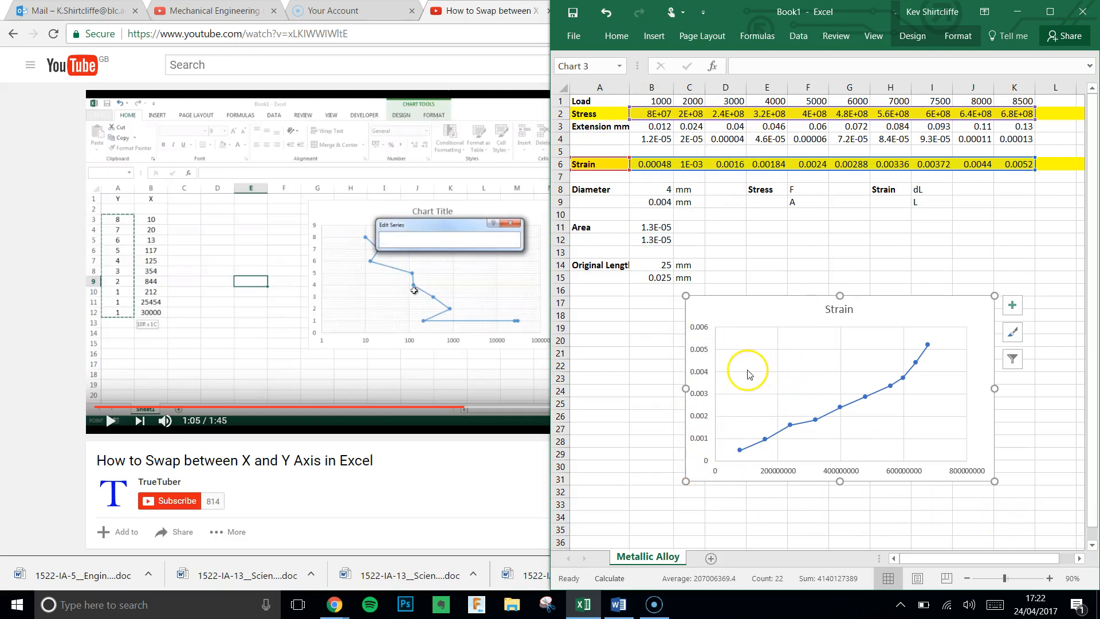
mouse_move(550, 19)
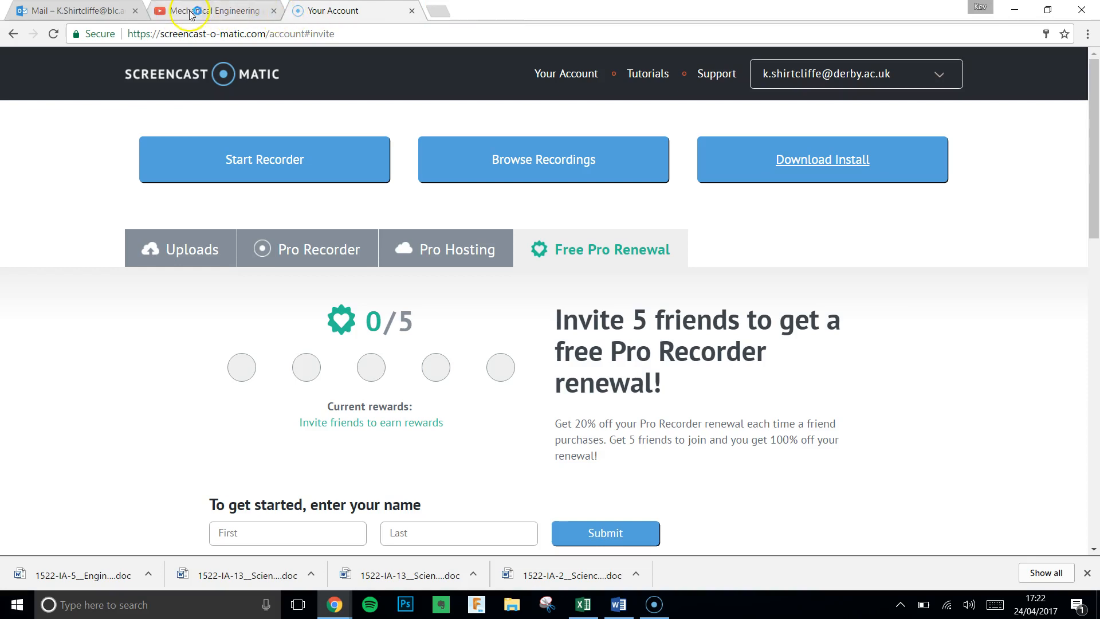
click(217, 10)
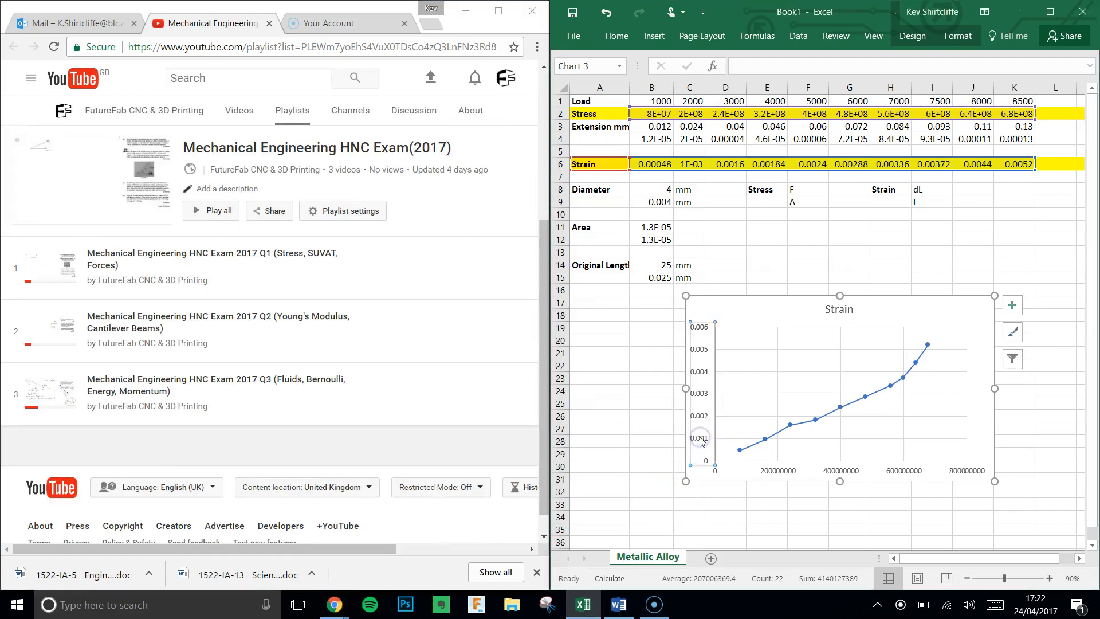
Via Select Data, remove the Strain series and add one with X = B6:K6, Y = B2:K2.
right_click(699, 440)
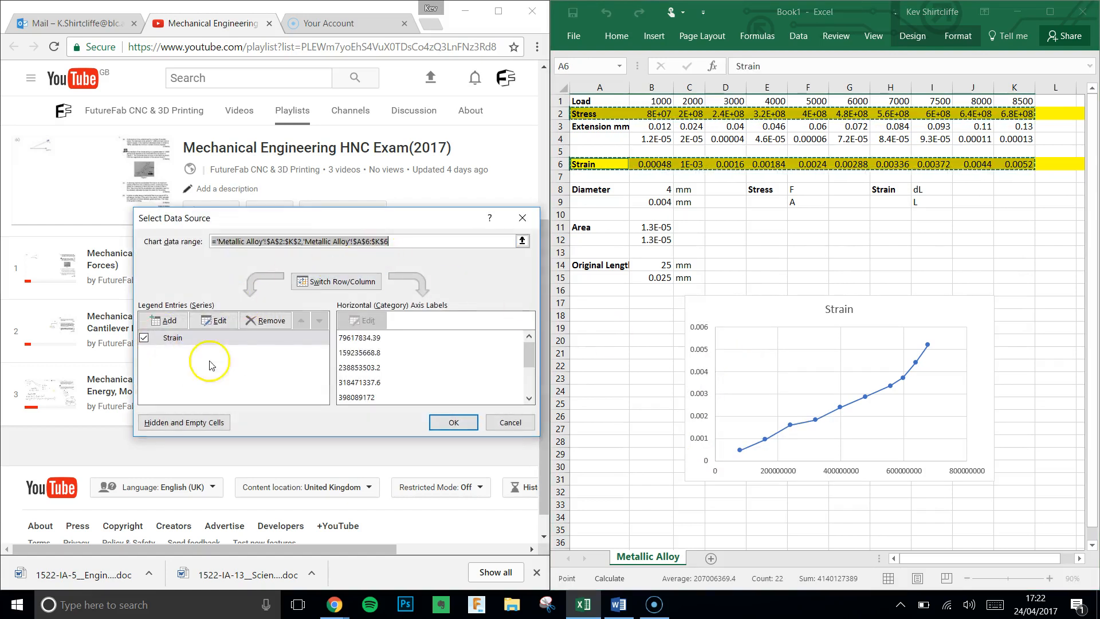
click(173, 337)
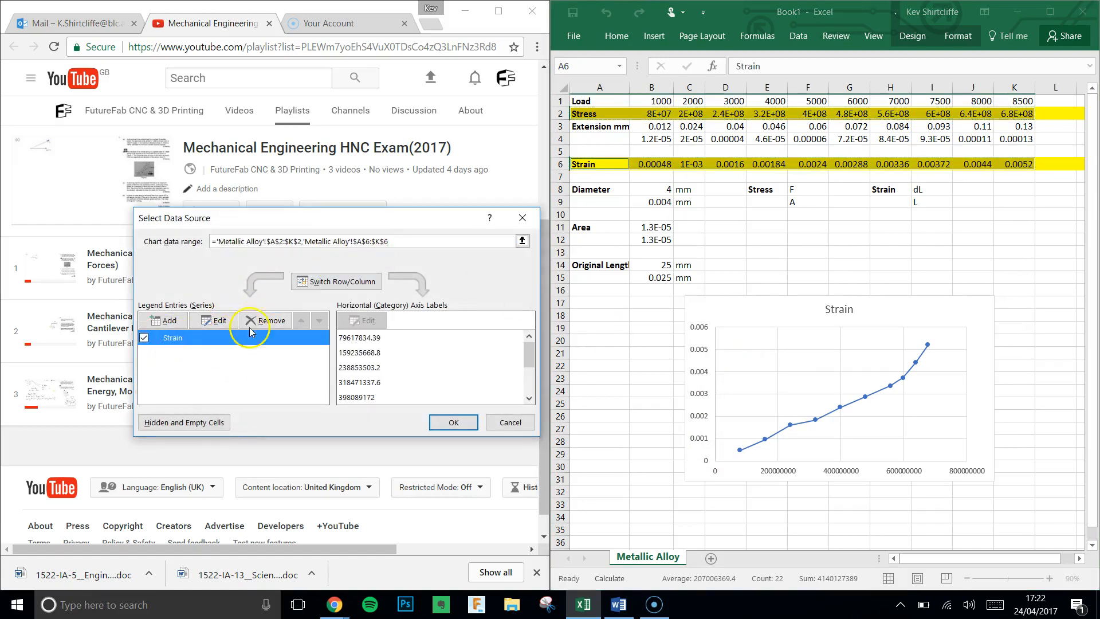
click(270, 320)
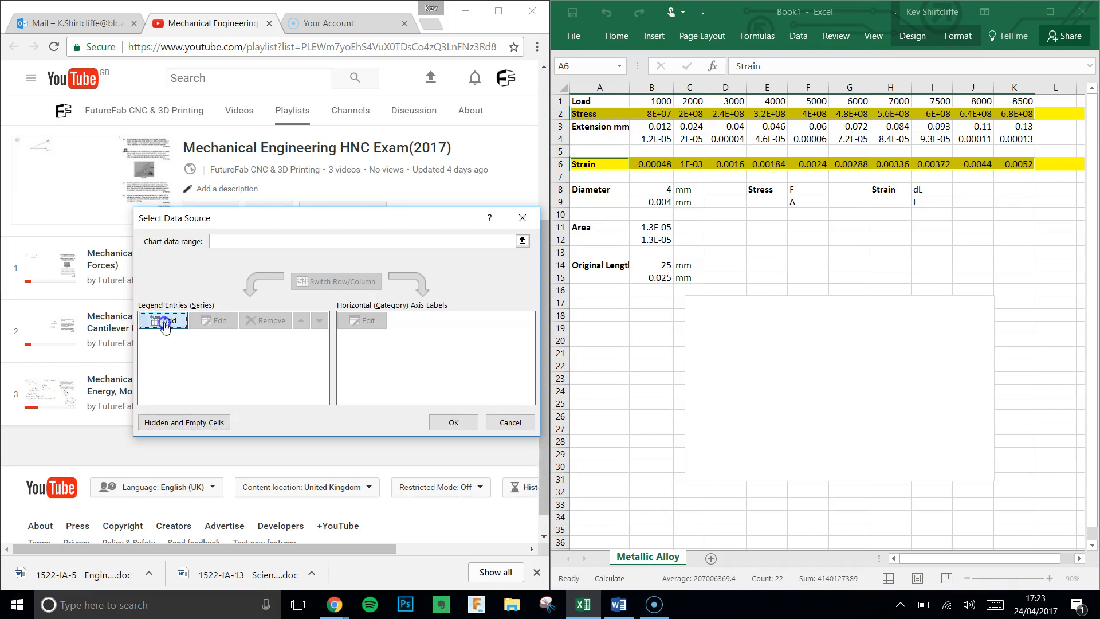
click(164, 320)
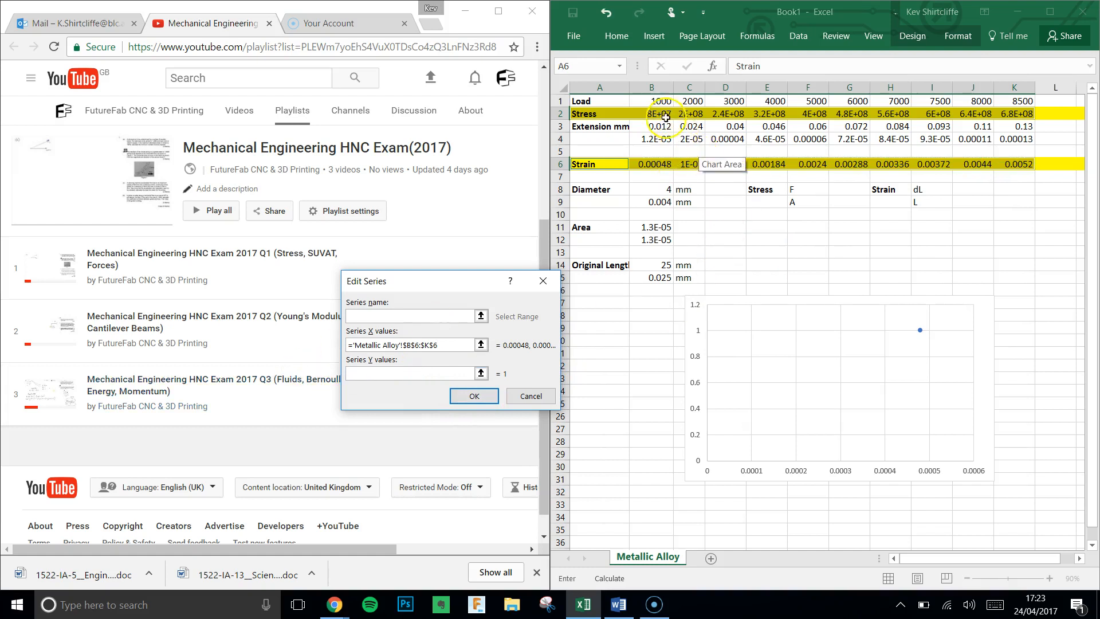
drag(651, 113, 1014, 113)
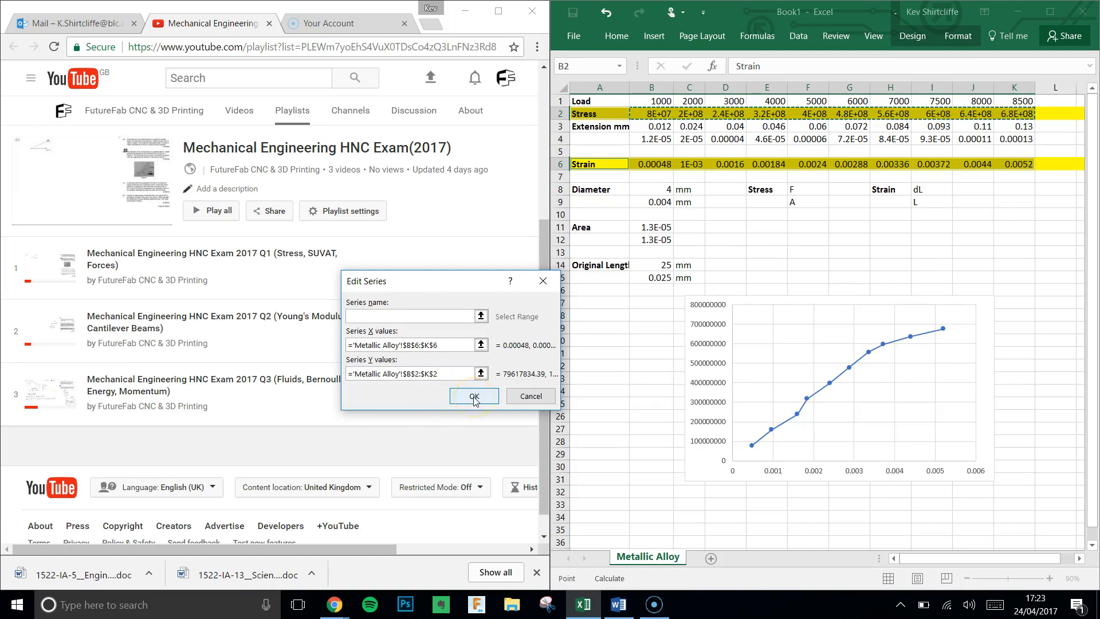
click(474, 396)
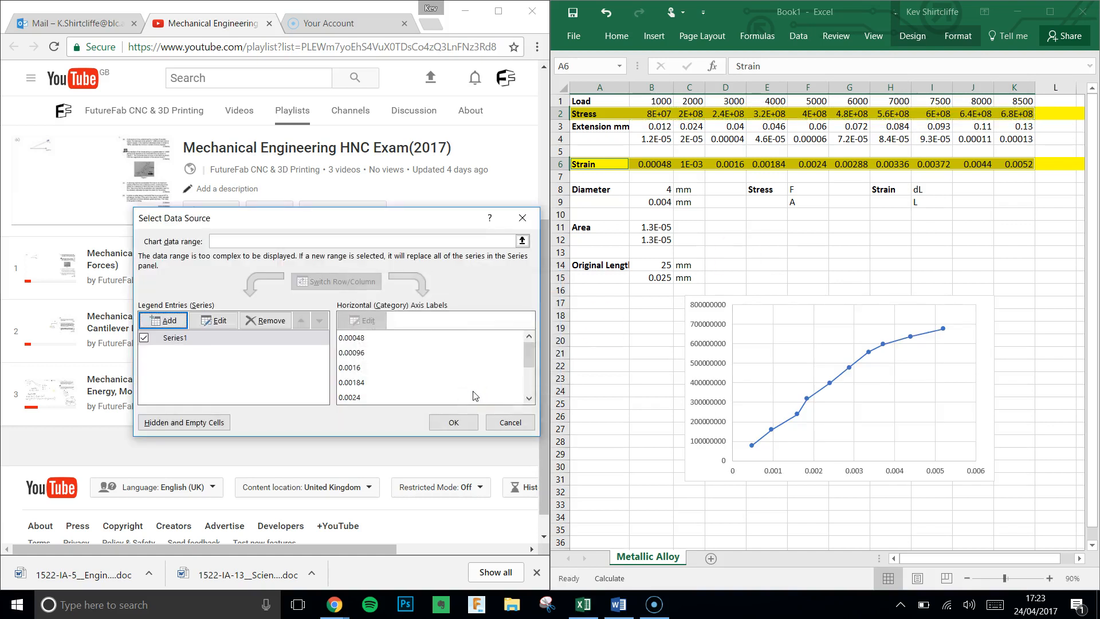
click(453, 422)
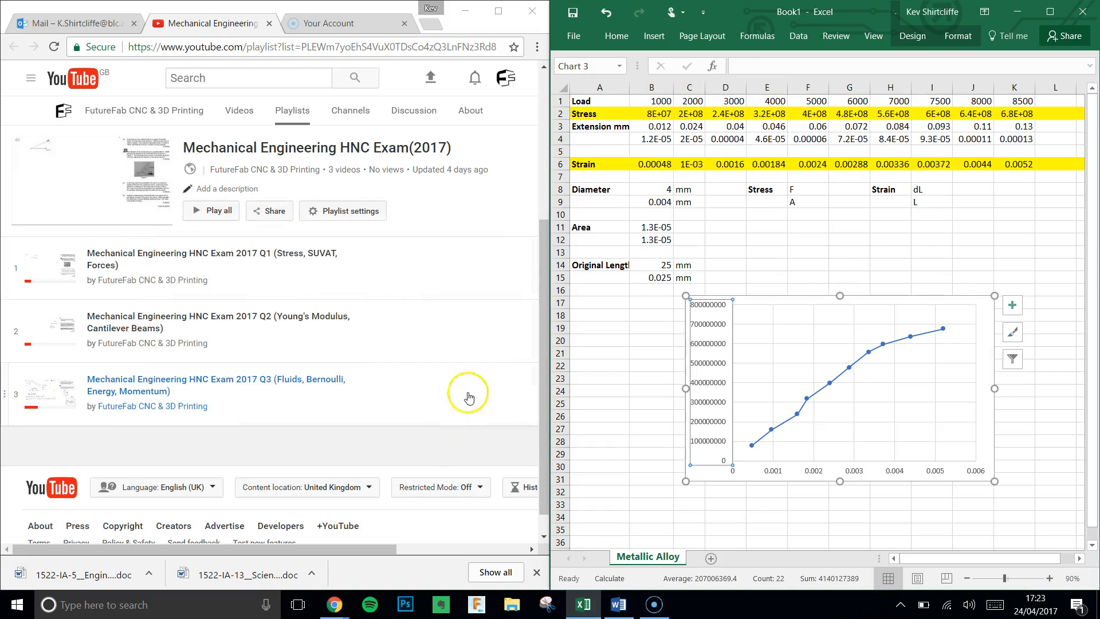
mouse_move(787, 447)
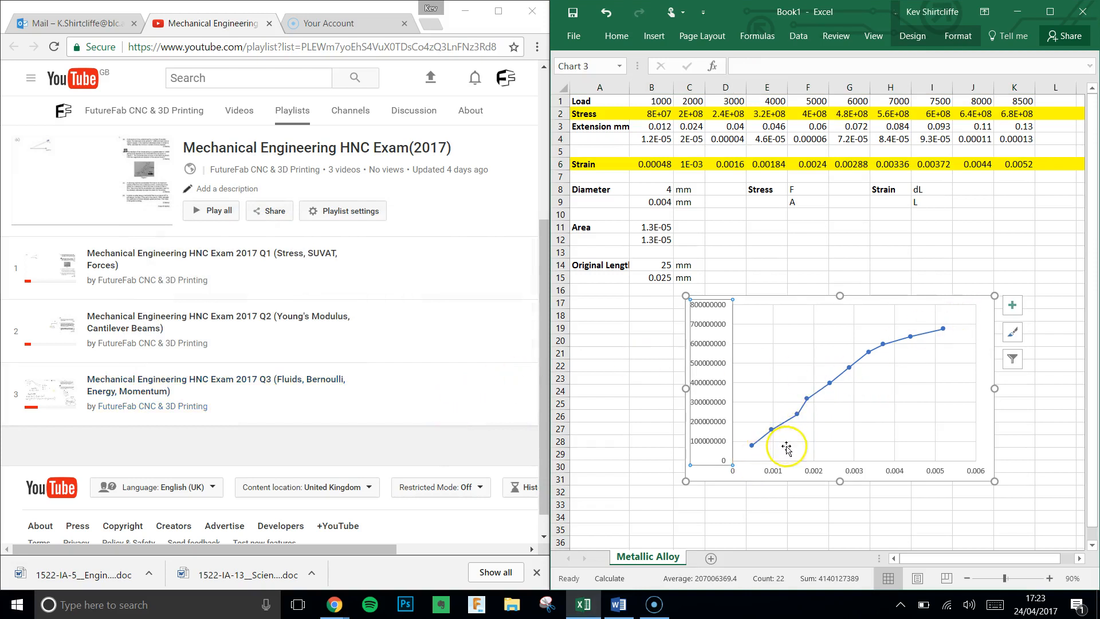
mouse_move(920, 329)
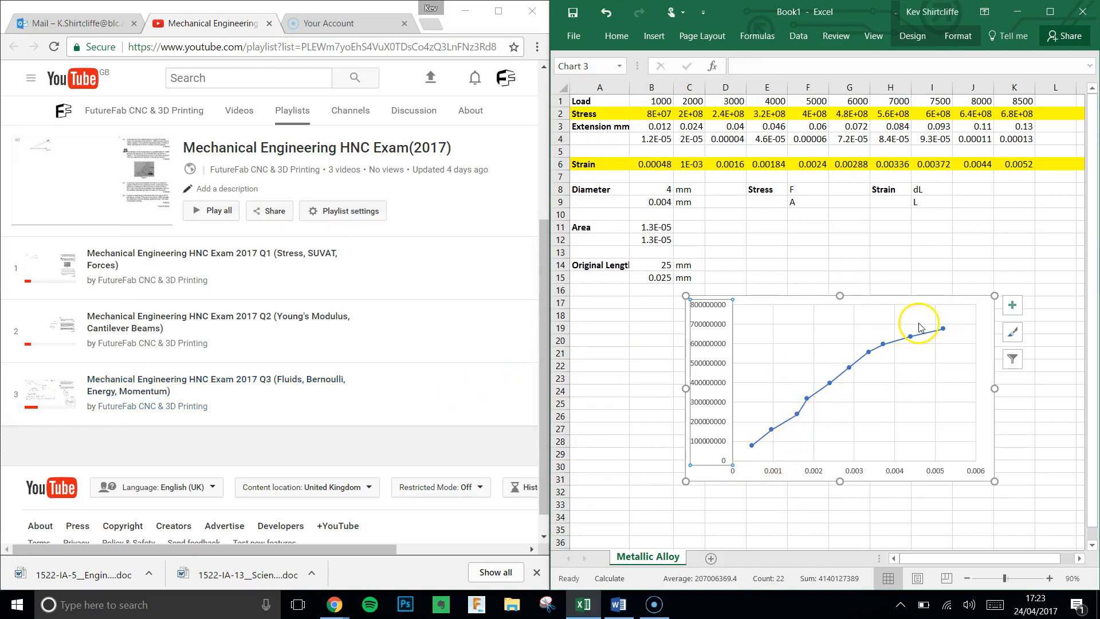
click(650, 391)
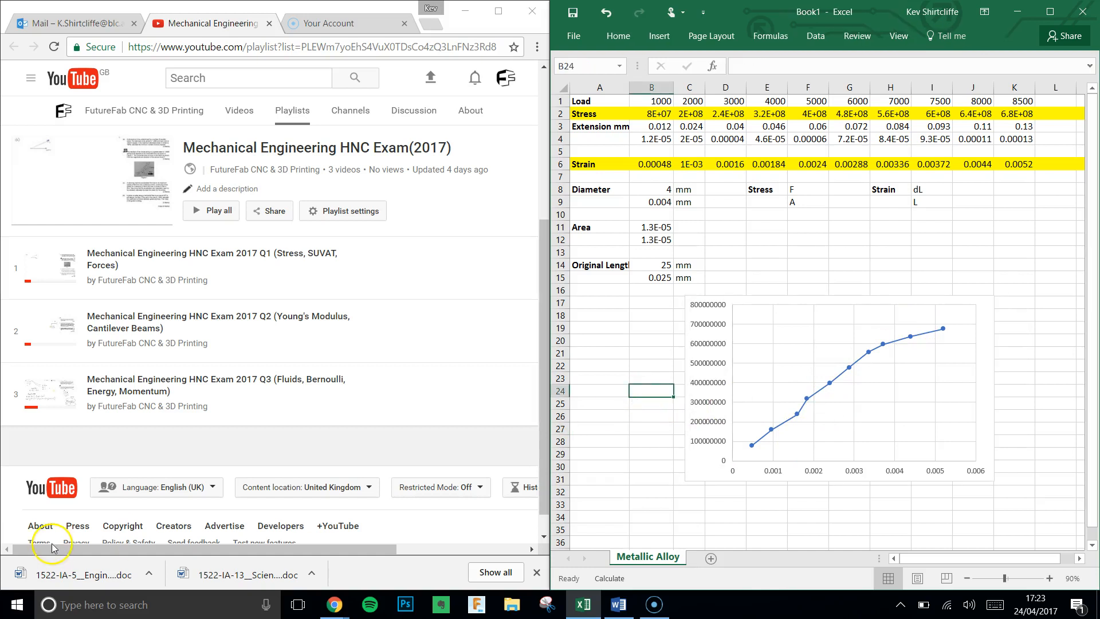
click(767, 265)
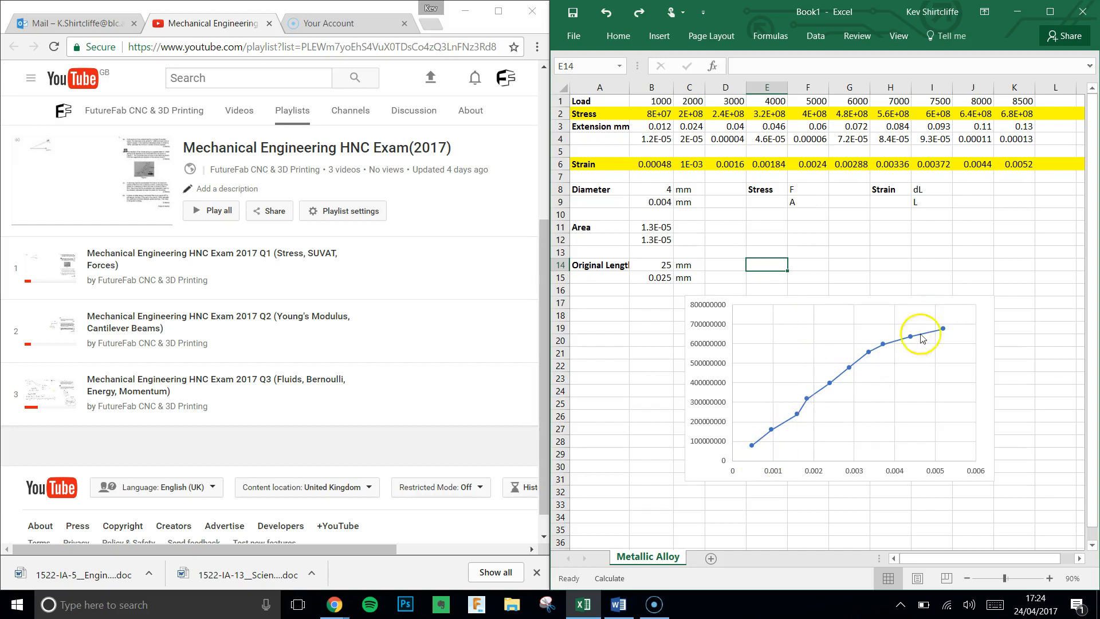
mouse_move(922, 330)
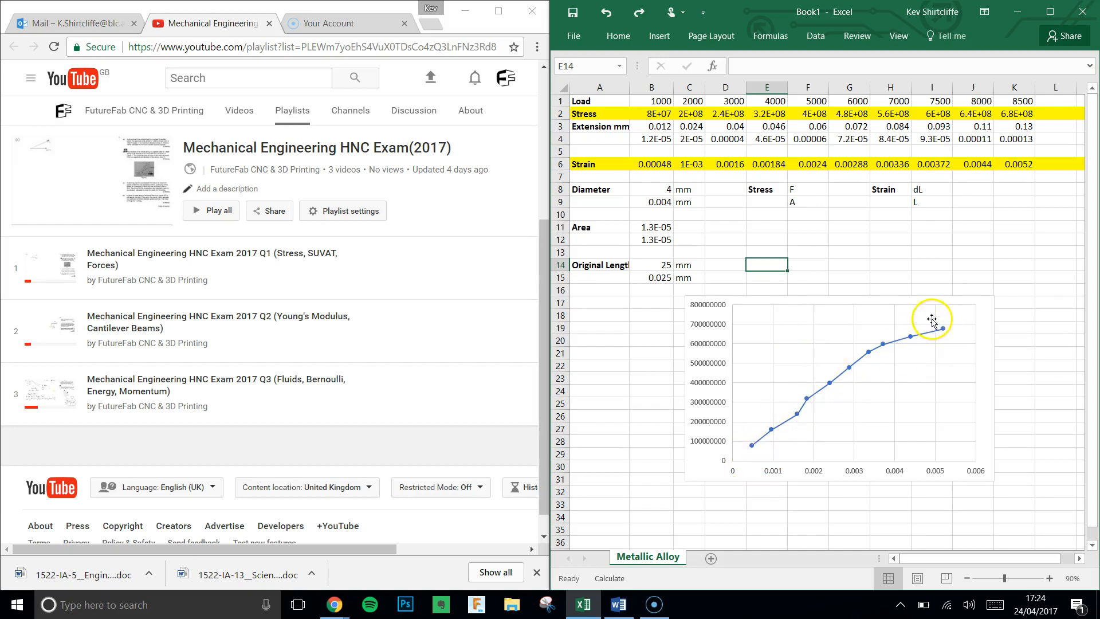
mouse_move(747, 453)
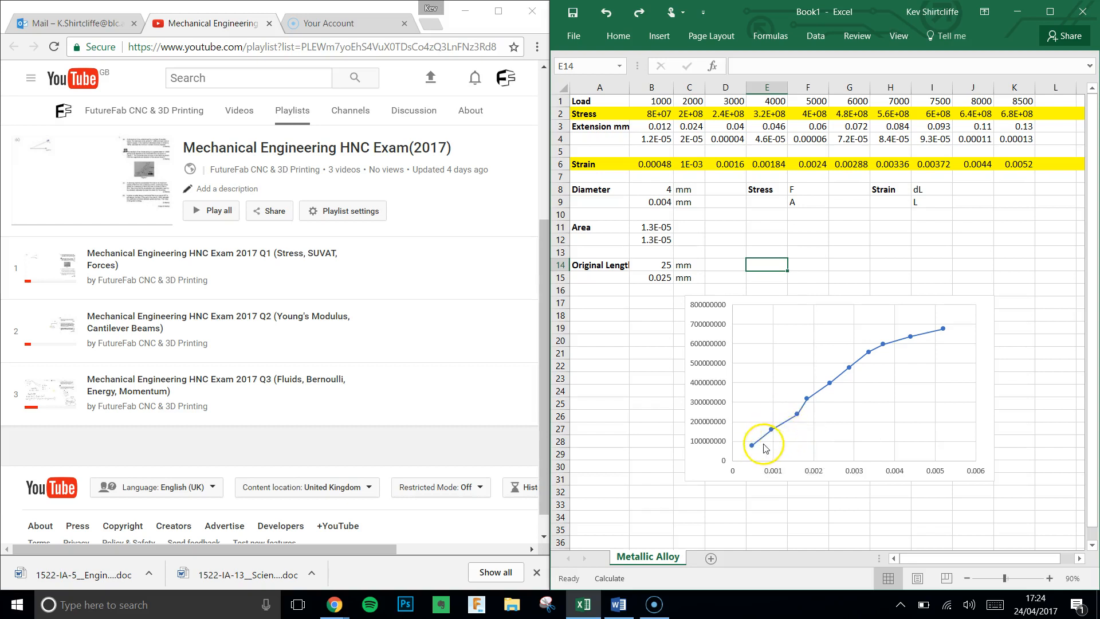
mouse_move(898, 350)
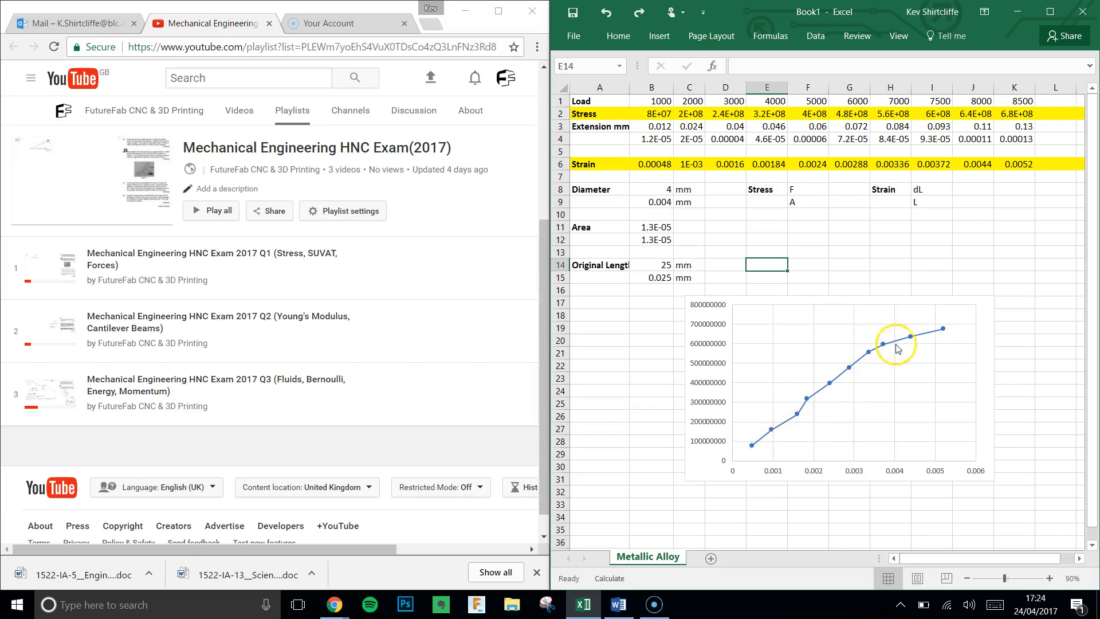
mouse_move(911, 337)
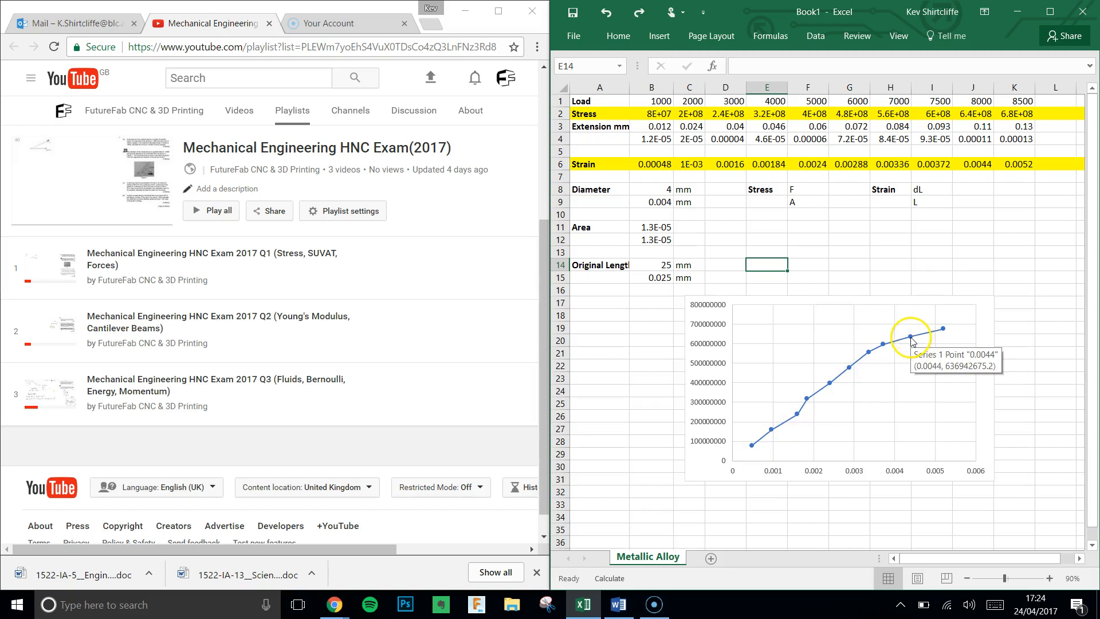
mouse_move(926, 337)
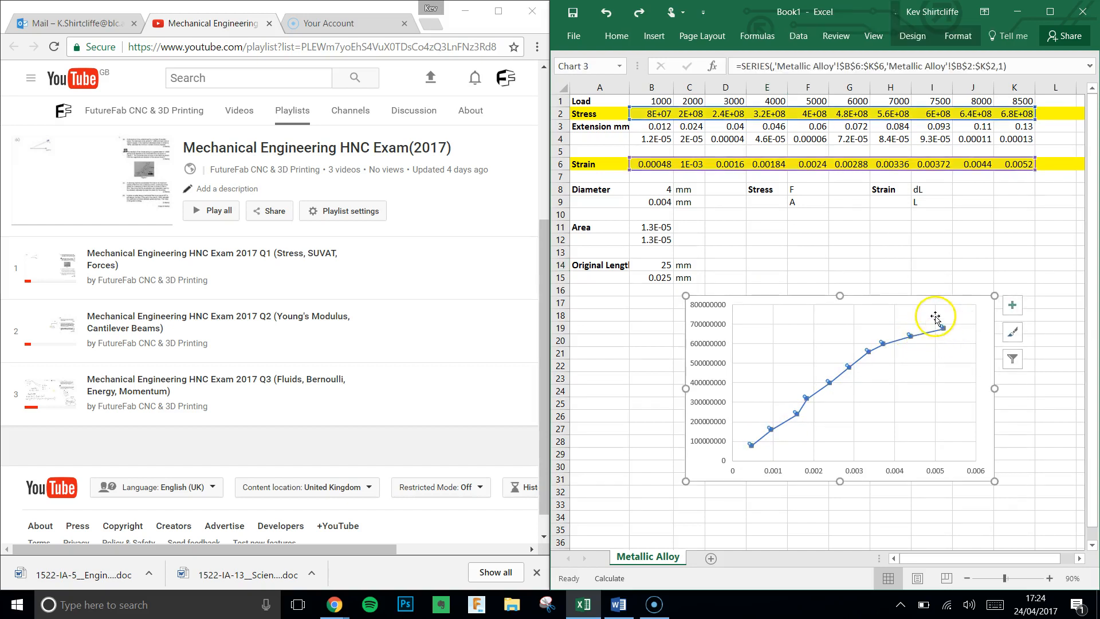
Add a linear trendline and display its equation, about y = 1E+11x + 5E+07, on the chart.
click(1012, 305)
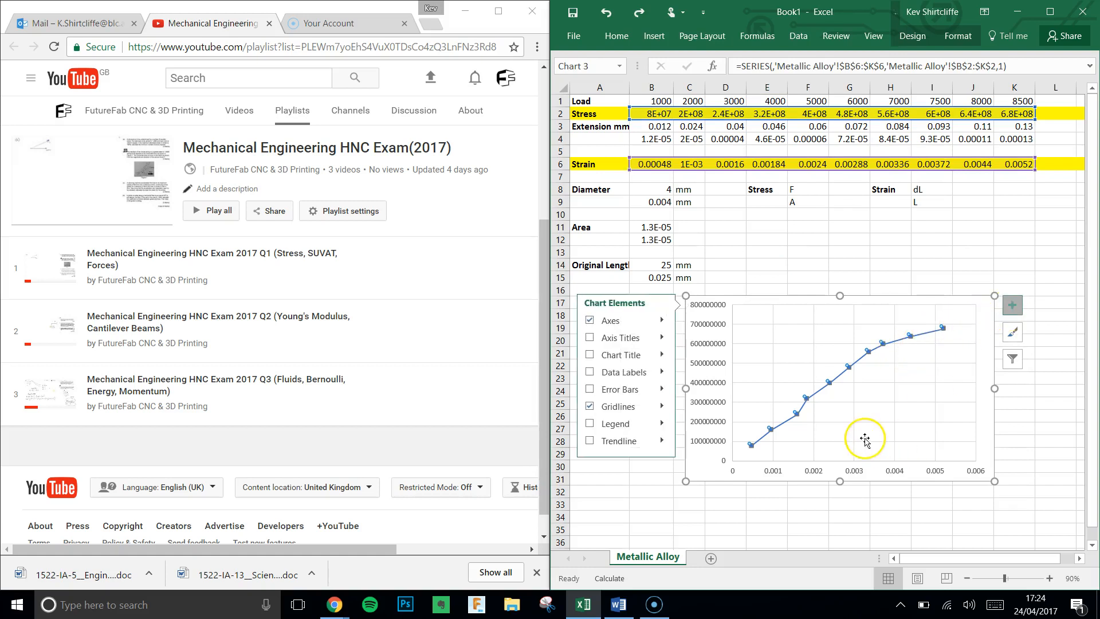
click(590, 440)
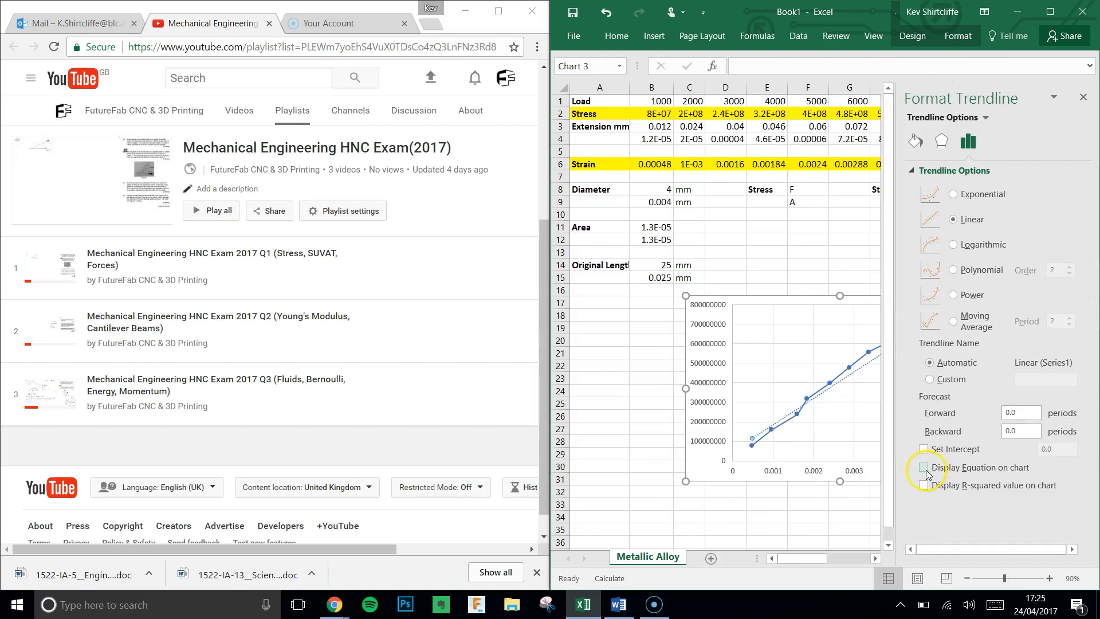
click(925, 467)
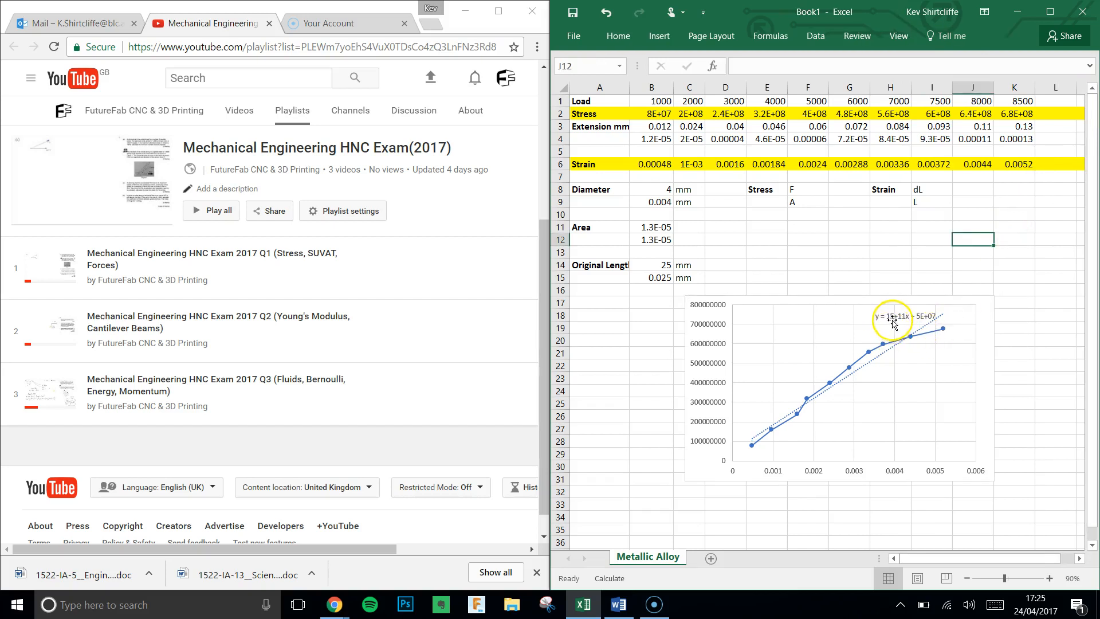
mouse_move(901, 323)
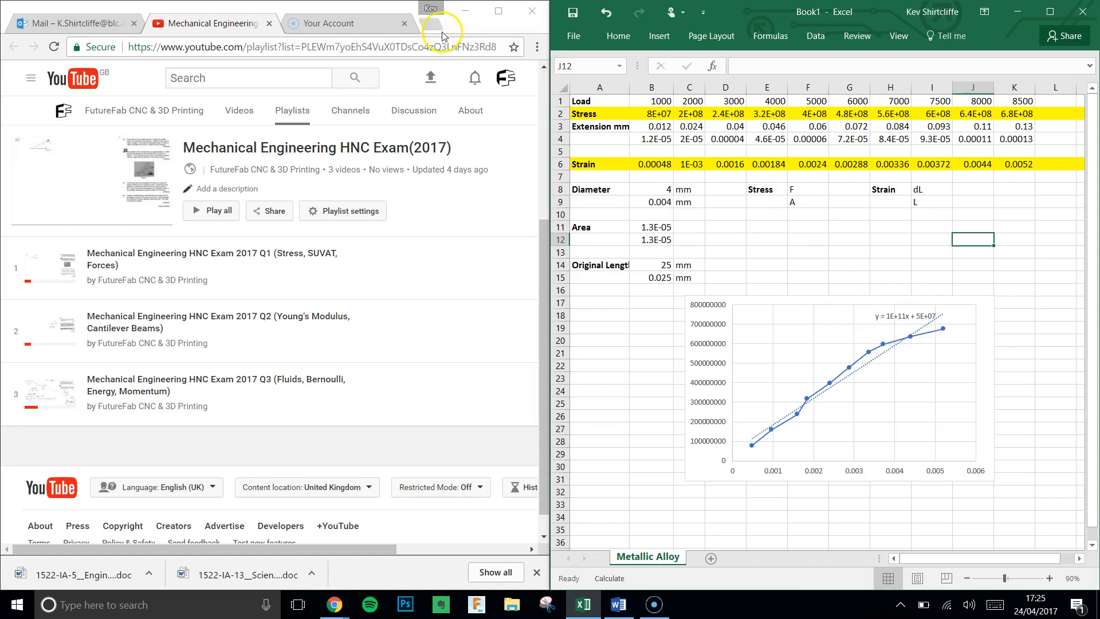
Search Google for young's modulus gradient and open the stress-strain diagram from image results.
click(436, 32)
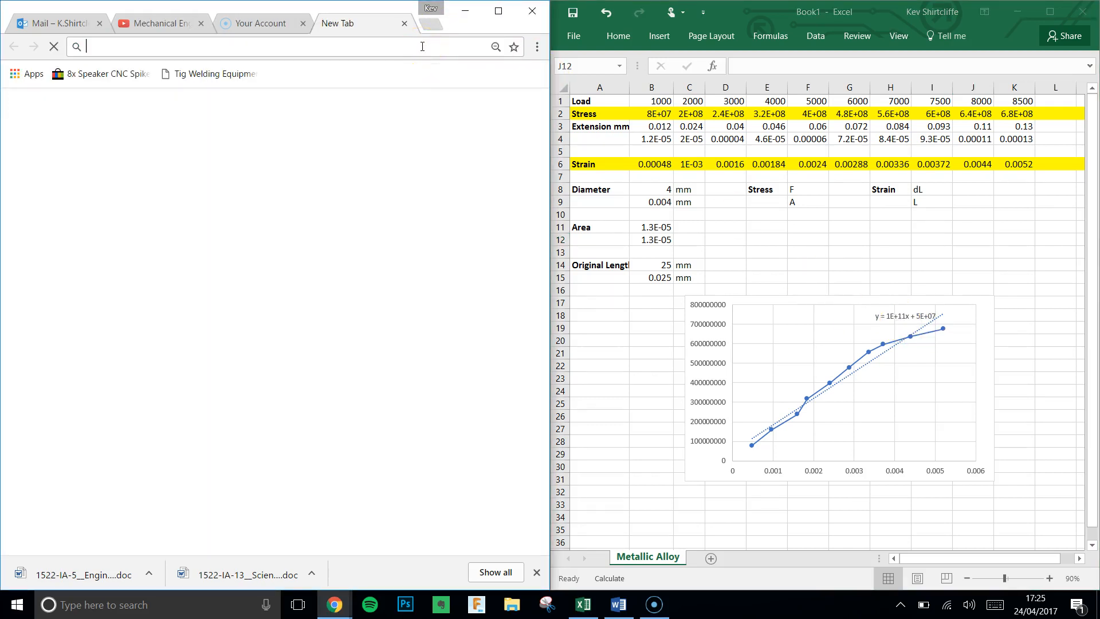
text(young's modulus)
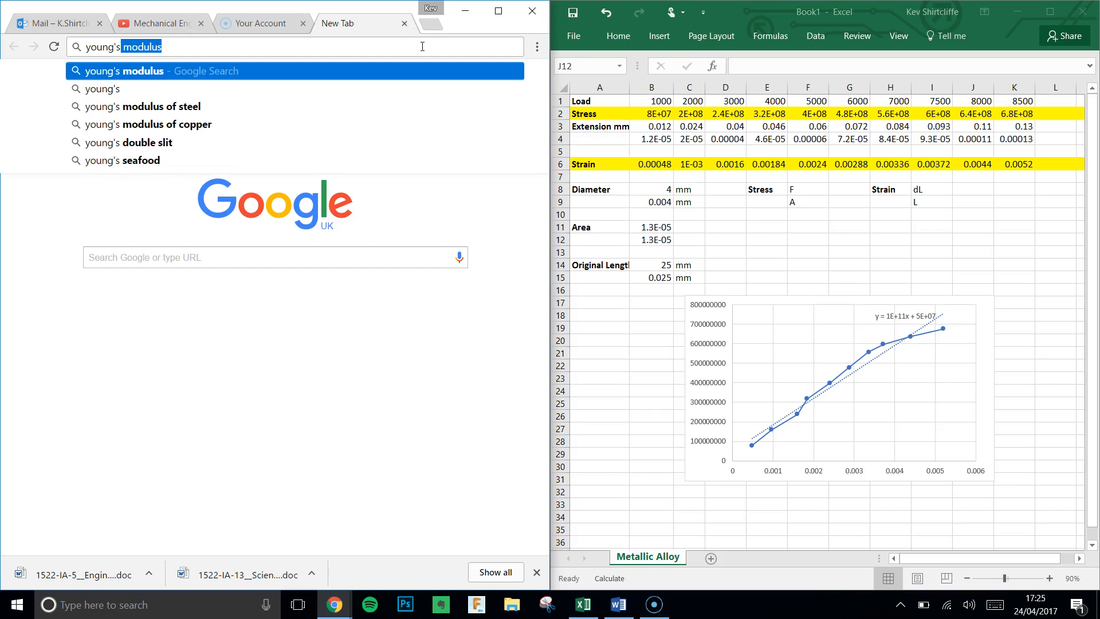
text(graph)
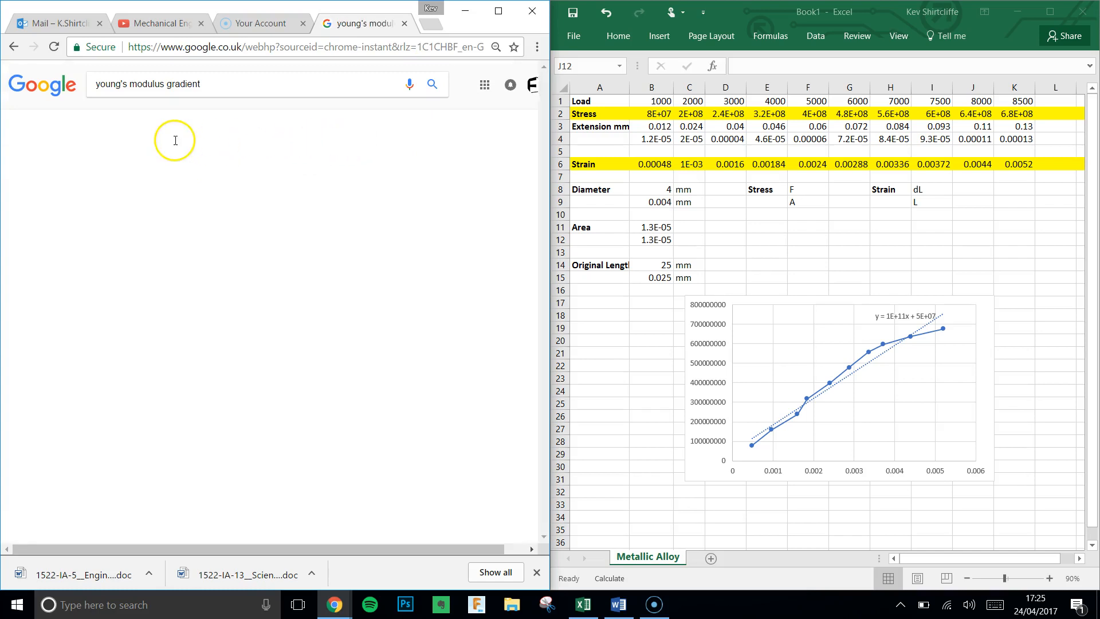
click(432, 83)
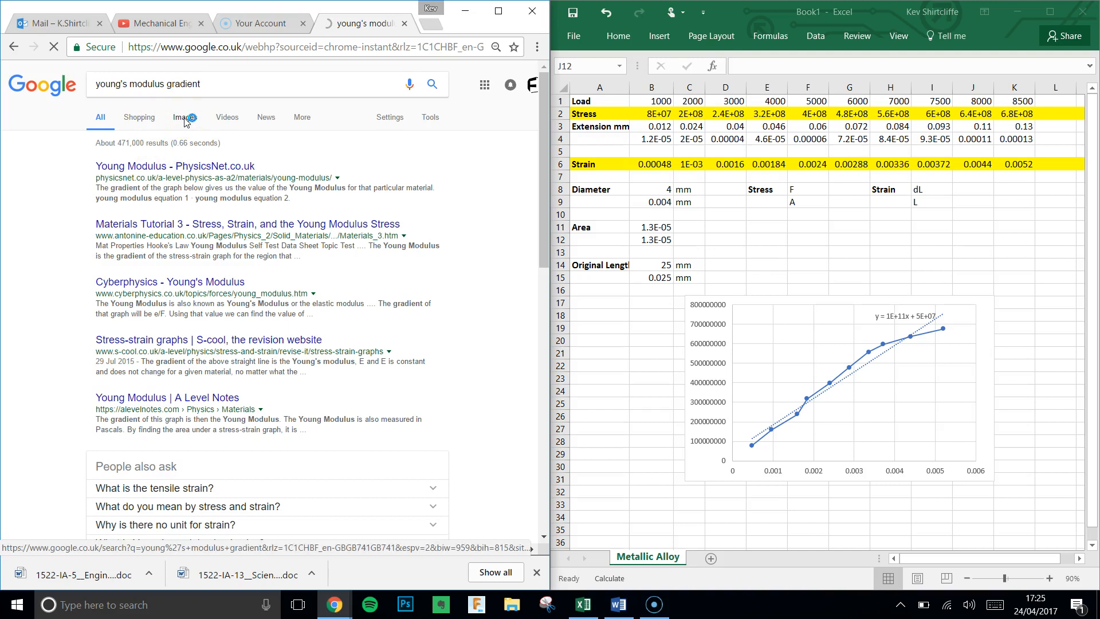
click(183, 117)
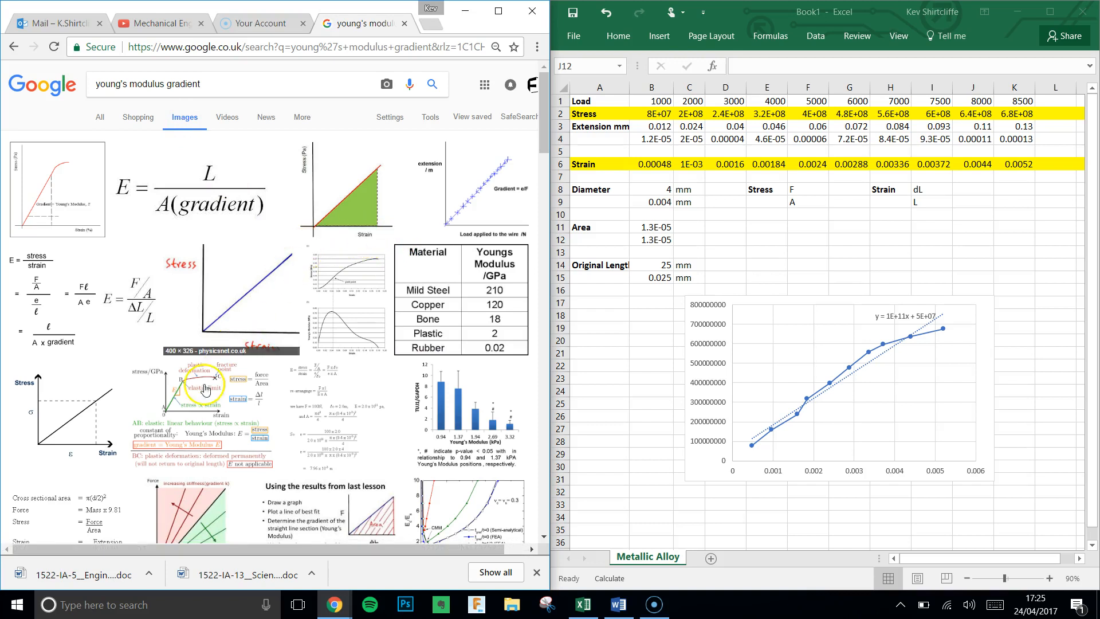
click(205, 388)
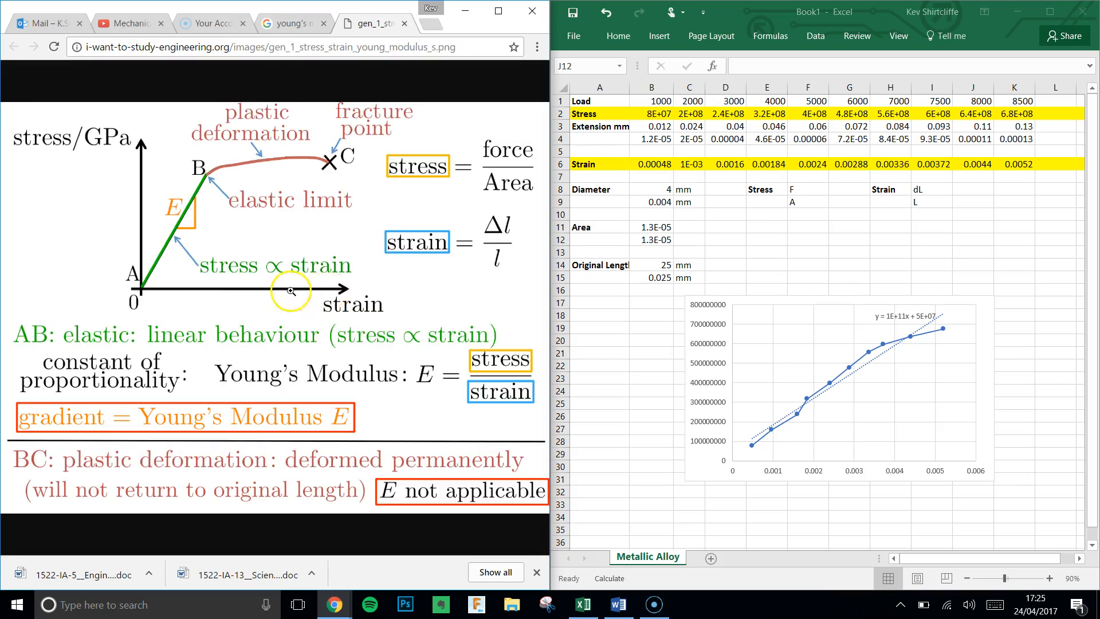
mouse_move(241, 153)
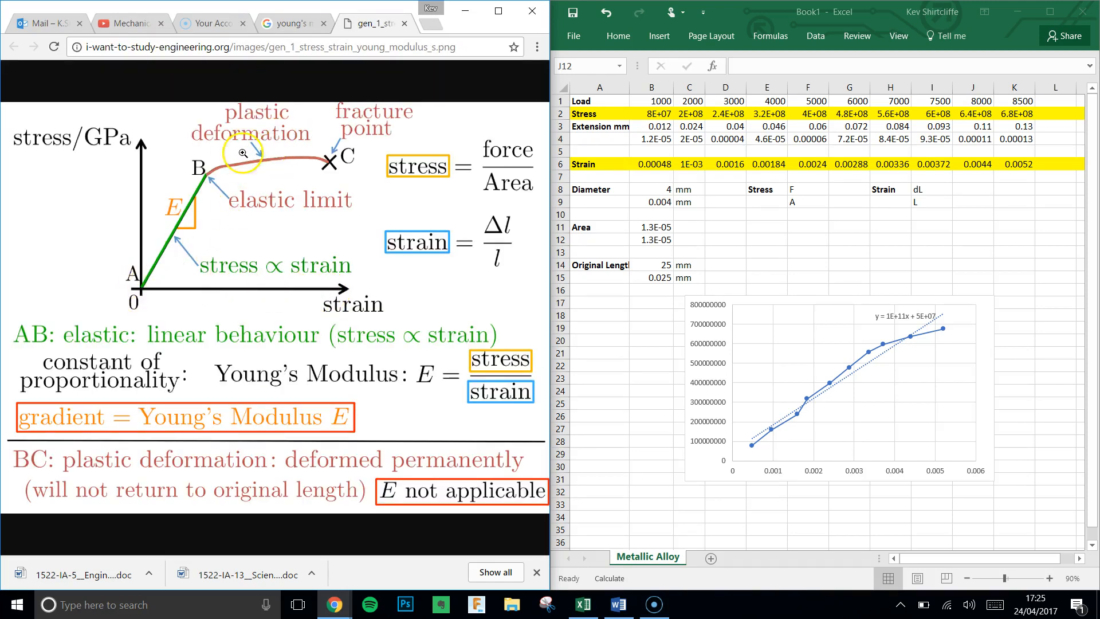
mouse_move(193, 236)
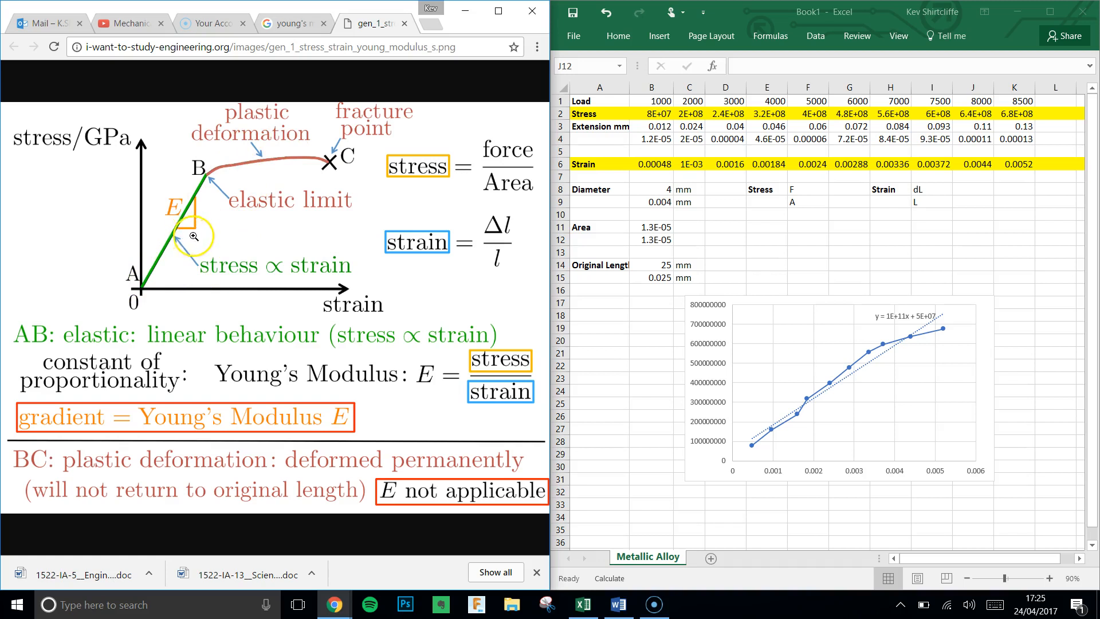
mouse_move(568, 394)
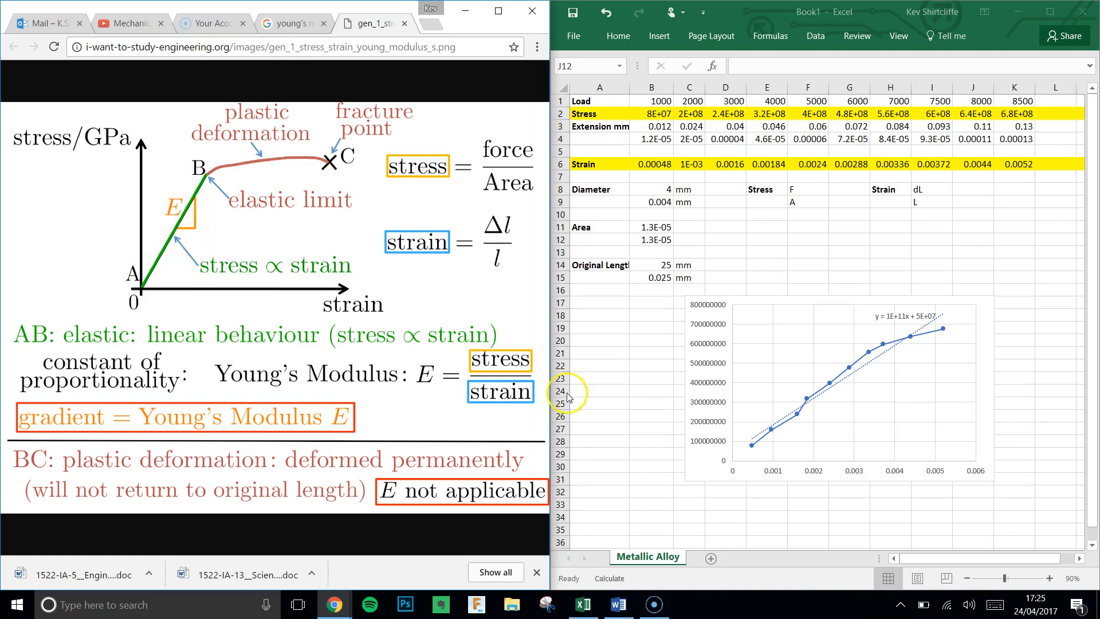
Write 'Young's Modulus = Gradient' below the chart with the value 1E11 Pascals beside it.
click(724, 505)
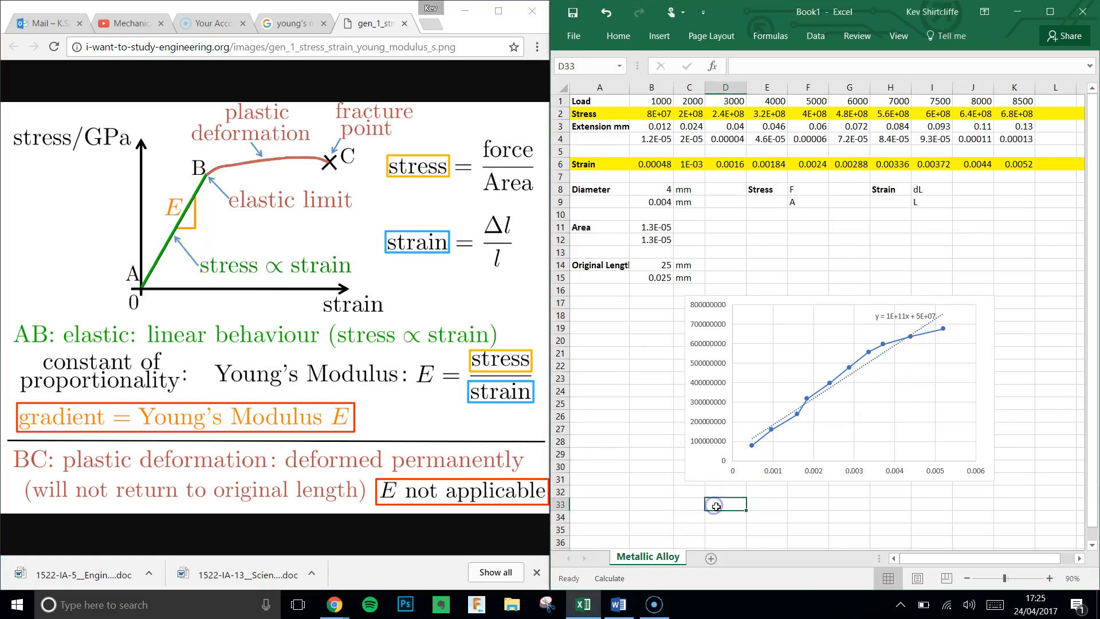
text(Young's)
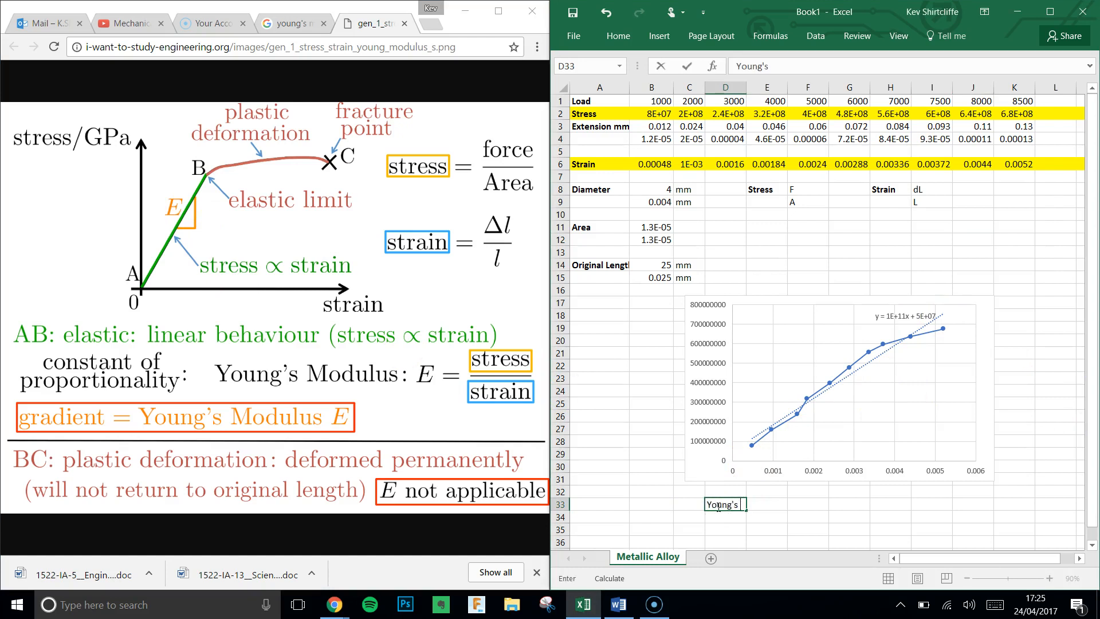
text(Modulus =)
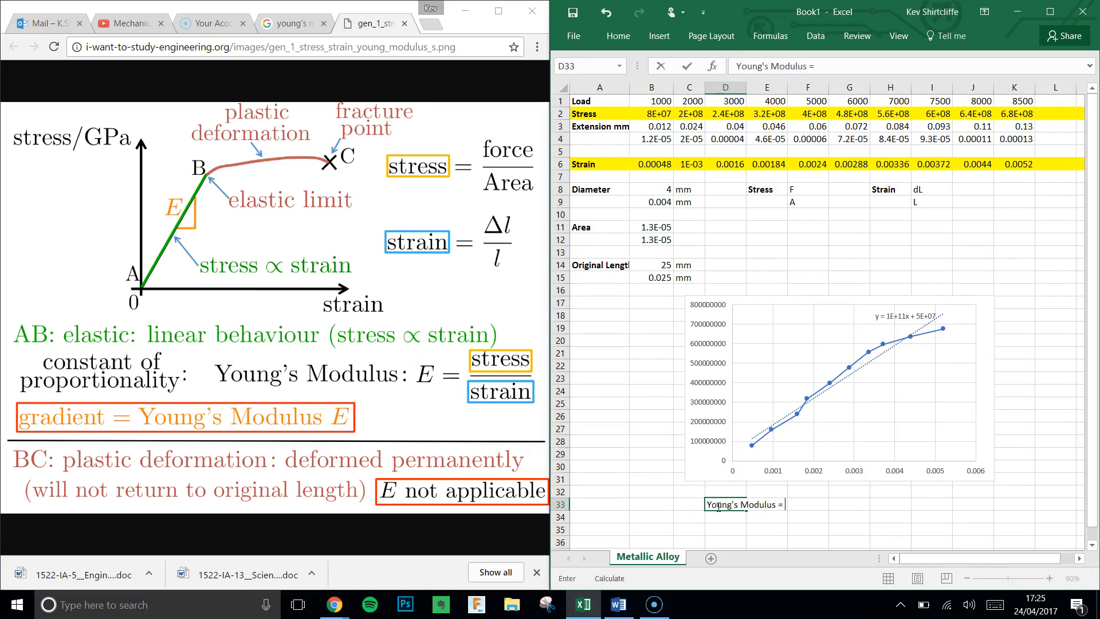
text(Gradient)
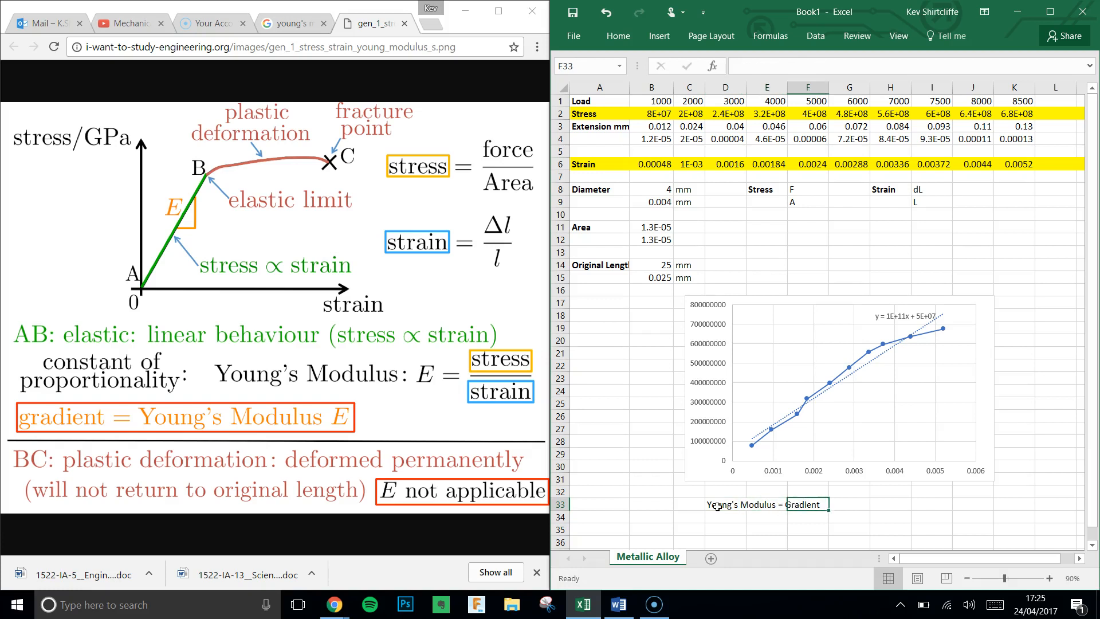
click(849, 504)
text(1)
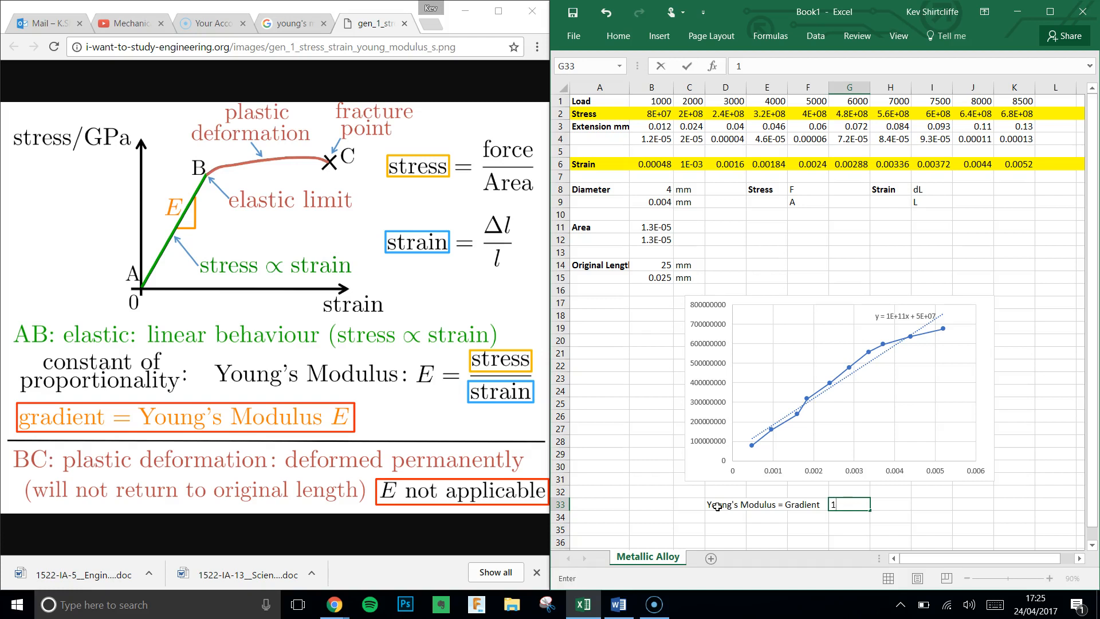
text(E)
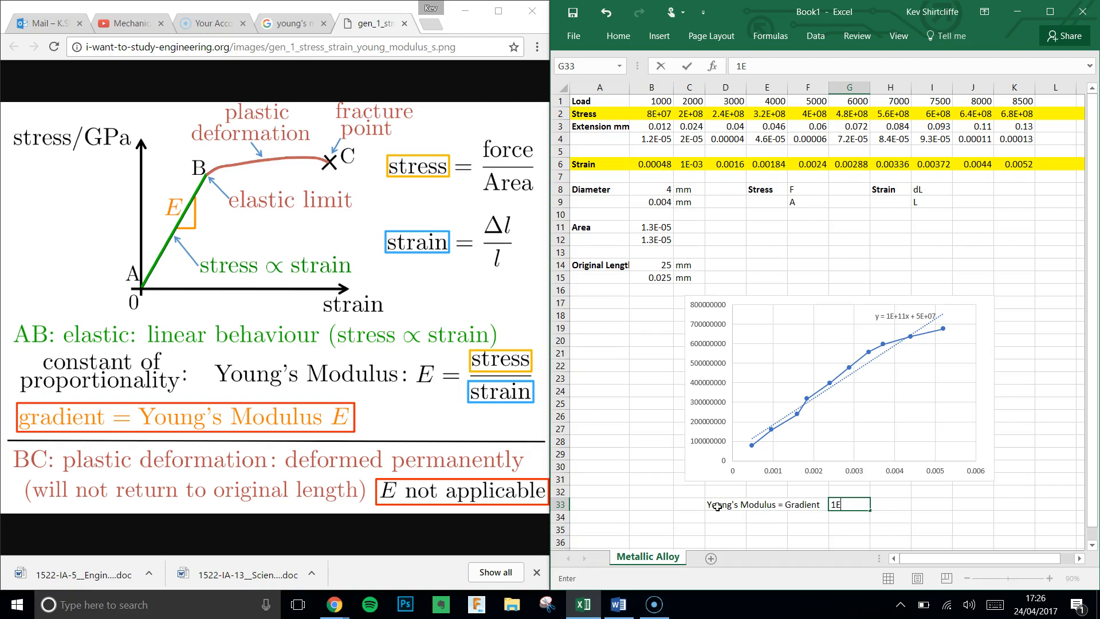
text(11)
click(891, 504)
text(Pascals)
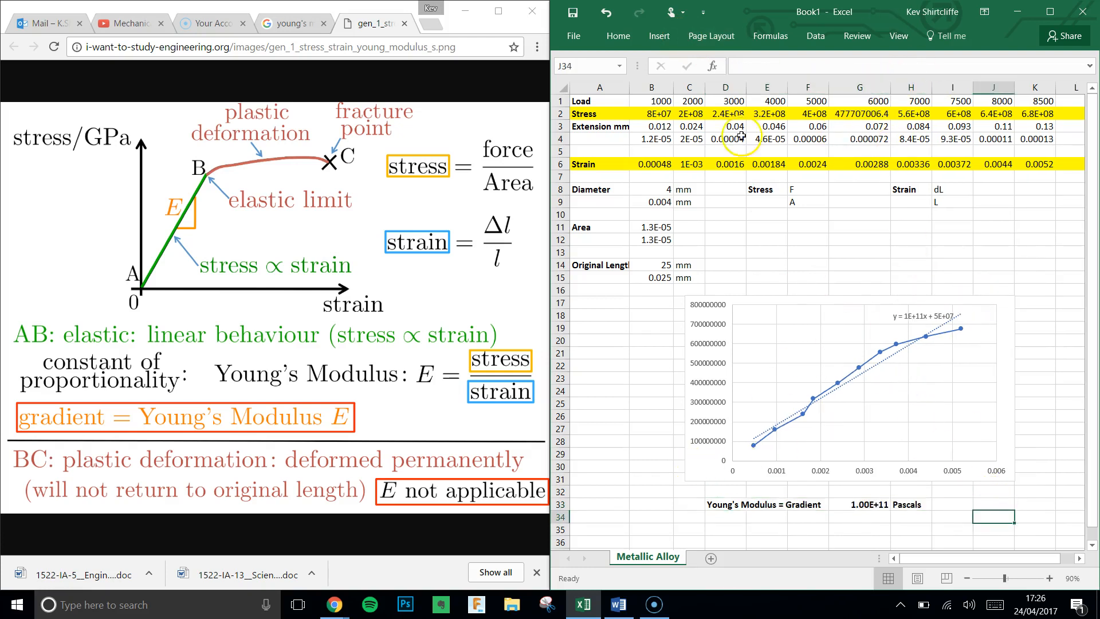
mouse_move(961, 149)
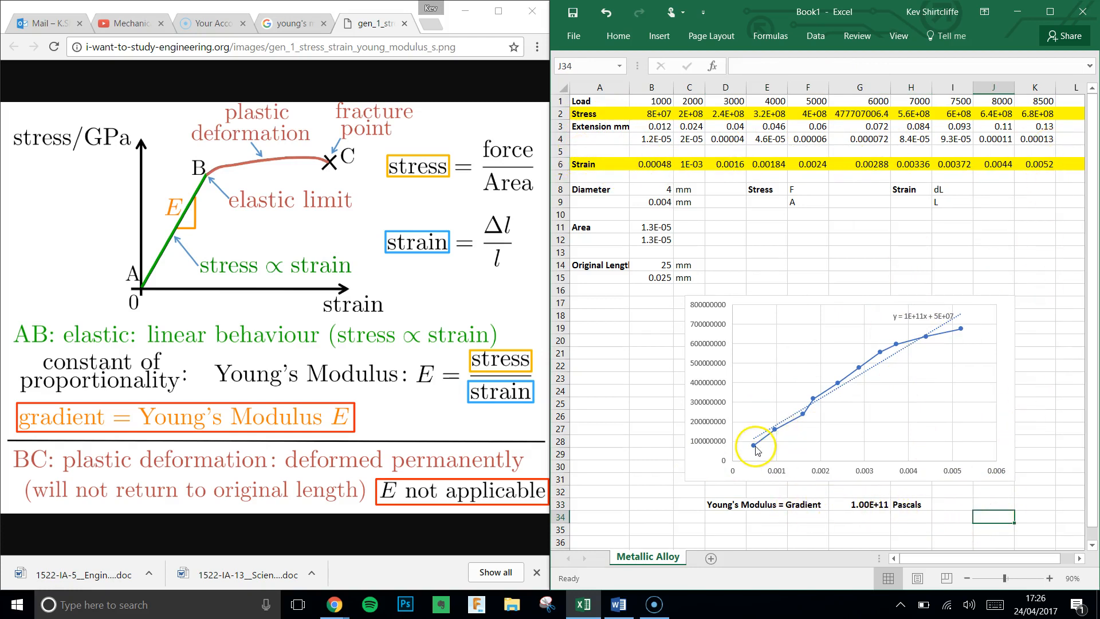
mouse_move(955, 317)
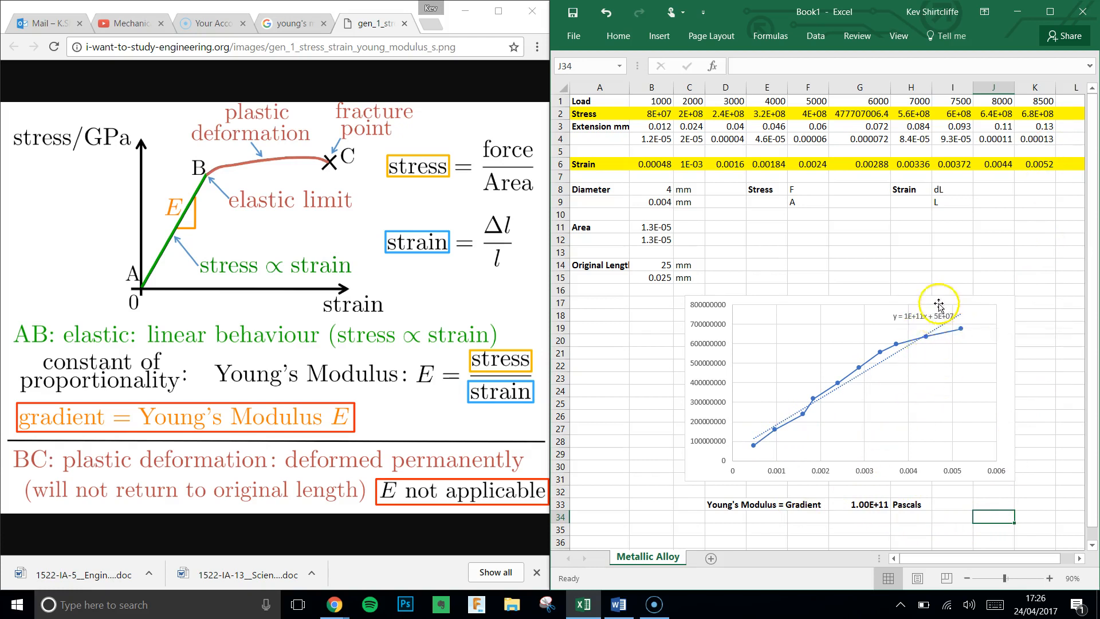
mouse_move(925, 321)
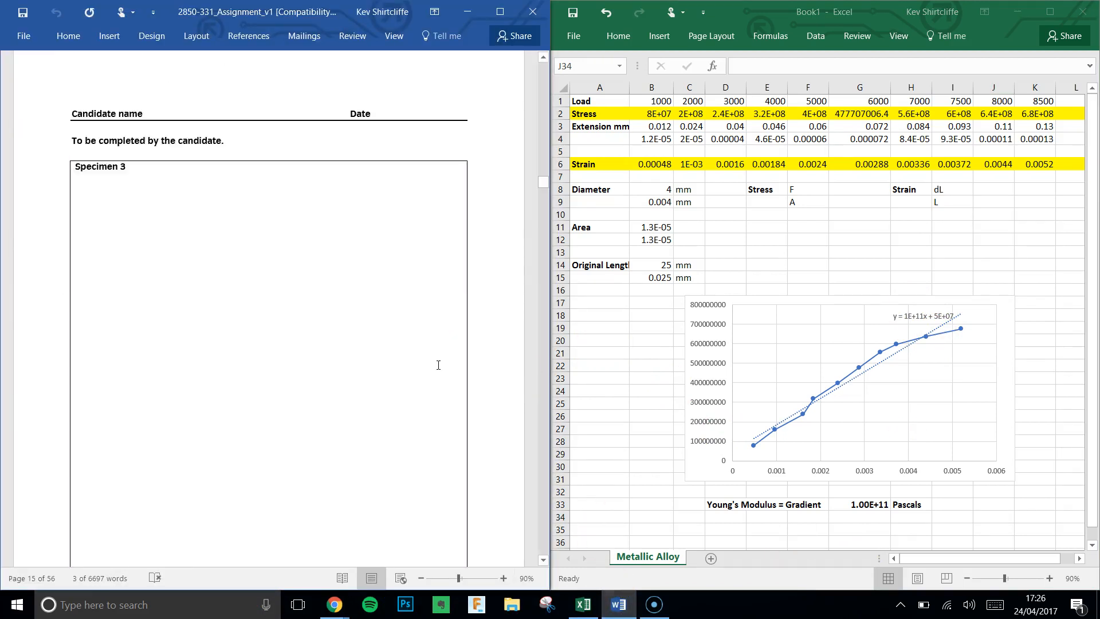
Scroll the Word assignment to the Specimen 1–3 load and extension tables.
scroll(down, 3)
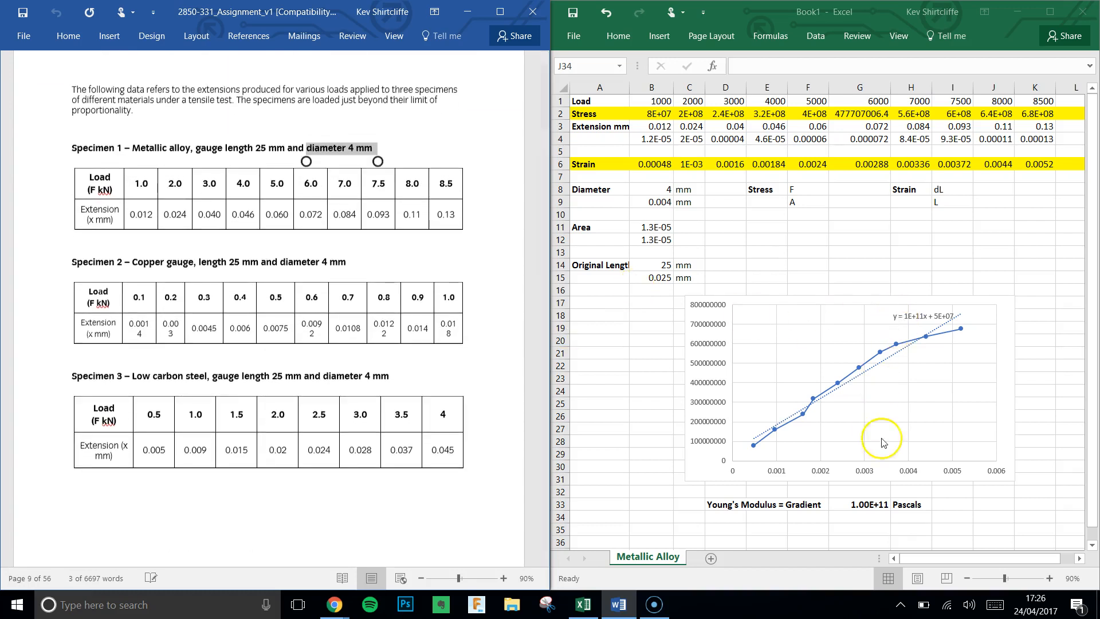
mouse_move(658, 473)
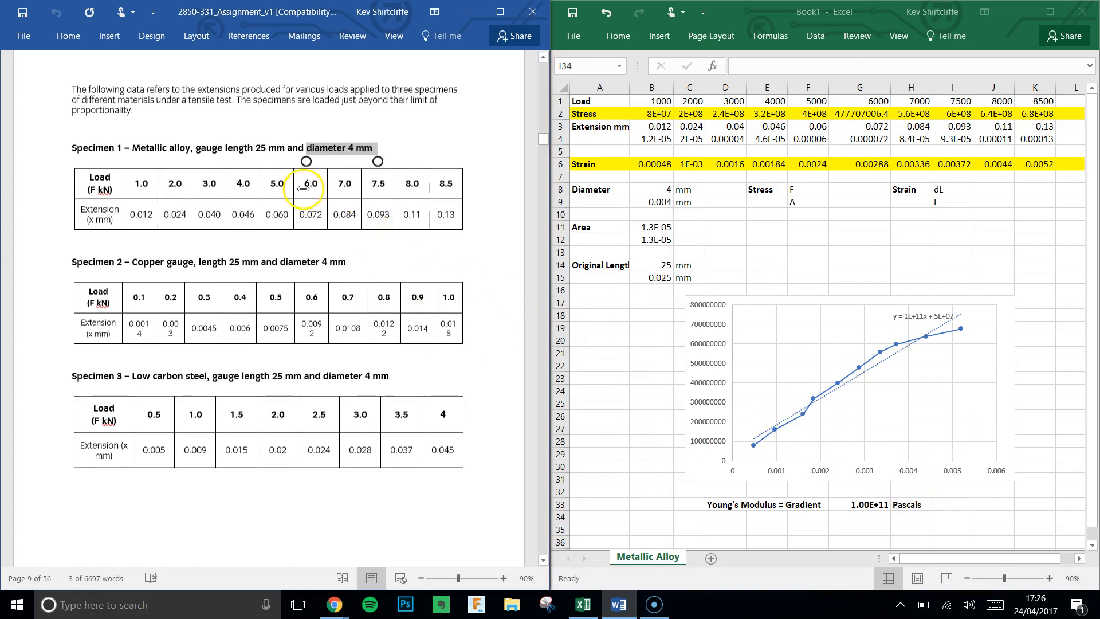
mouse_move(57, 289)
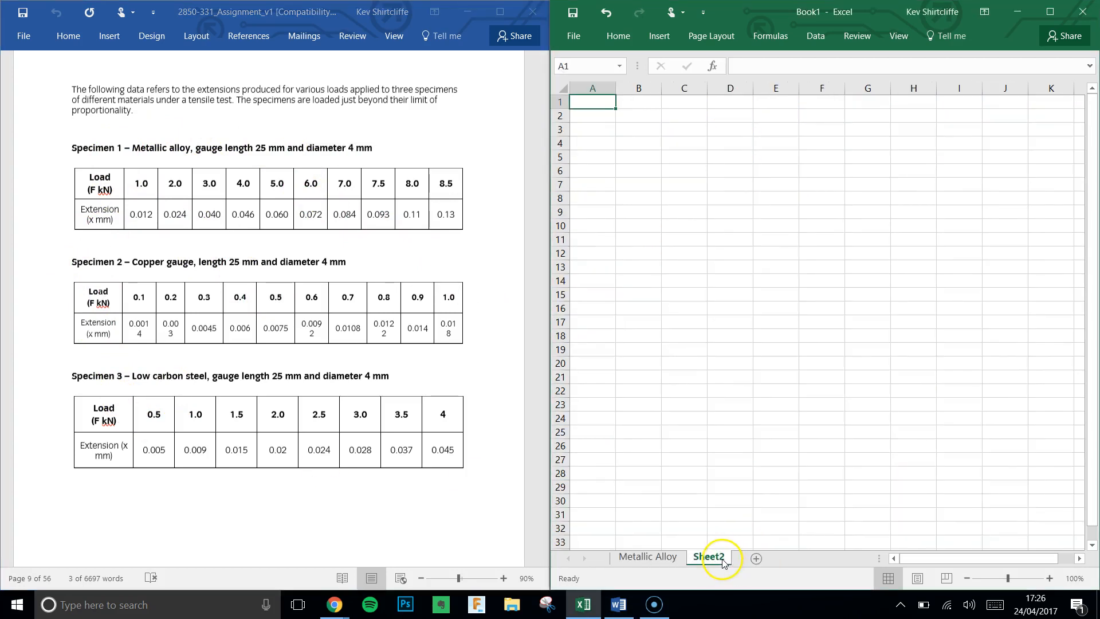
Rename the new sheets Copper Gauge and Carbon Steel, then return to the Metallic Alloy sheet.
double_click(707, 557)
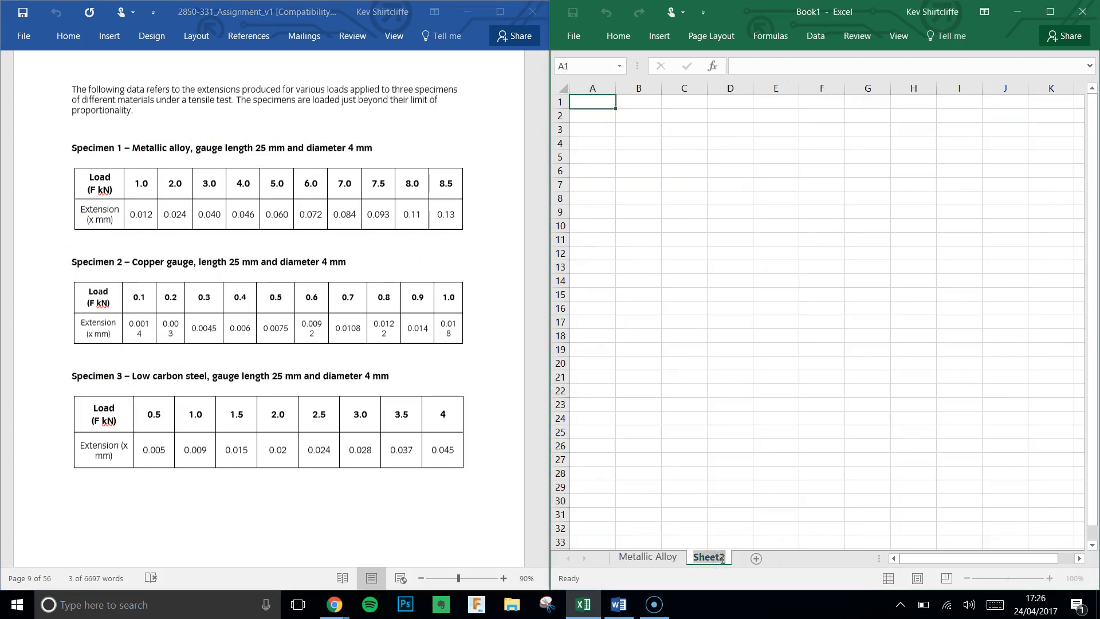
double_click(707, 557)
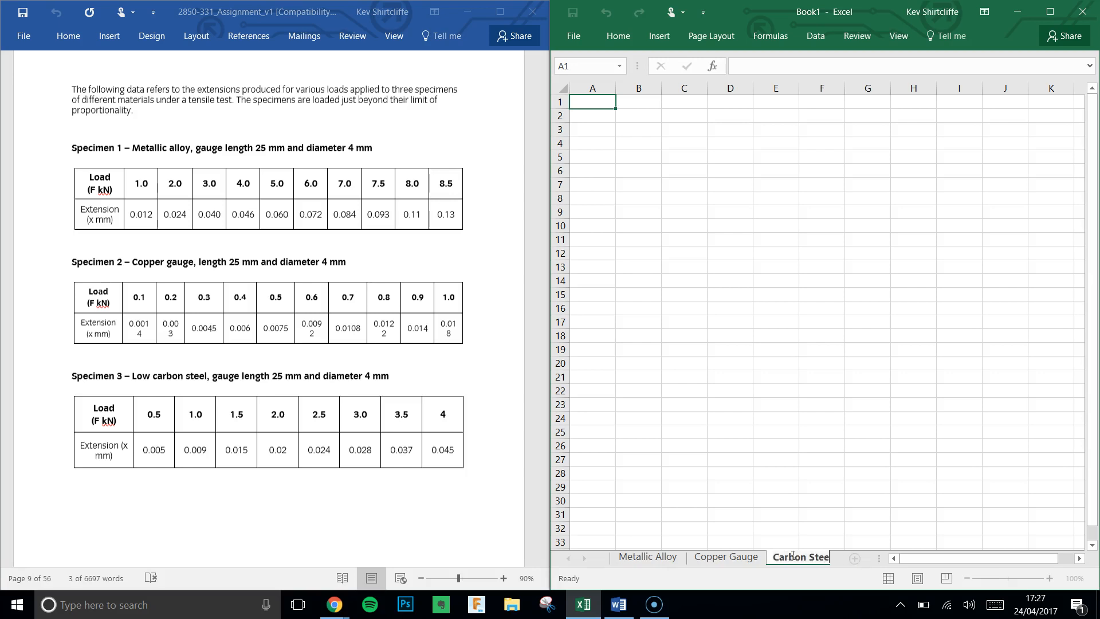
click(646, 557)
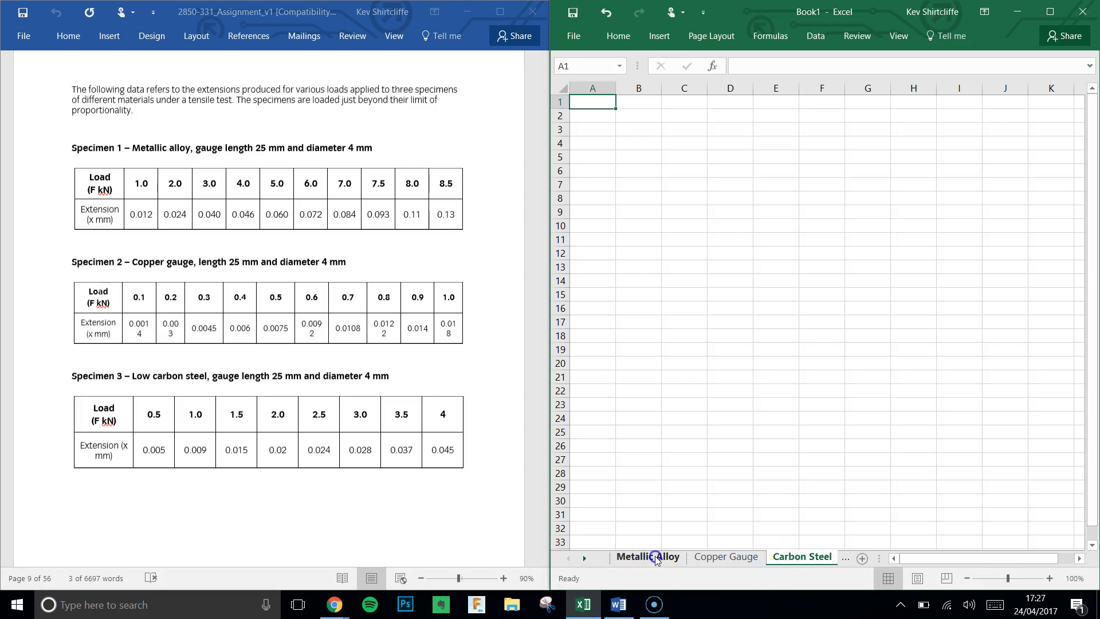
click(646, 557)
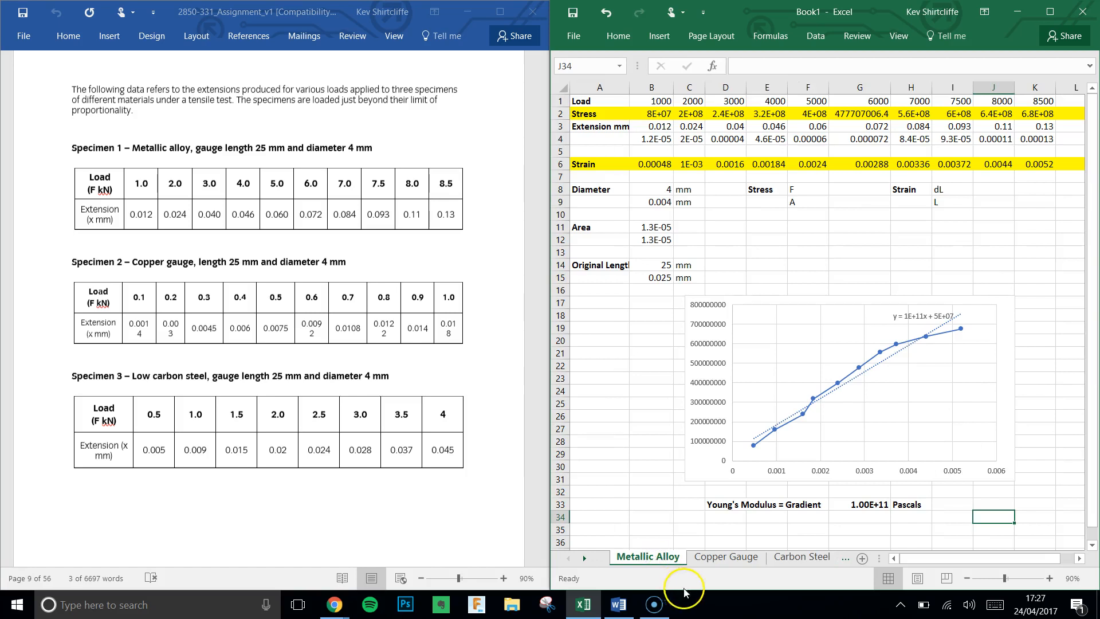
mouse_move(12, 561)
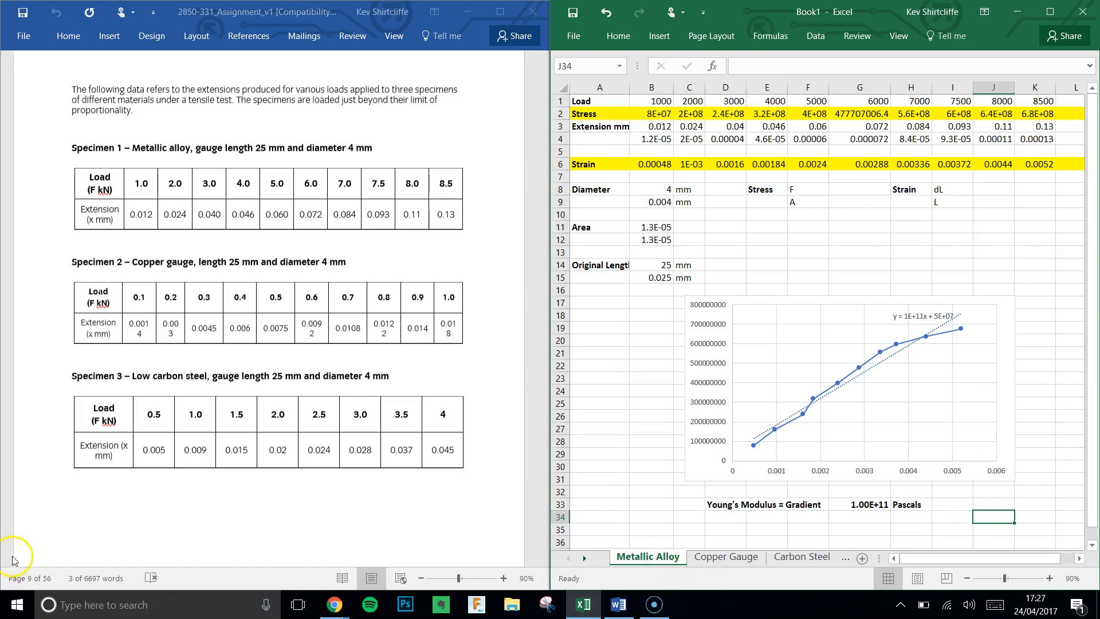